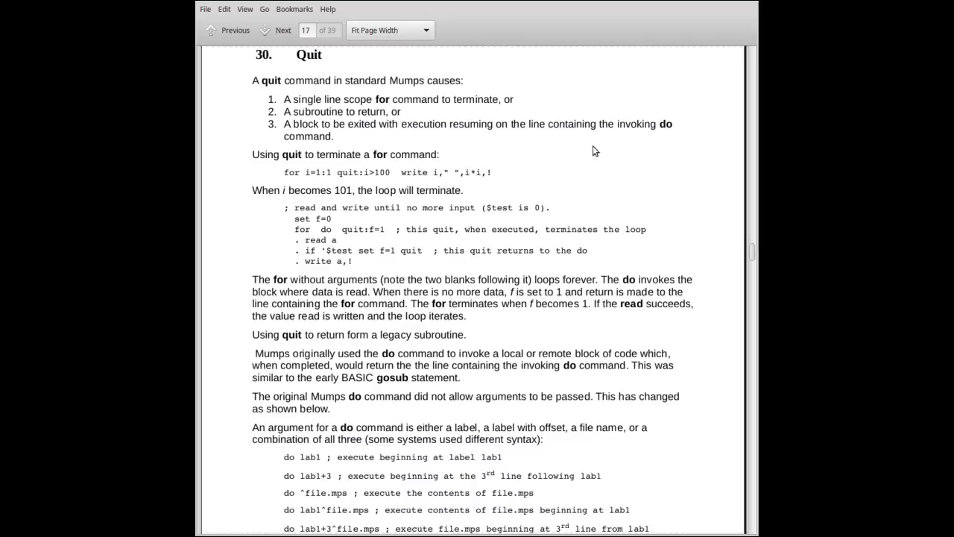
mouse_move(602, 151)
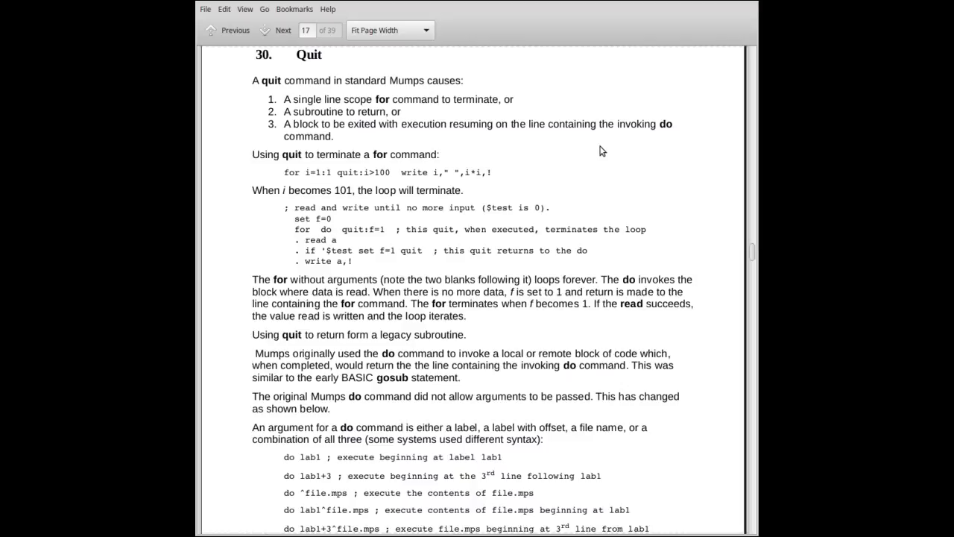
mouse_move(592, 163)
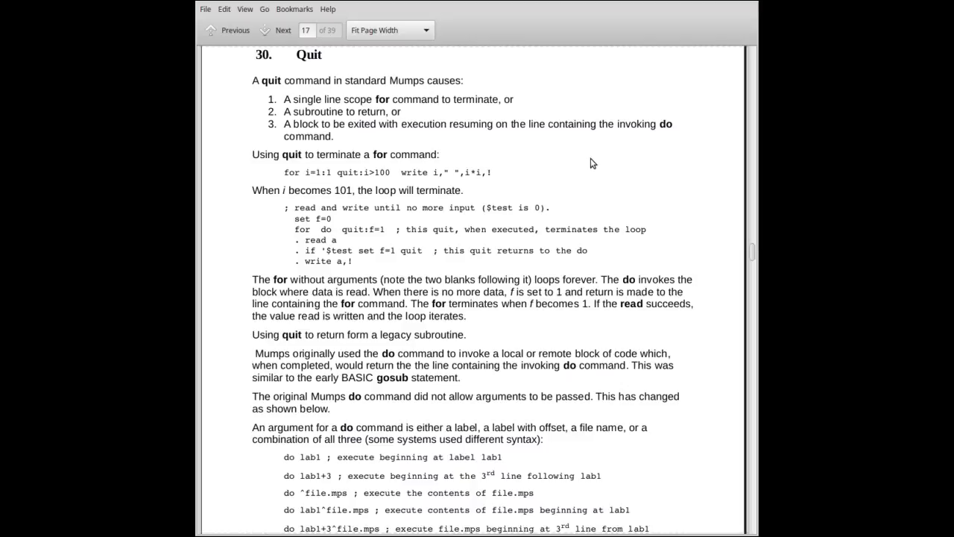
- Highlight 'for' and the condition i>100 in page 17's for/quit example, then clear the highlight
scroll(down, 3)
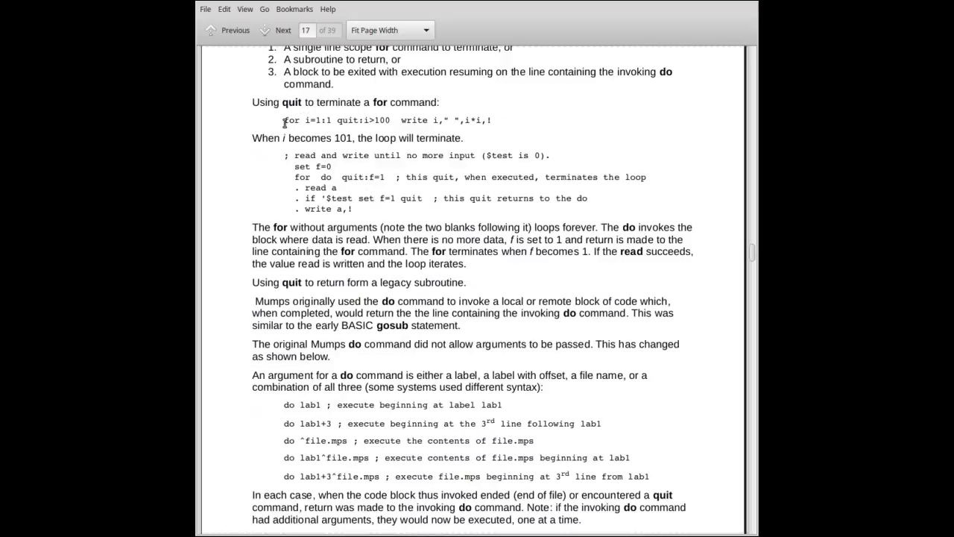
double_click(292, 120)
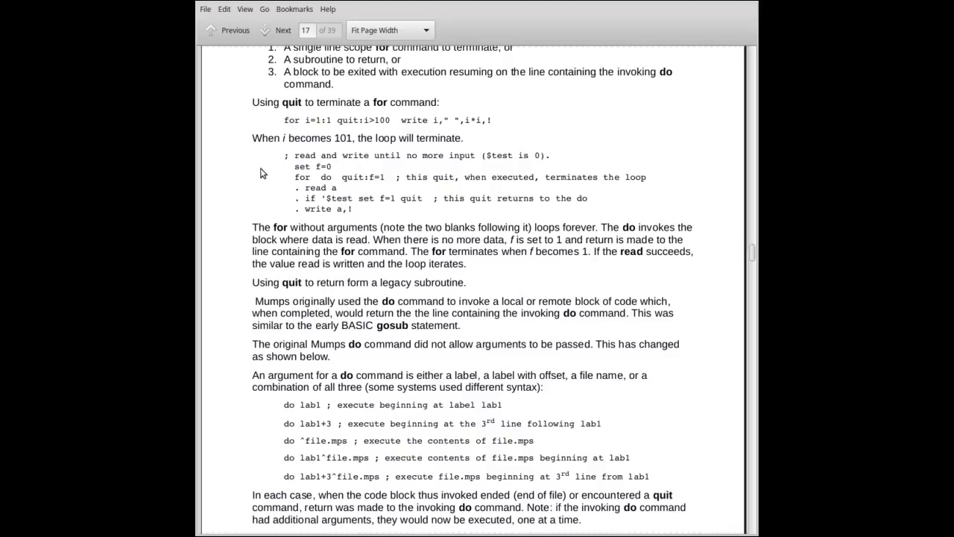
mouse_move(268, 172)
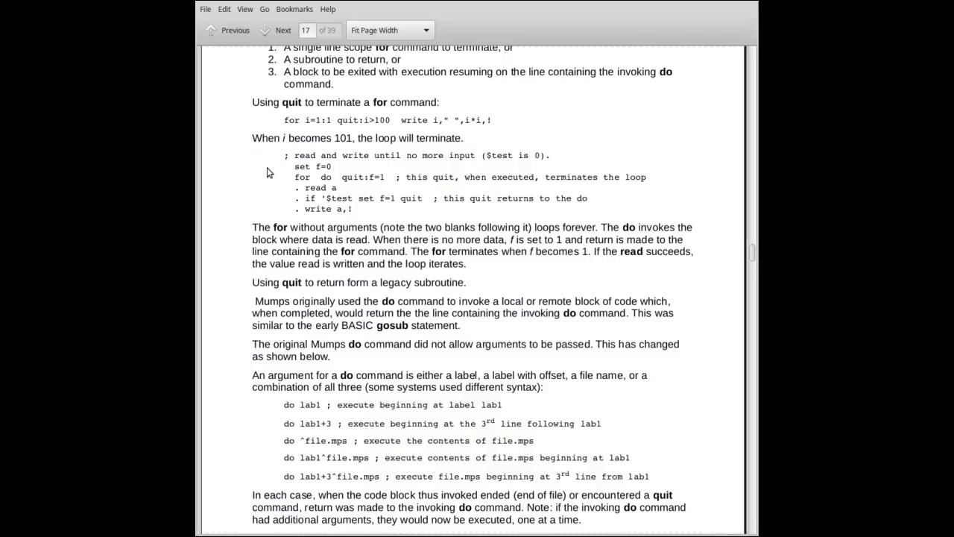
mouse_move(267, 161)
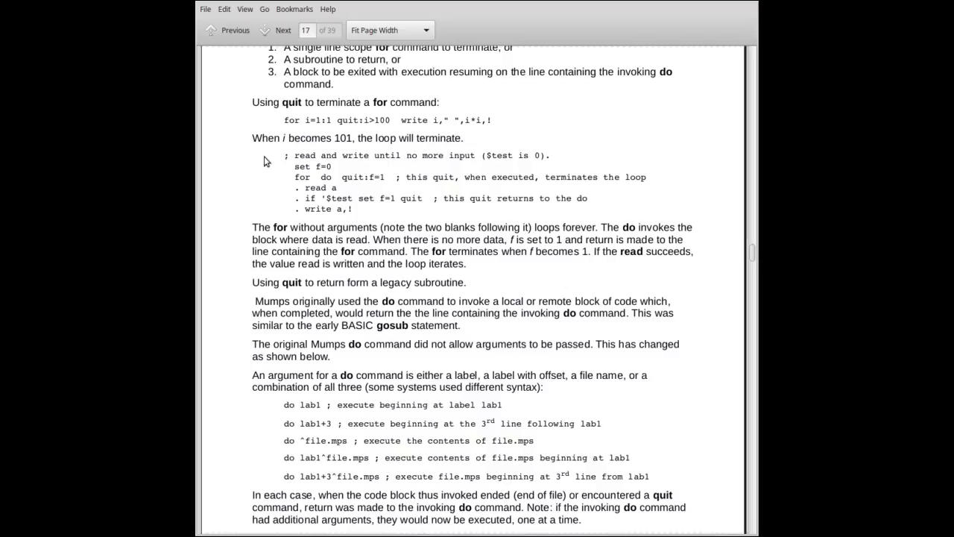
mouse_move(338, 120)
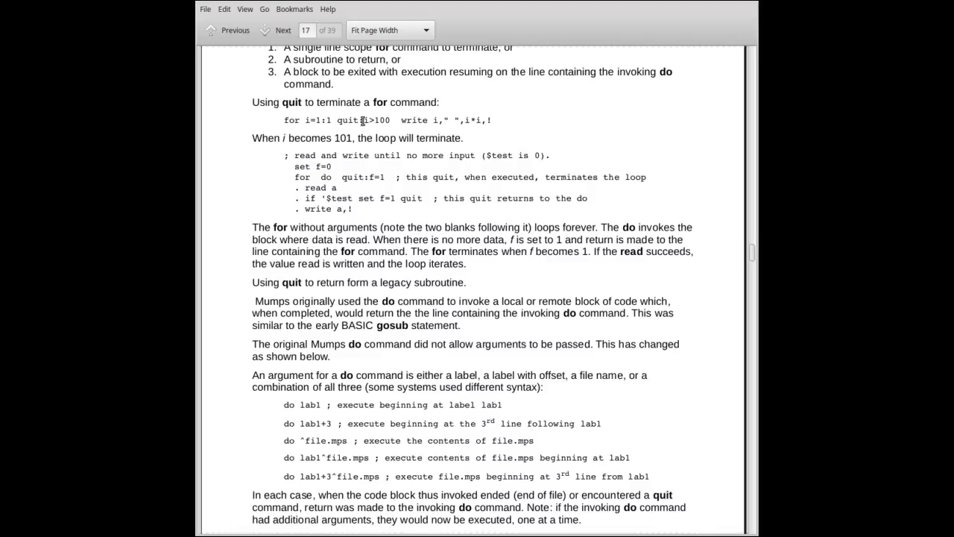
double_click(375, 120)
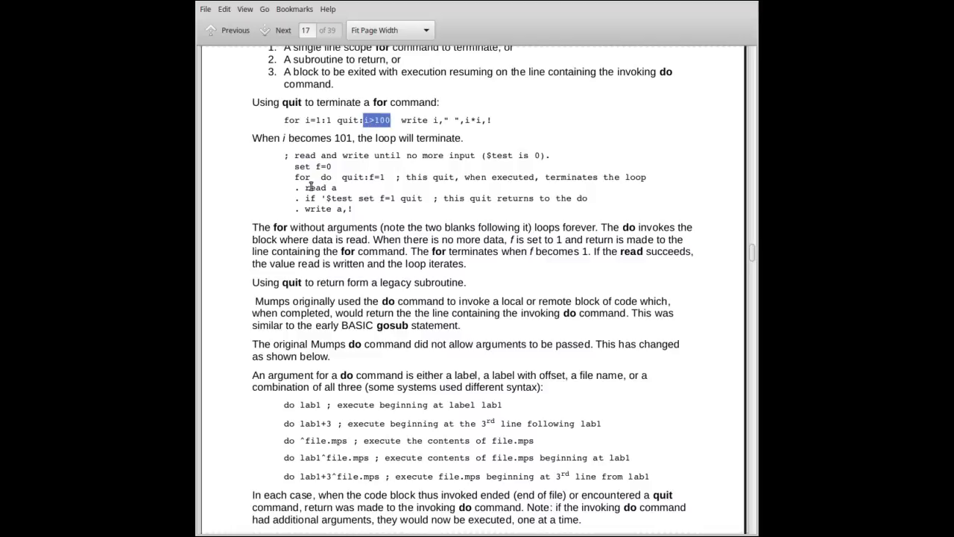
click(367, 126)
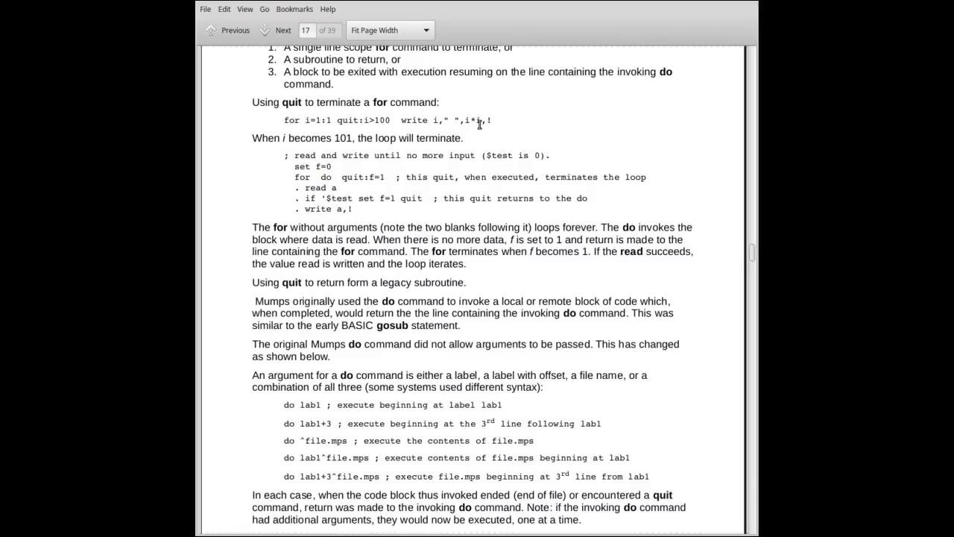
mouse_move(331, 133)
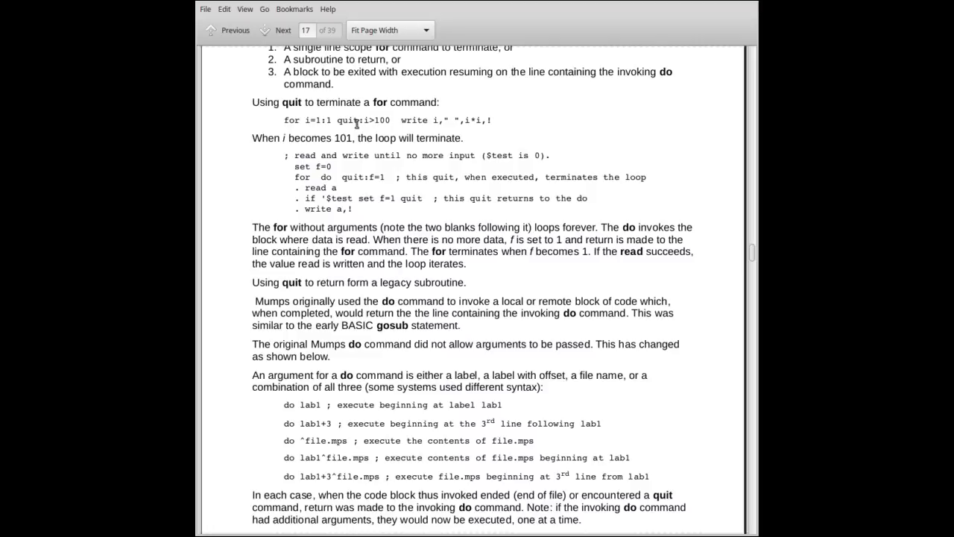
- Highlight 'for' and 'do' in the read/write loop example lower on page 17
scroll(down, 3)
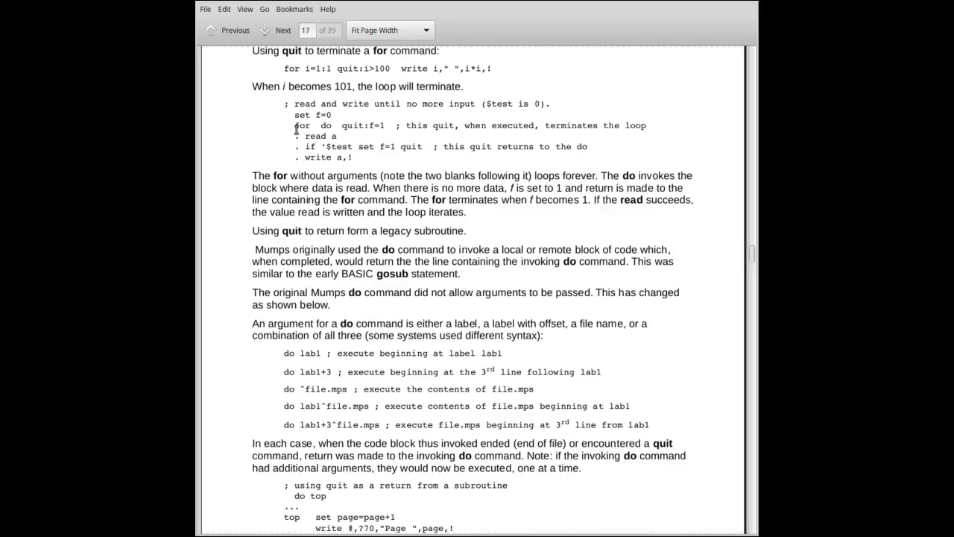
double_click(297, 125)
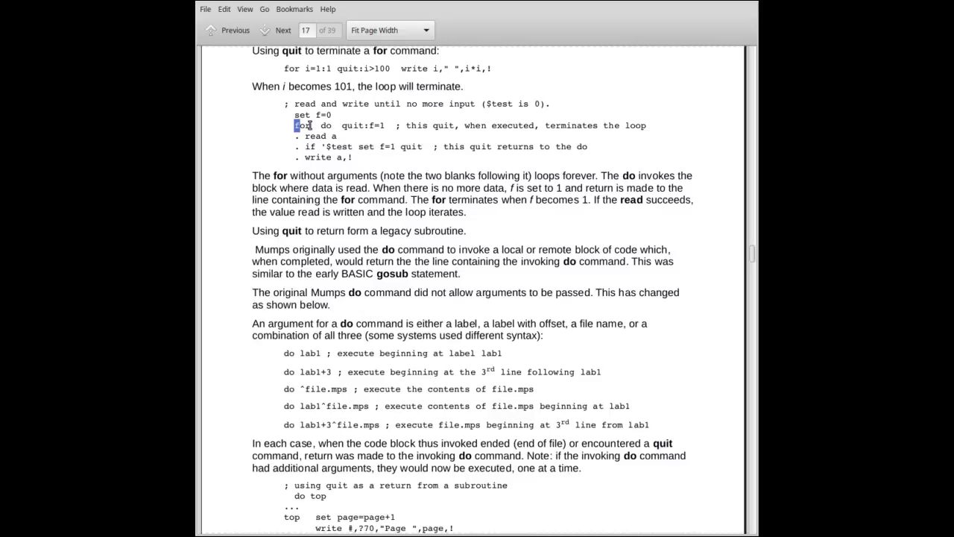
double_click(303, 125)
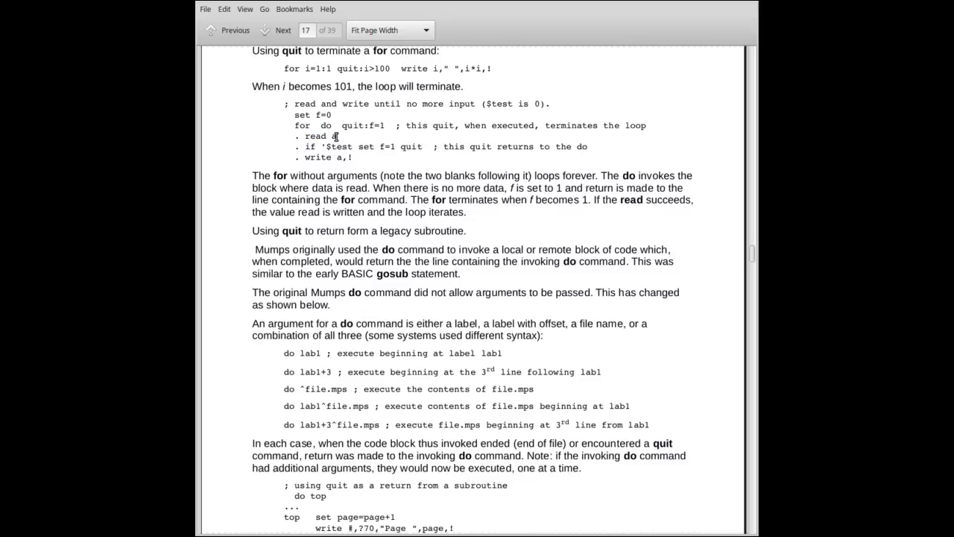
mouse_move(235, 170)
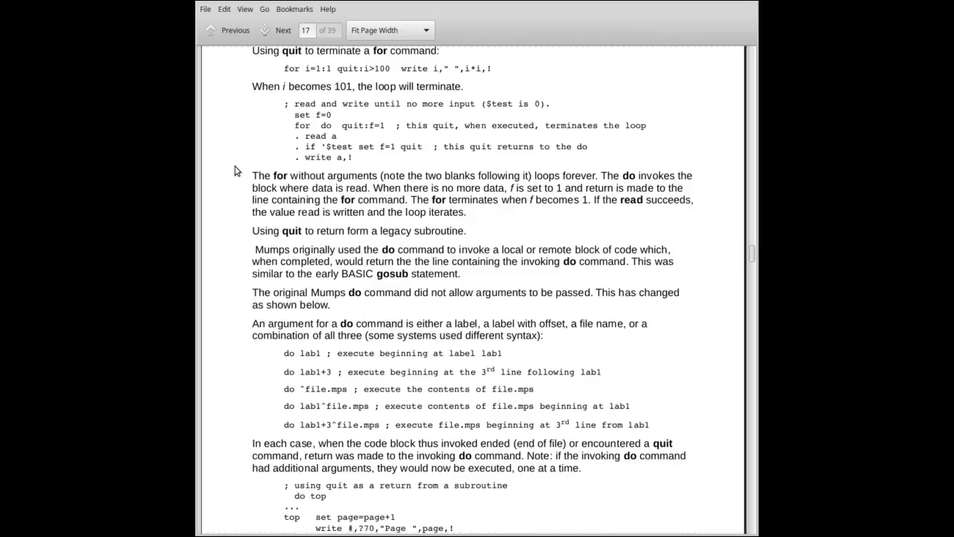
mouse_move(257, 170)
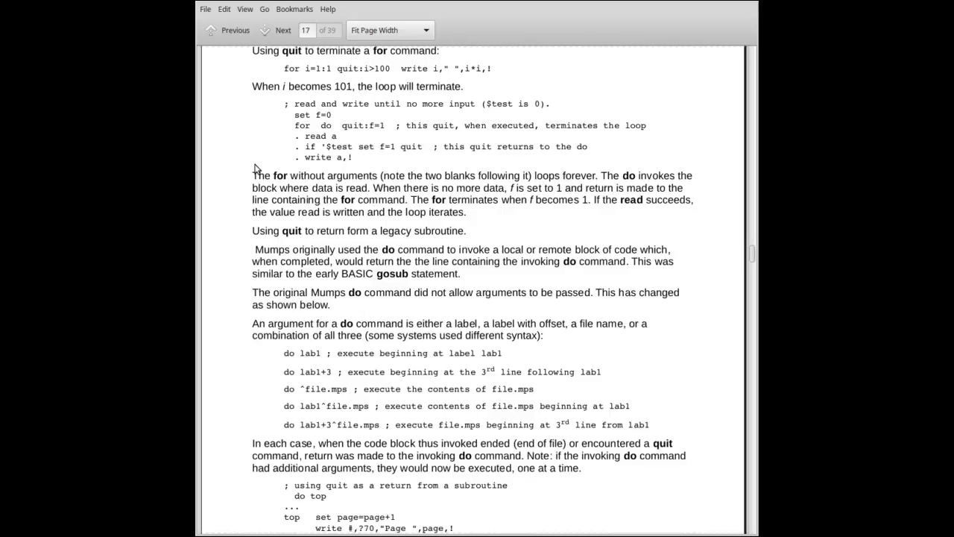
mouse_move(302, 130)
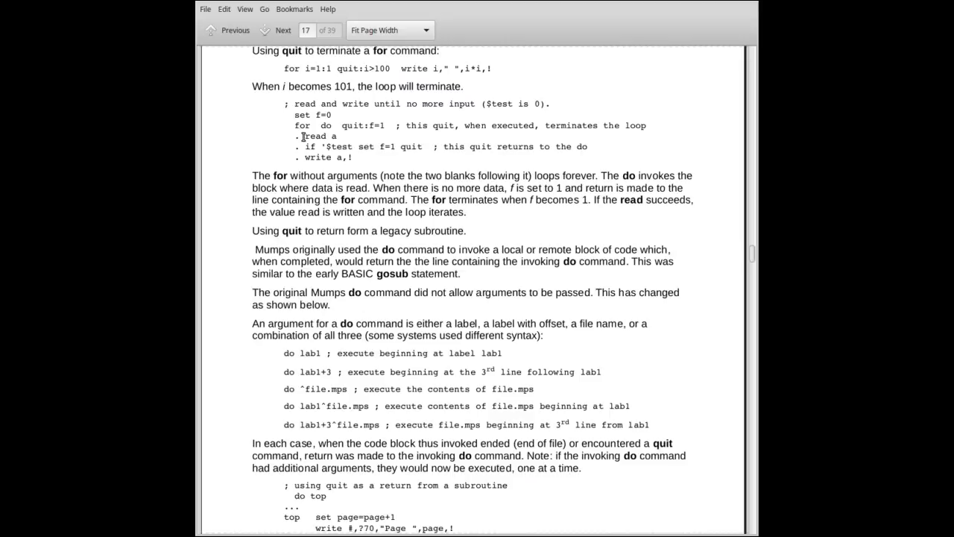
mouse_move(312, 167)
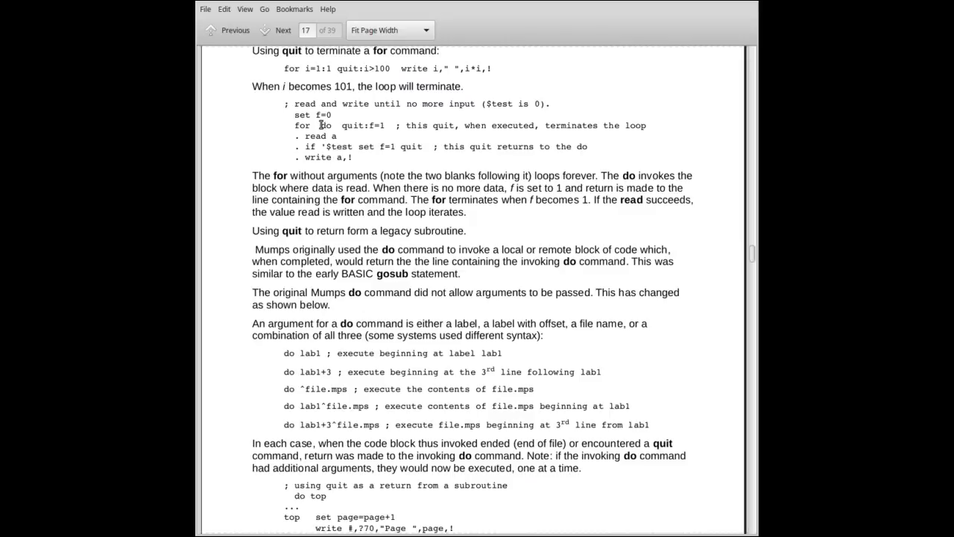
double_click(326, 125)
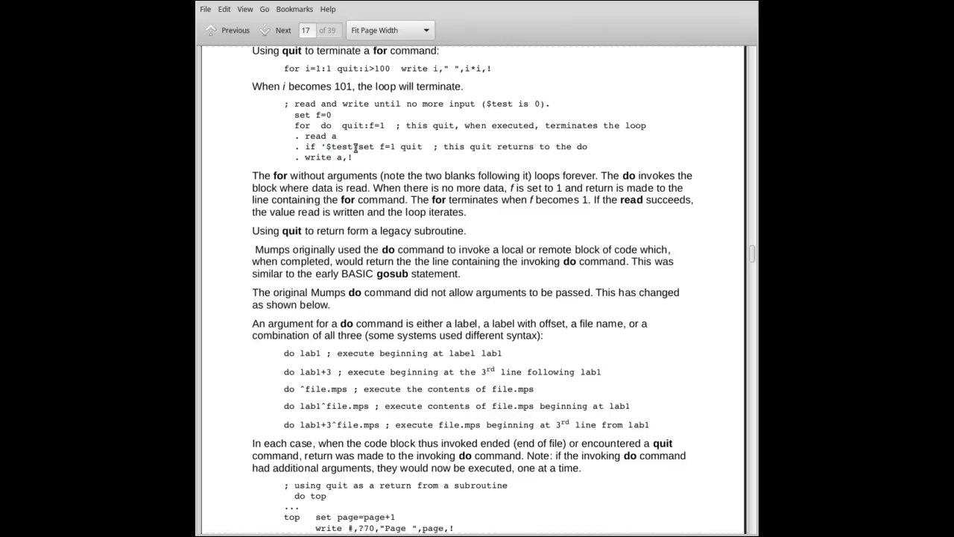
double_click(376, 146)
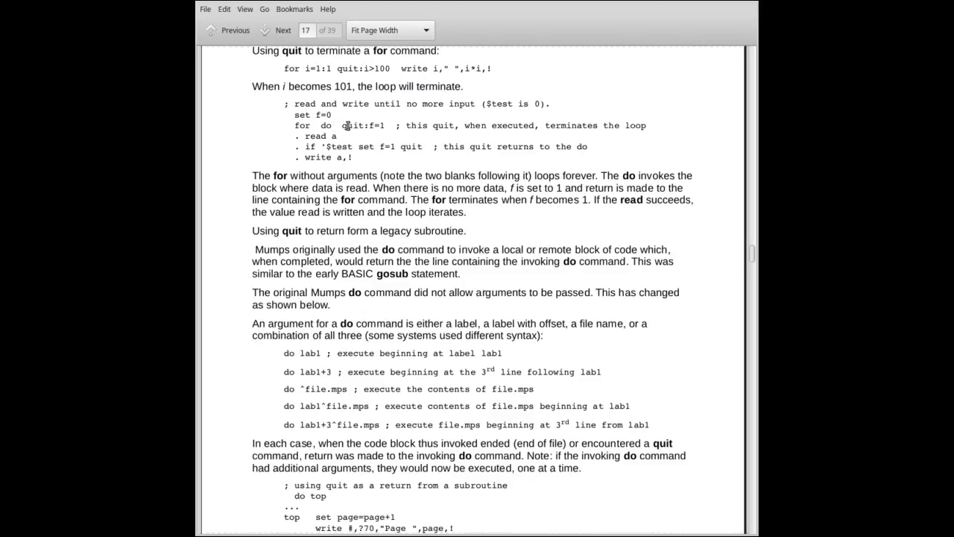
double_click(363, 125)
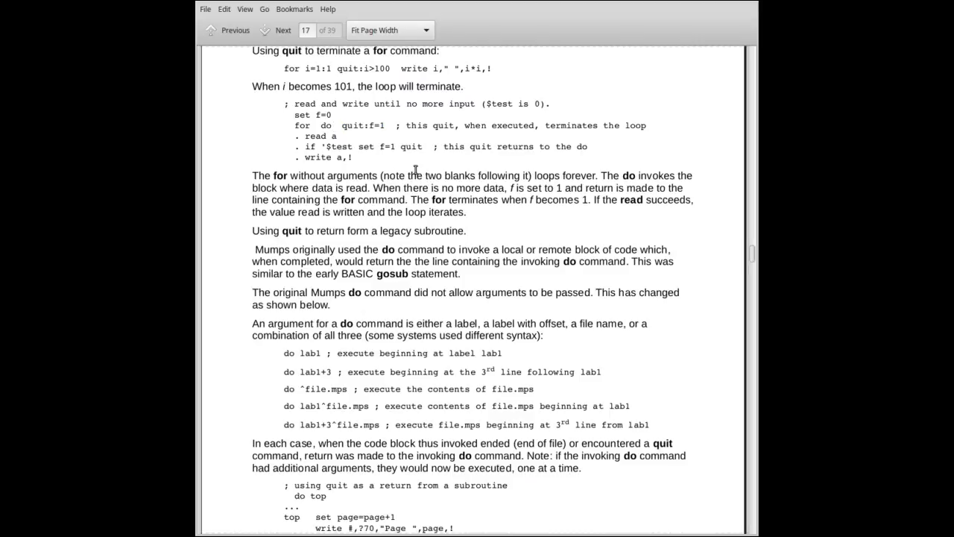
mouse_move(384, 143)
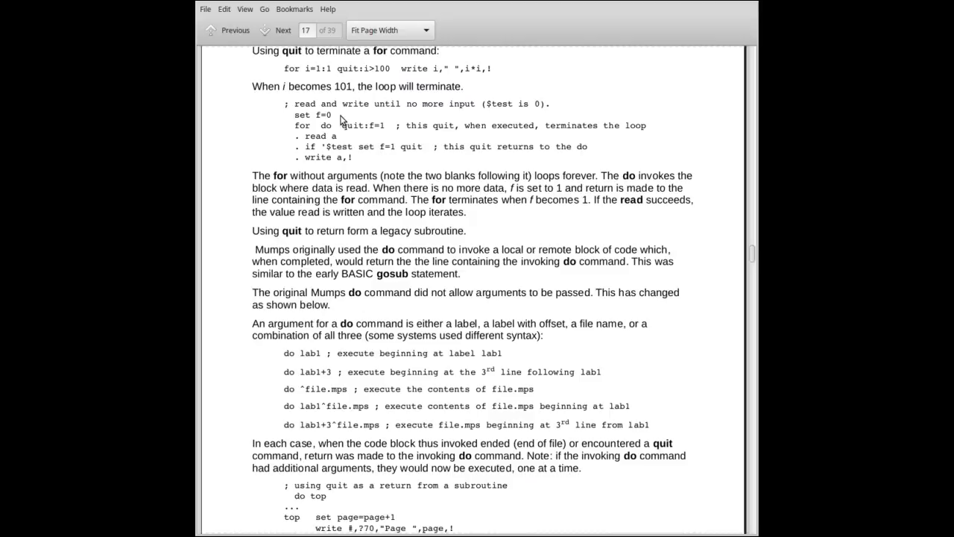
mouse_move(333, 147)
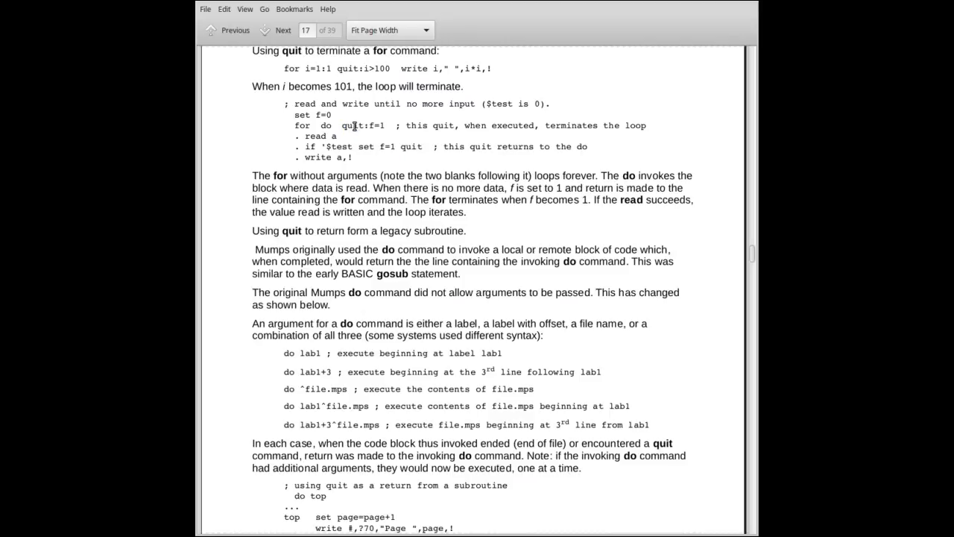
double_click(301, 125)
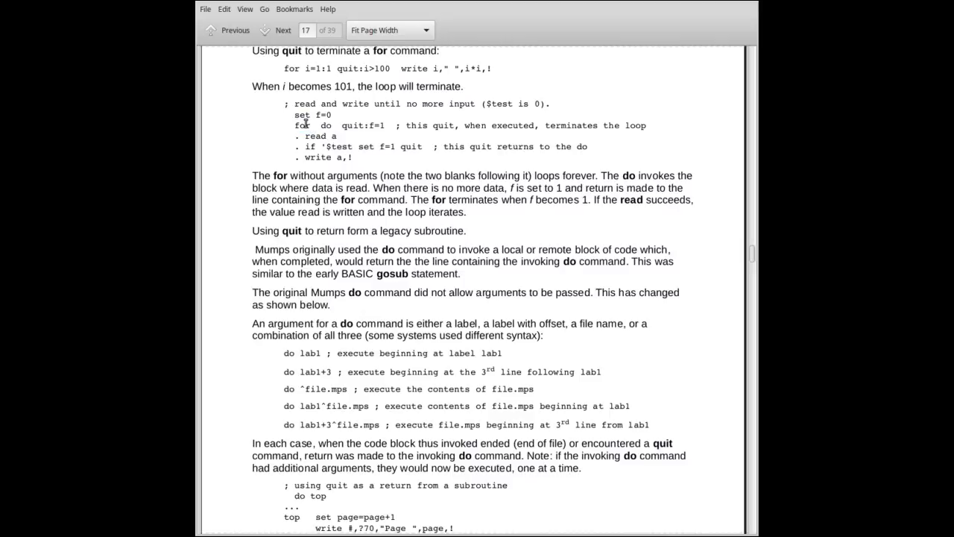
mouse_move(298, 127)
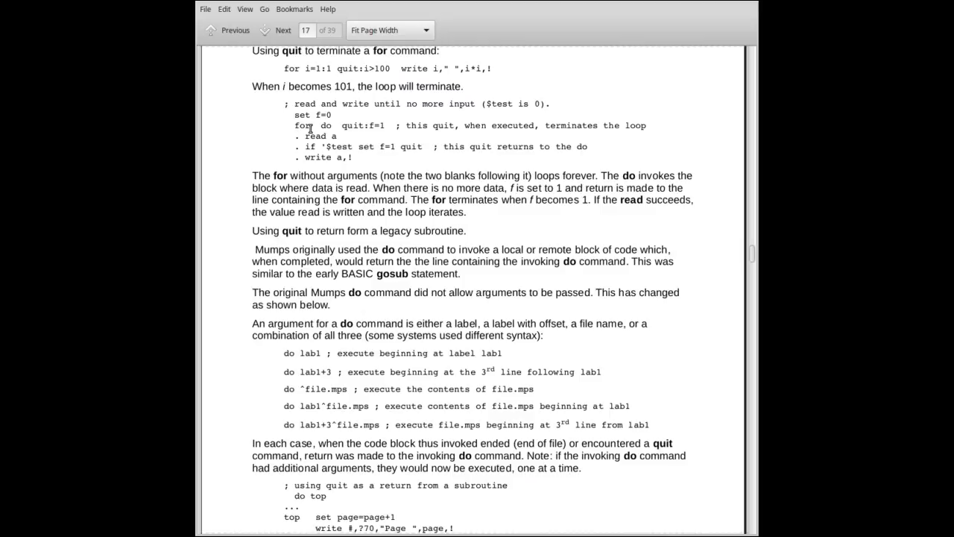
mouse_move(296, 127)
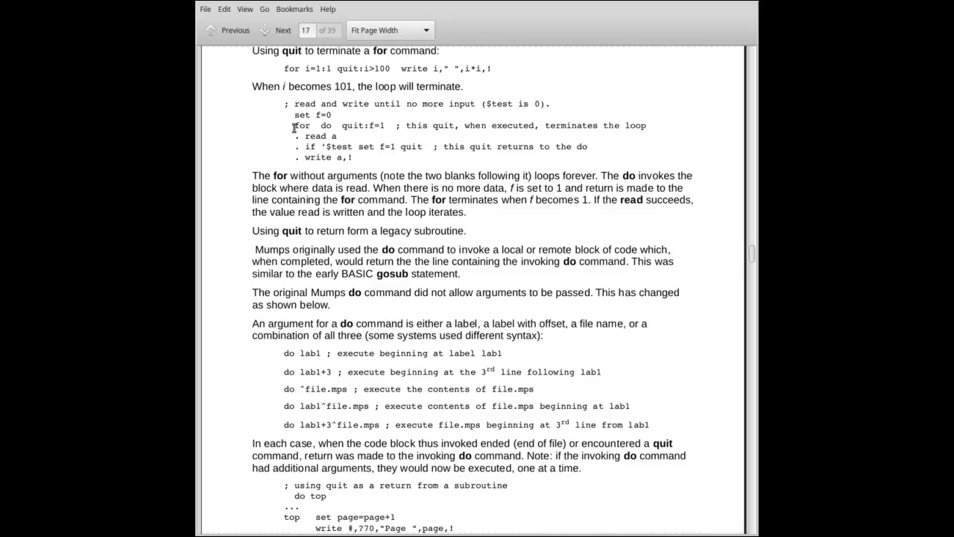
double_click(302, 125)
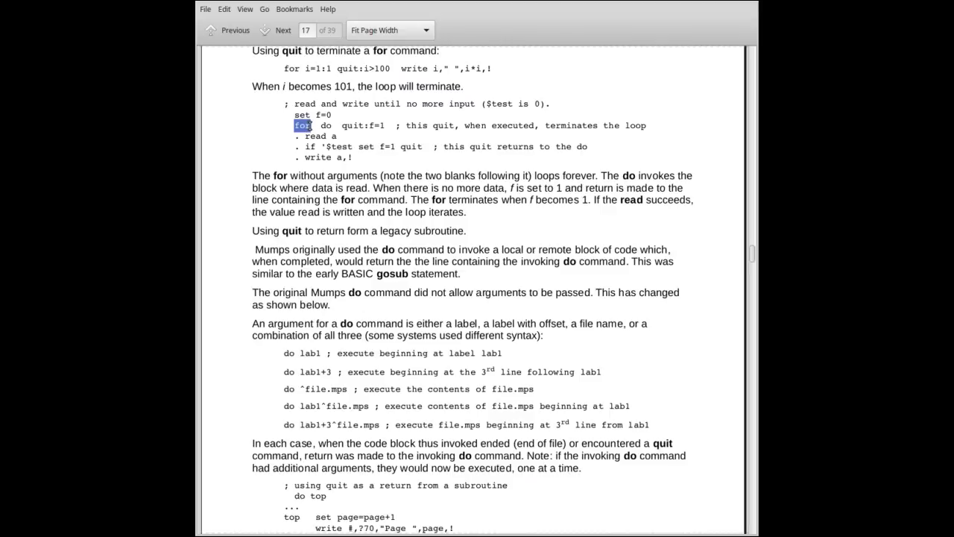
double_click(325, 125)
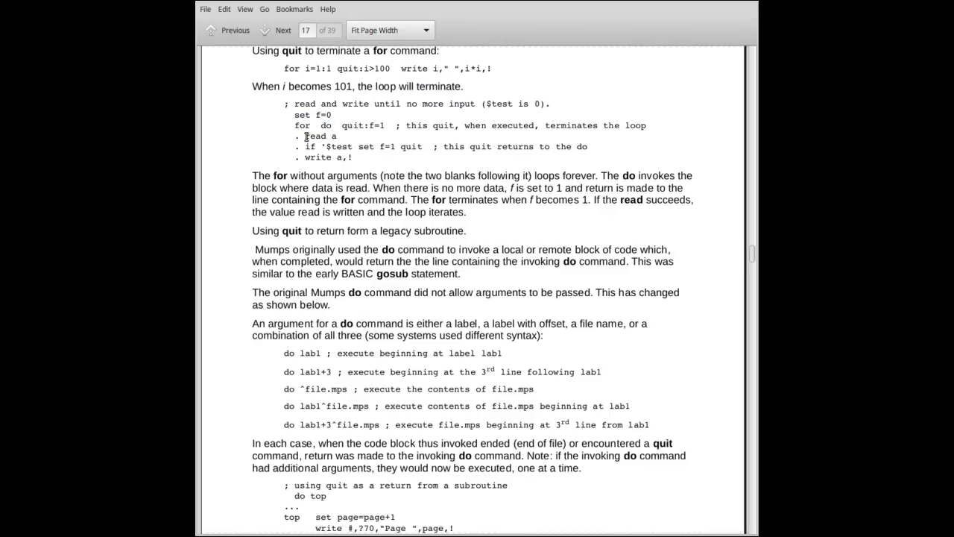
double_click(314, 135)
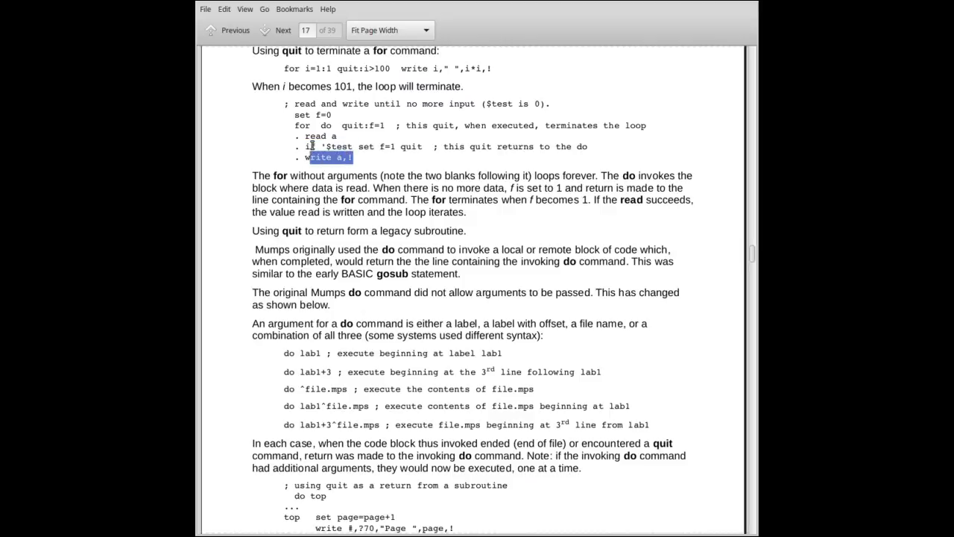
double_click(336, 146)
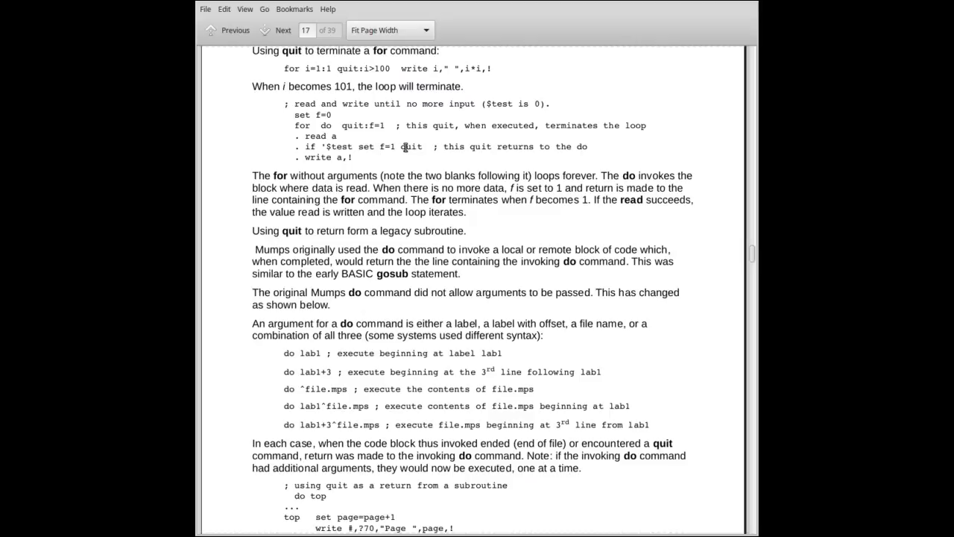
mouse_move(396, 154)
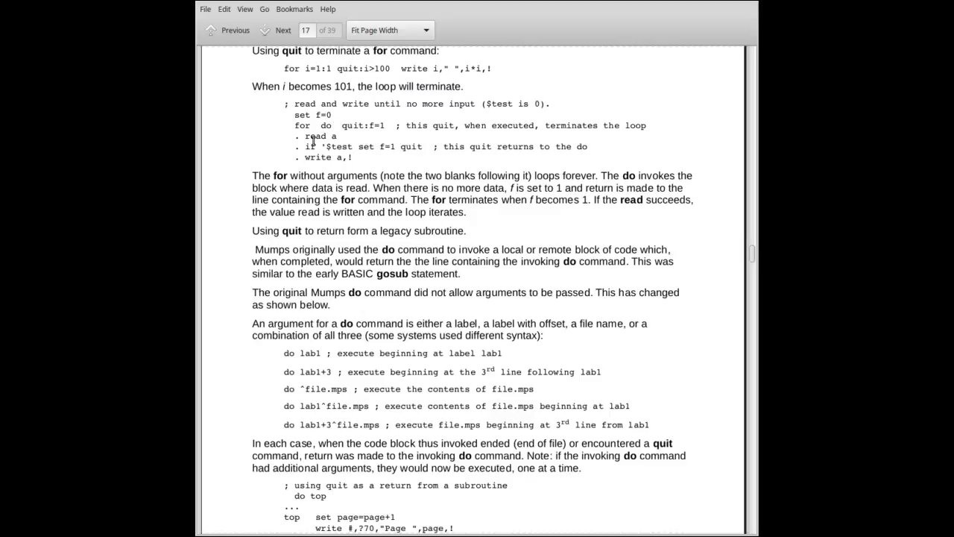
mouse_move(326, 157)
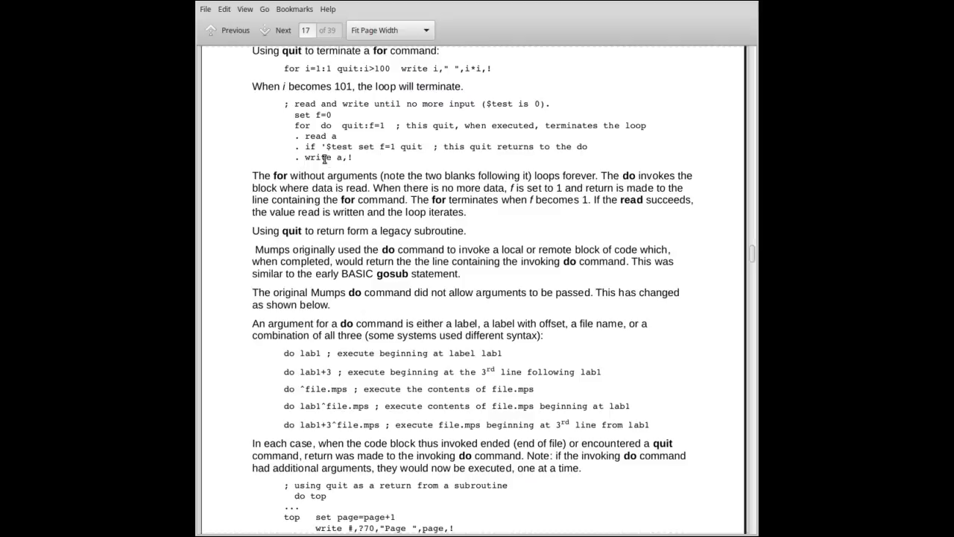
mouse_move(339, 124)
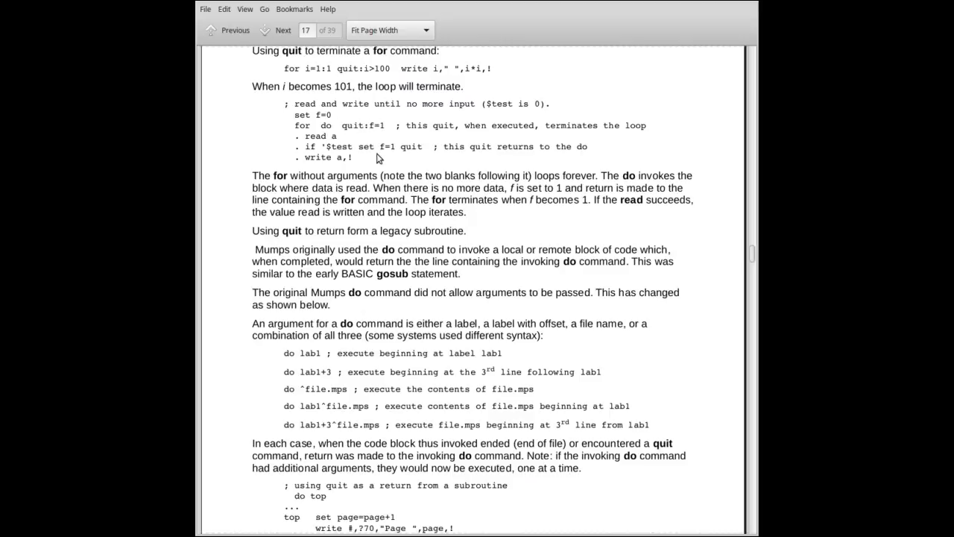
double_click(412, 146)
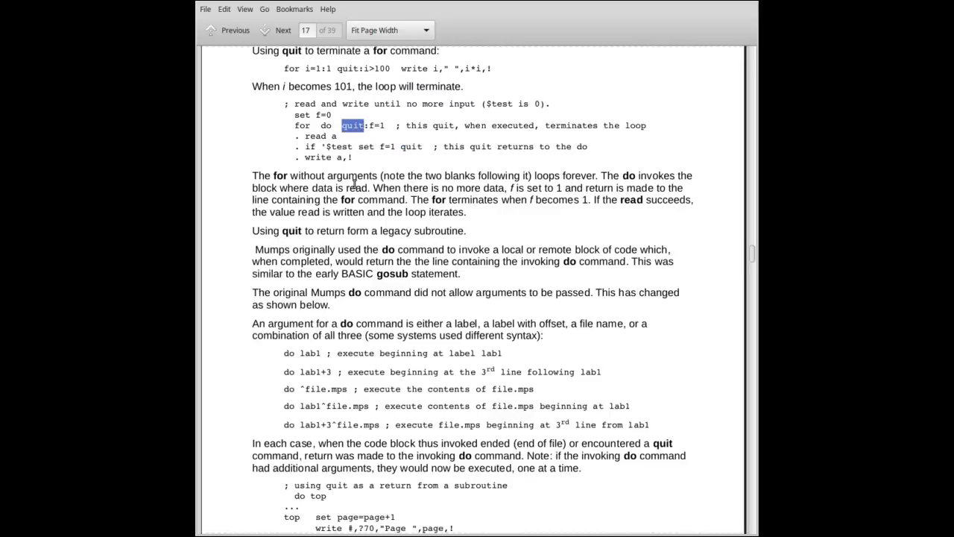
- Scroll to the 'Using quit to return from a legacy subroutine' passage
scroll(down, 3)
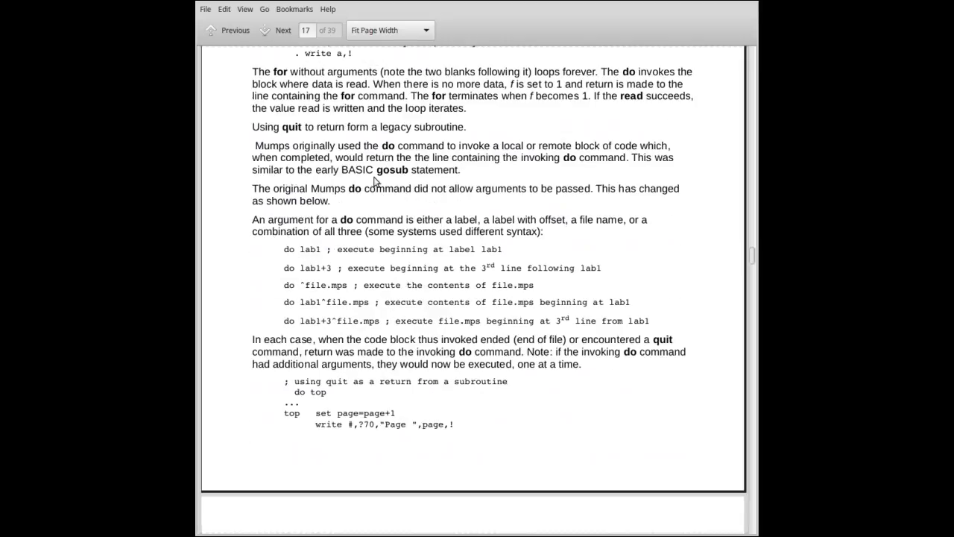
mouse_move(365, 151)
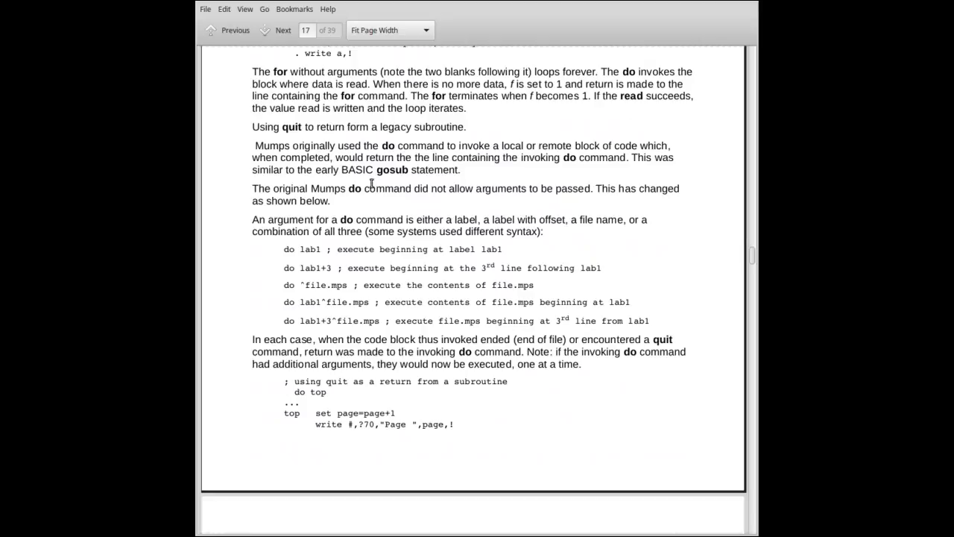
mouse_move(365, 183)
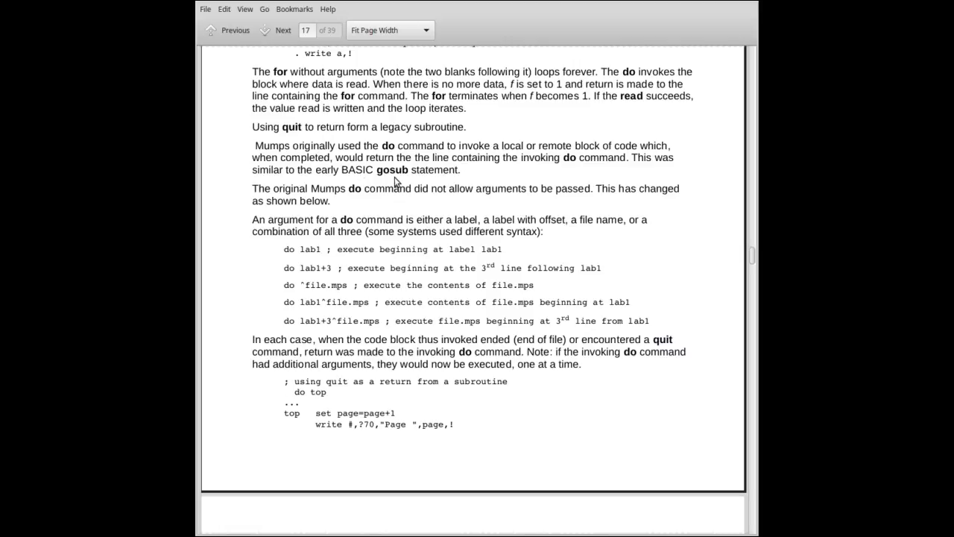
- Highlight do, lab1+3, ^file.mps and lab1^file.mps in the do argument examples
scroll(down, 3)
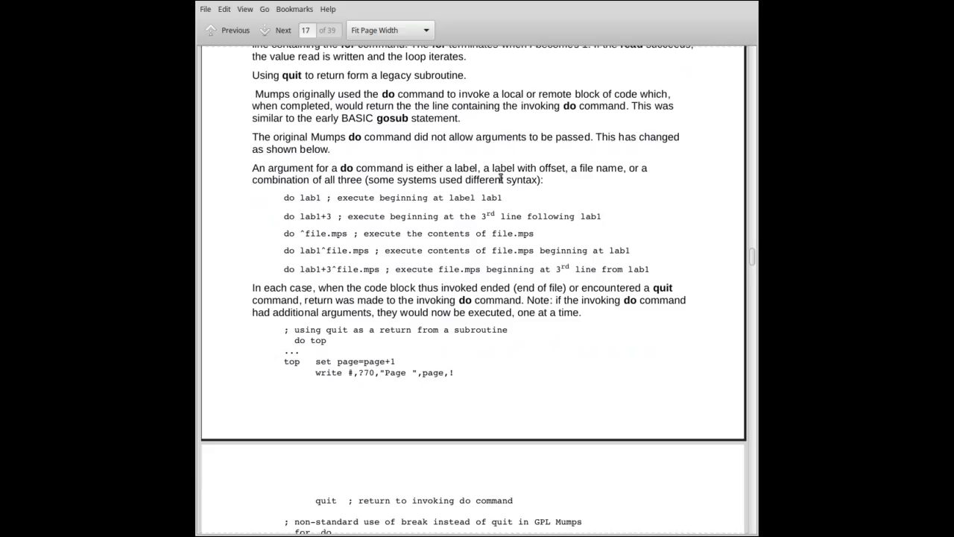
mouse_move(283, 201)
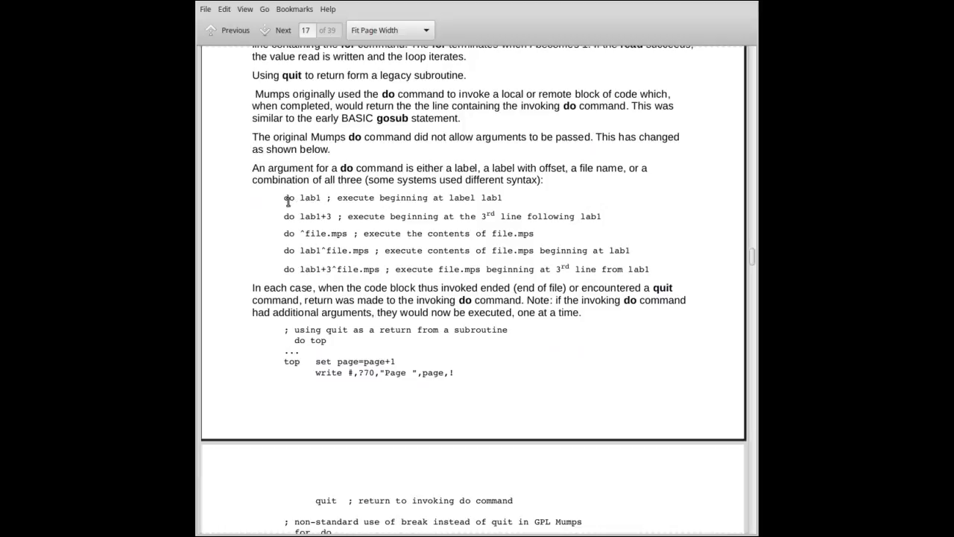
double_click(309, 197)
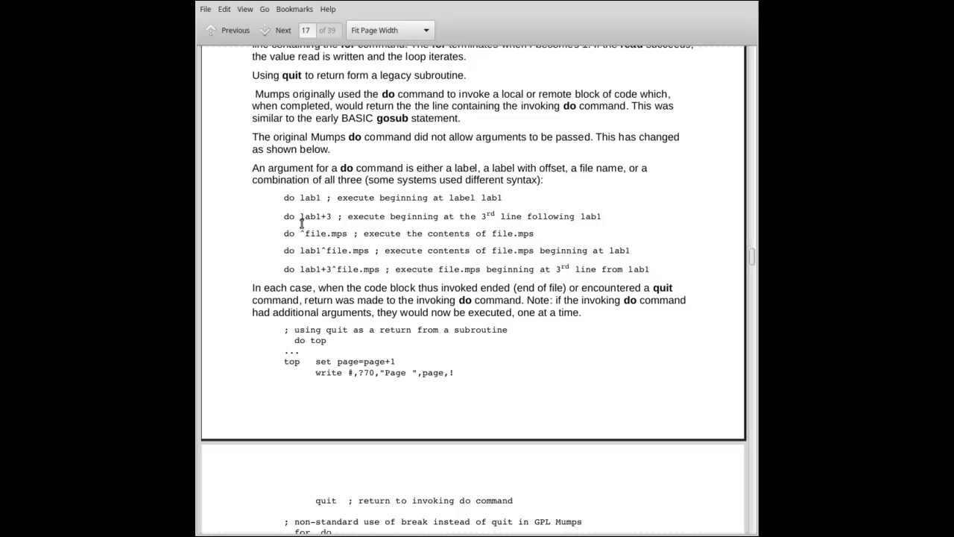
double_click(315, 216)
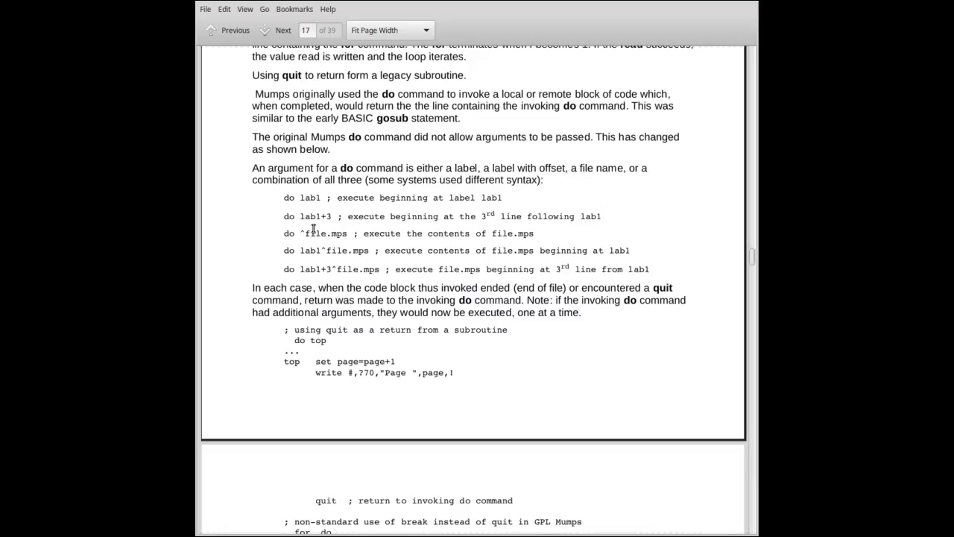
mouse_move(325, 217)
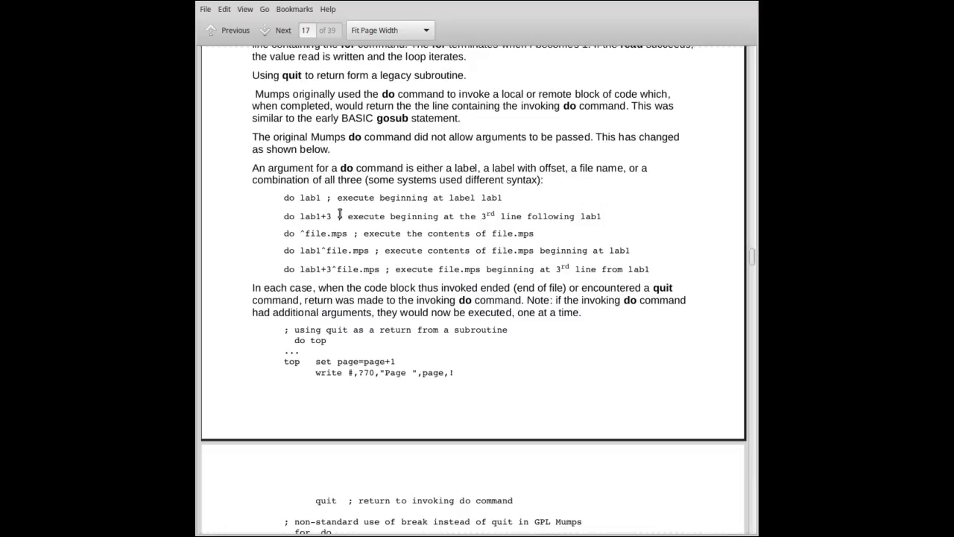
mouse_move(300, 219)
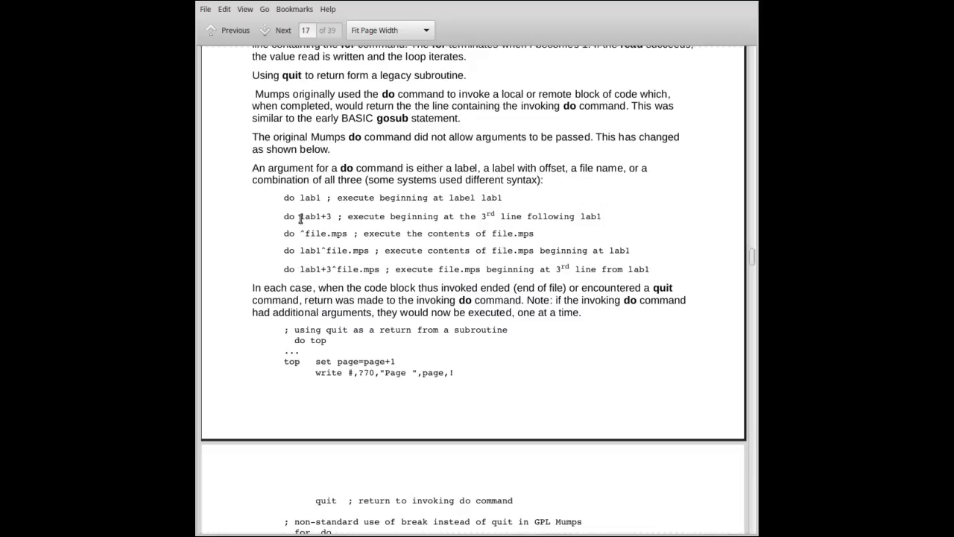
mouse_move(304, 216)
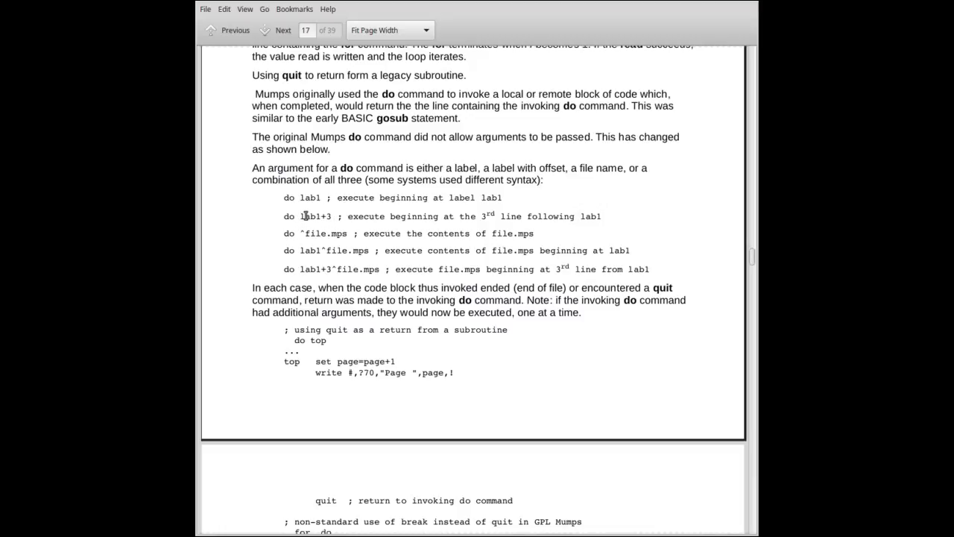
double_click(314, 216)
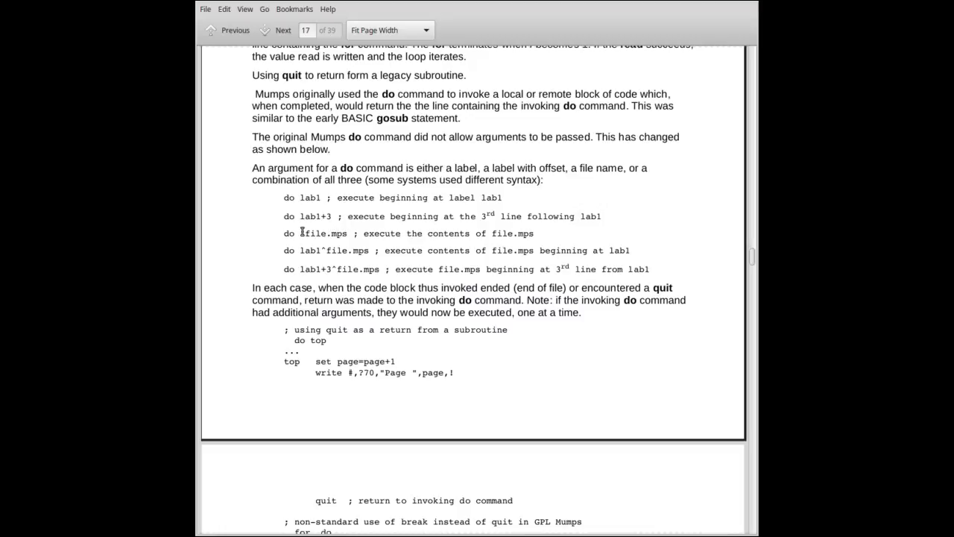
double_click(323, 233)
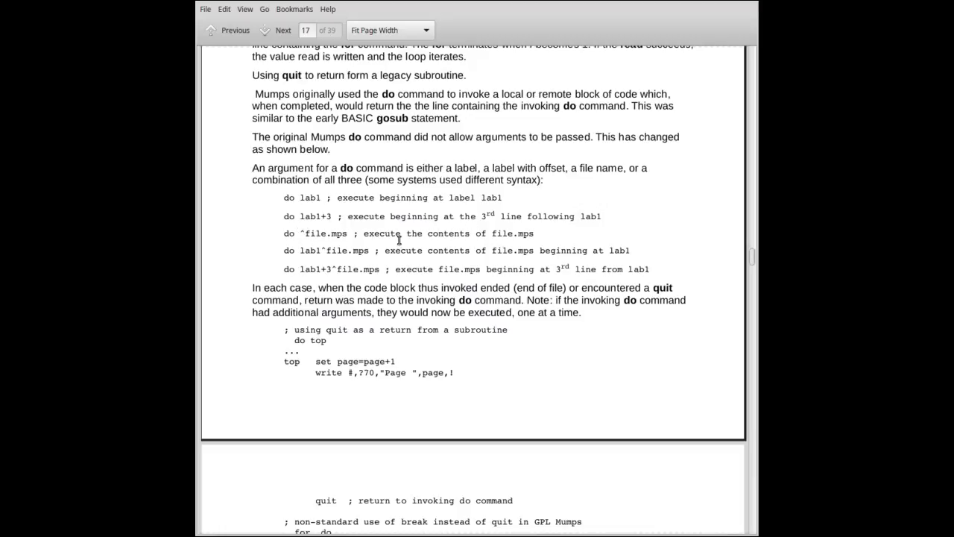
mouse_move(308, 234)
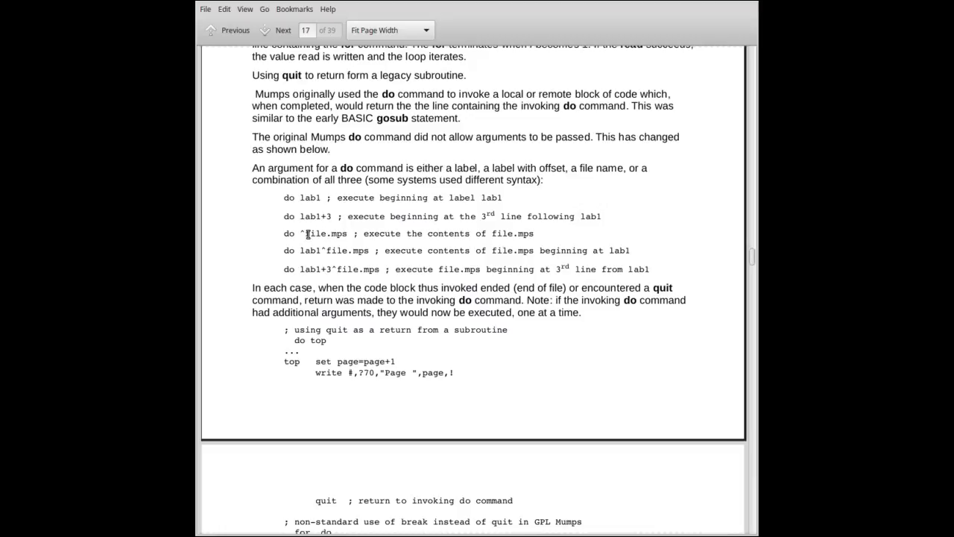
mouse_move(453, 245)
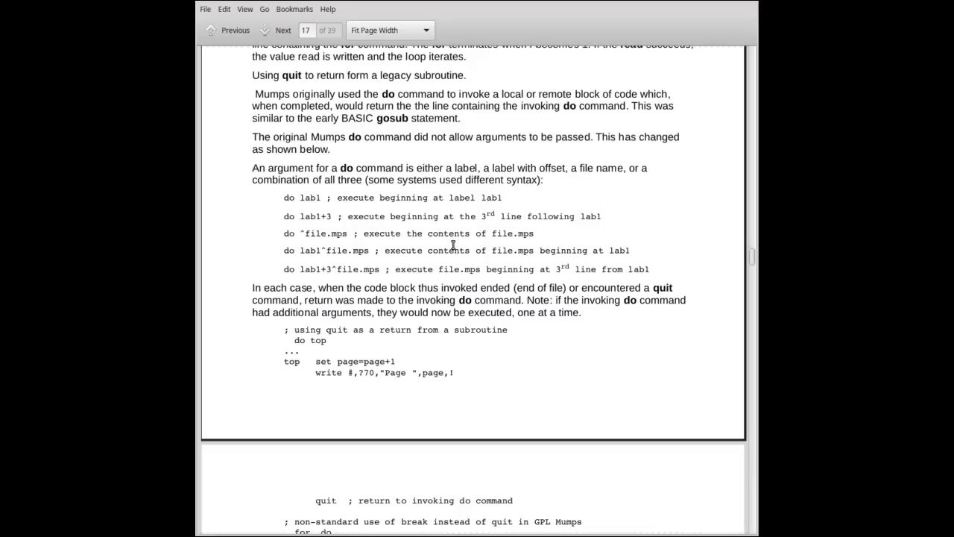
mouse_move(419, 246)
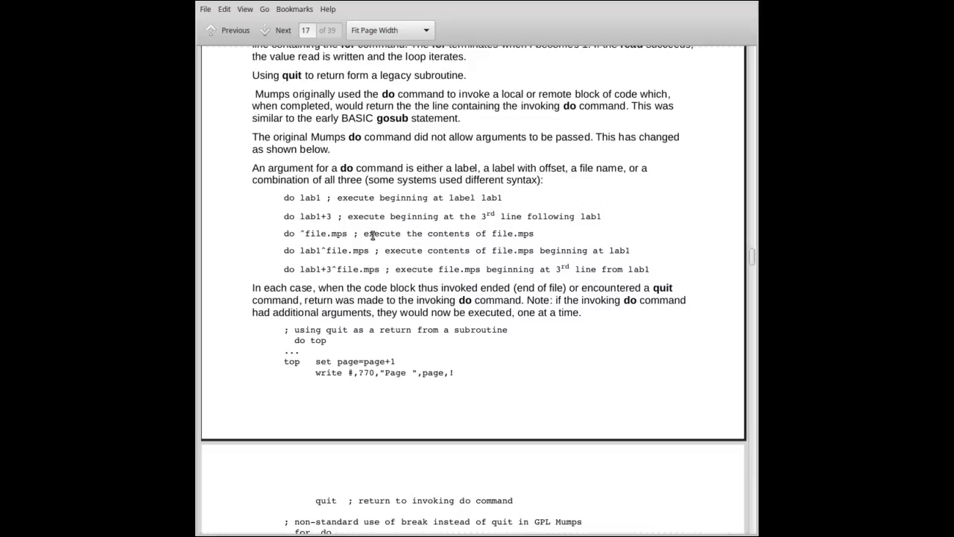
mouse_move(307, 251)
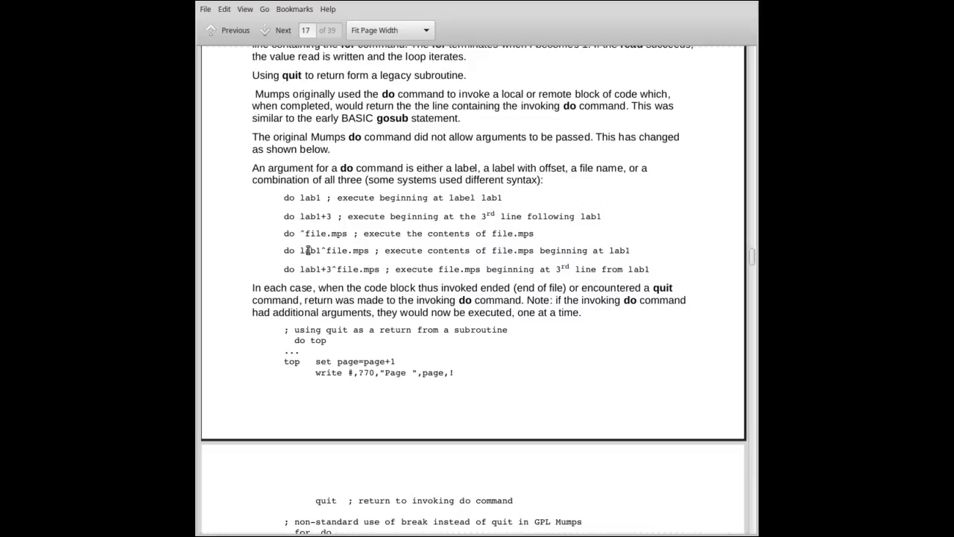
mouse_move(351, 254)
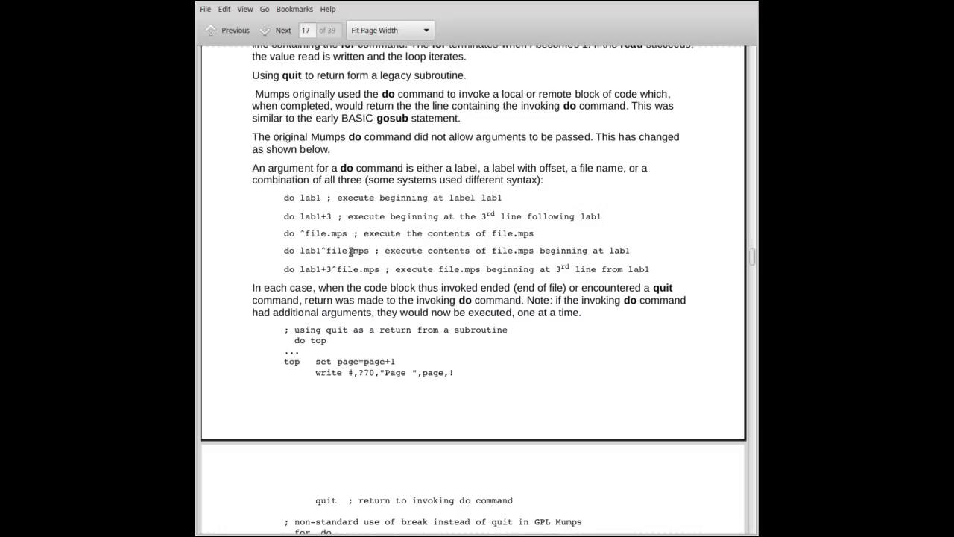
mouse_move(298, 250)
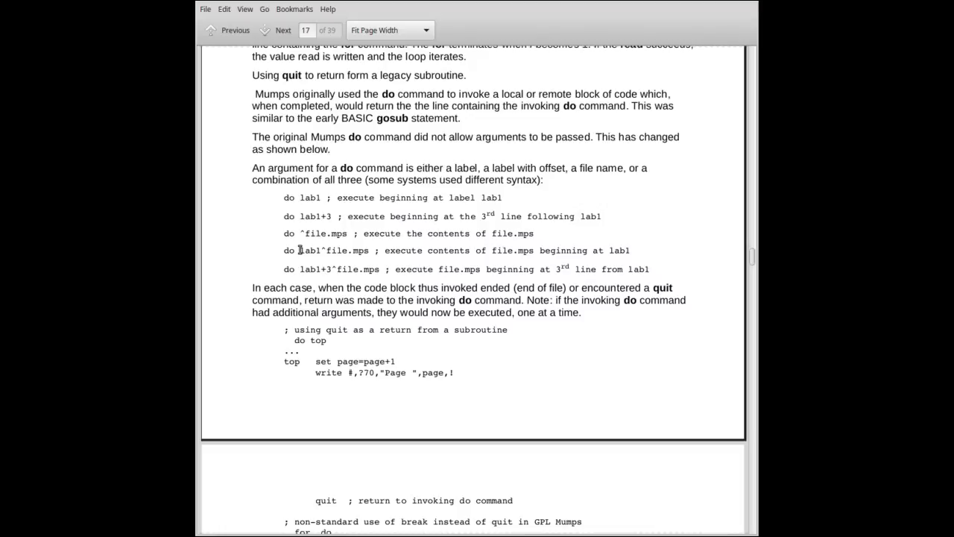
double_click(309, 249)
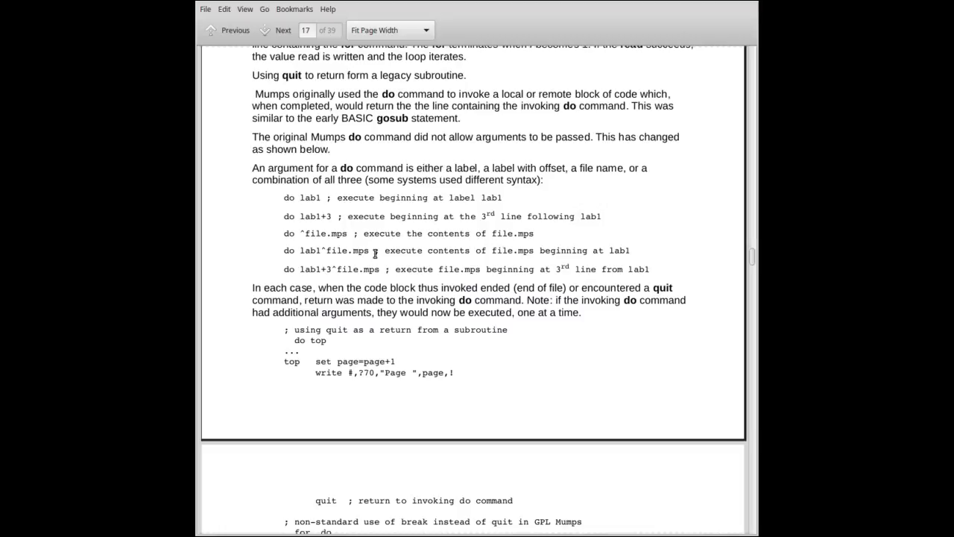
mouse_move(299, 252)
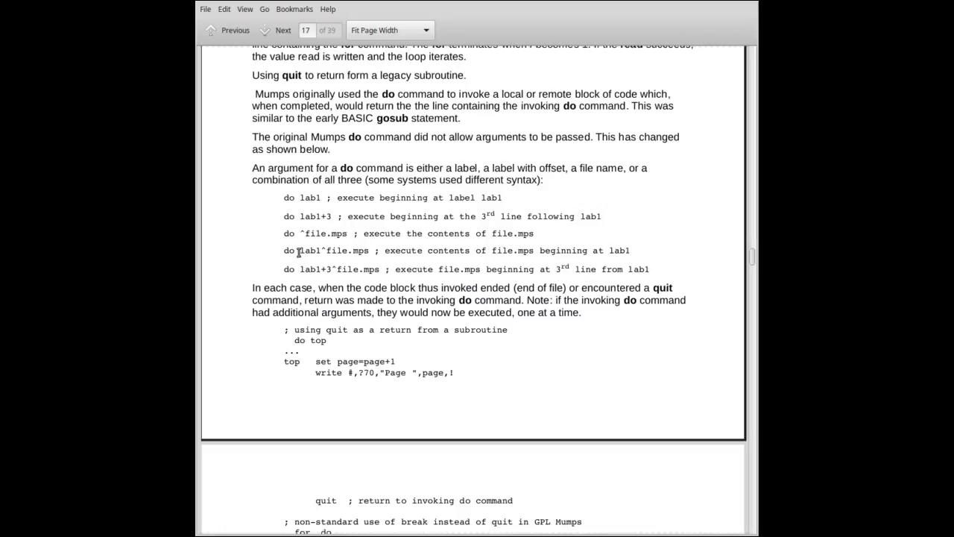
double_click(309, 251)
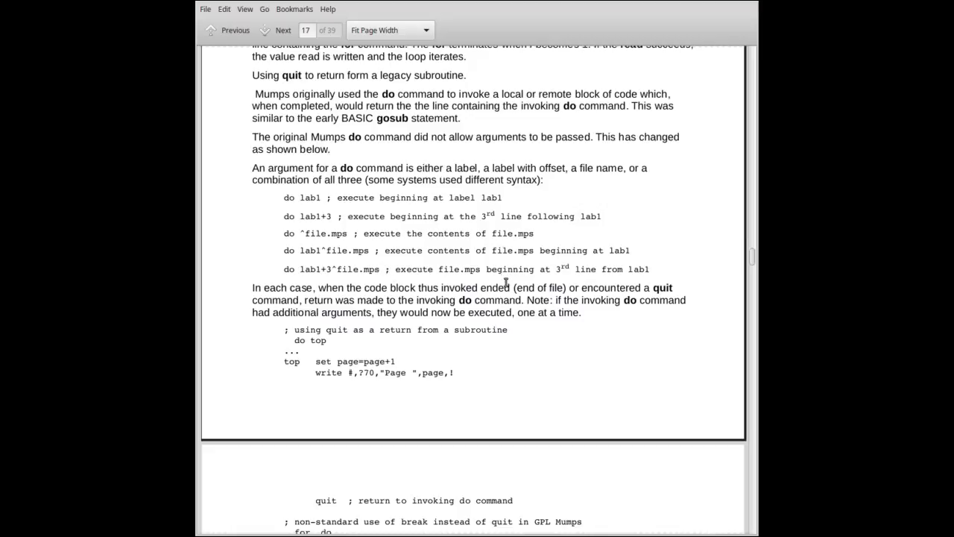
- Scroll onto page 18 and highlight the 'do top' call in the quit example
scroll(down, 3)
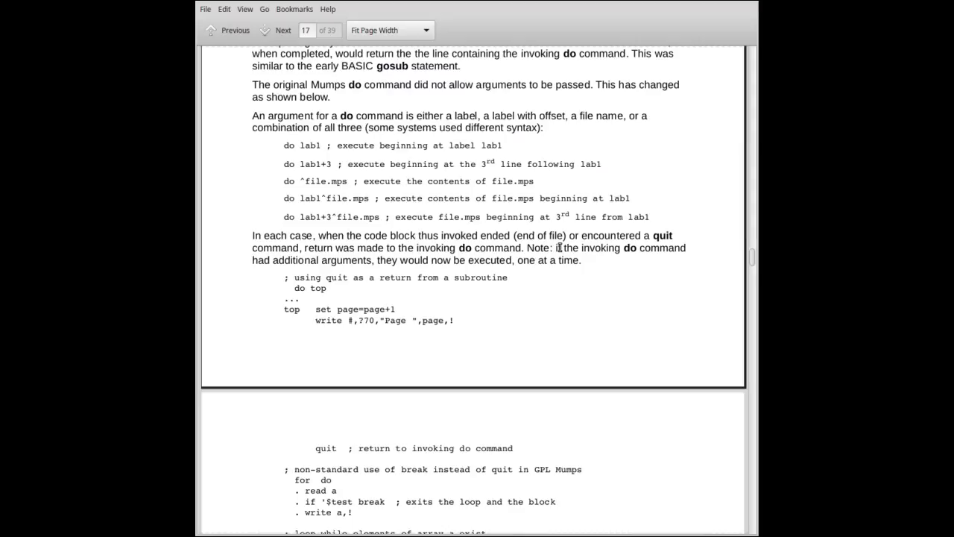
mouse_move(559, 252)
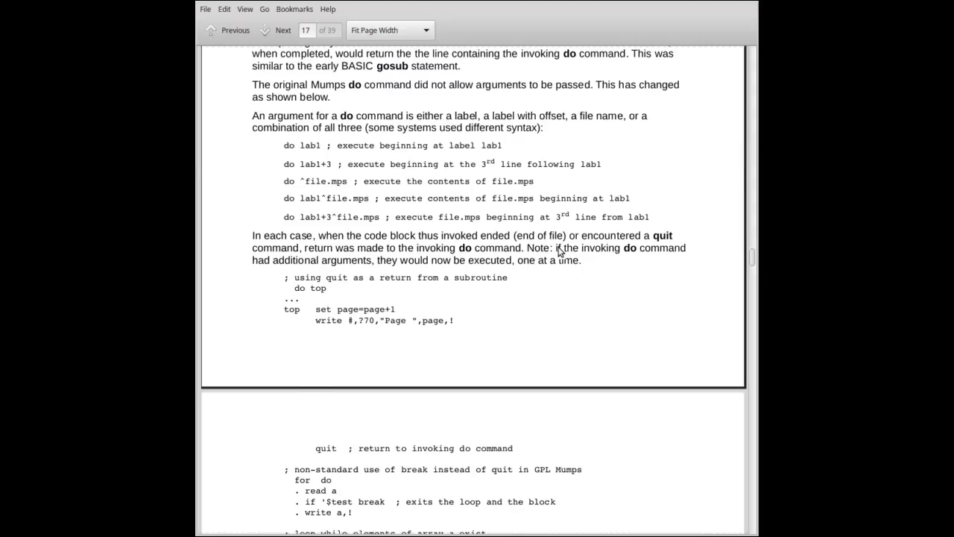
scroll(down, 3)
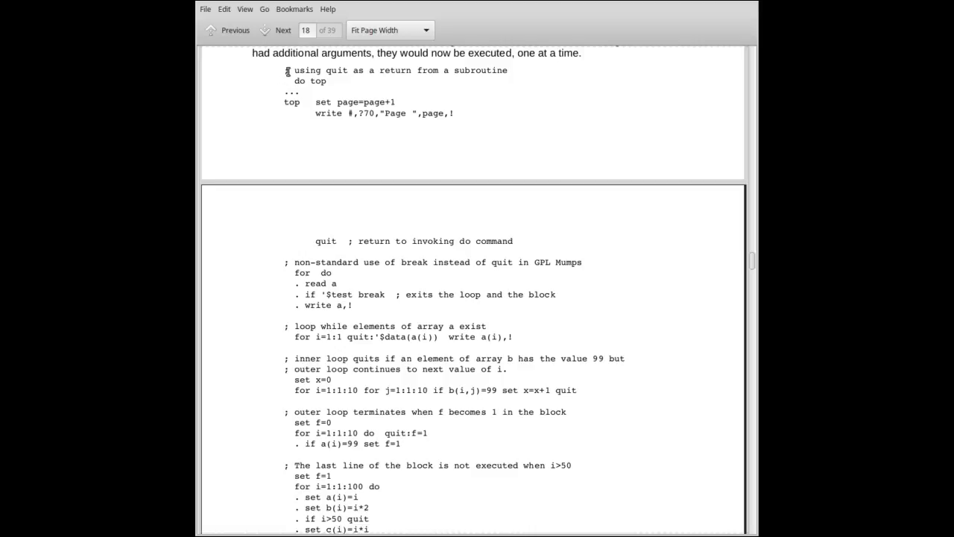
mouse_move(337, 93)
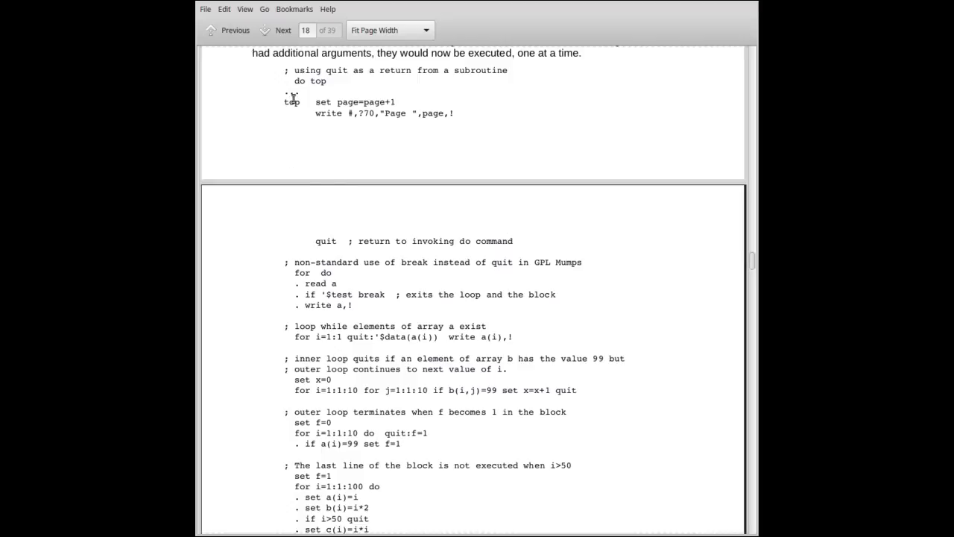
double_click(306, 81)
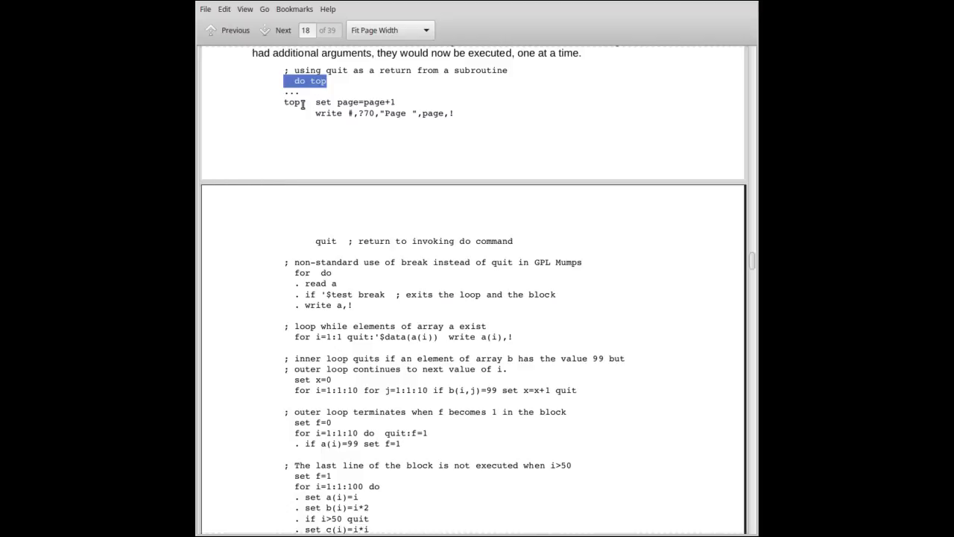
mouse_move(289, 108)
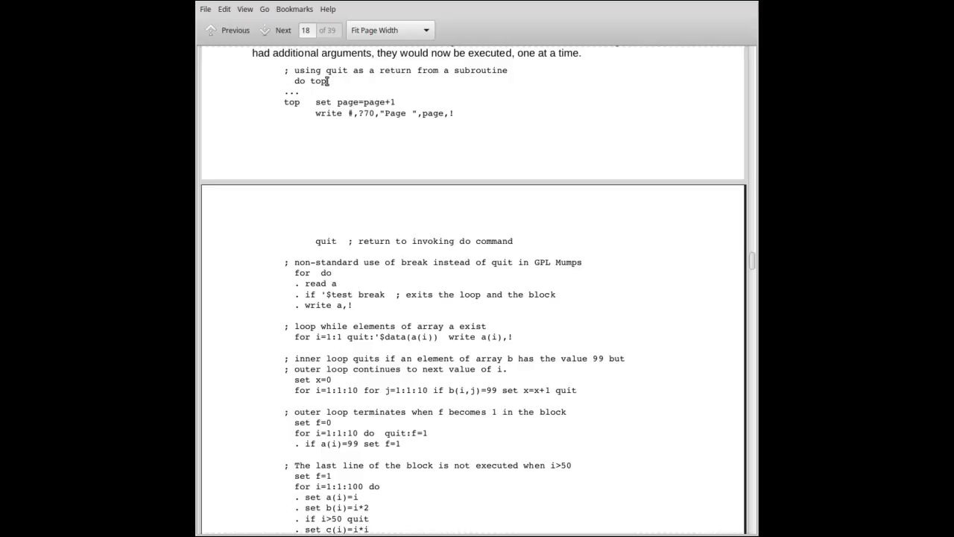
- Highlight 'break' in page 18's loop example, clear it, then select the next word
scroll(down, 3)
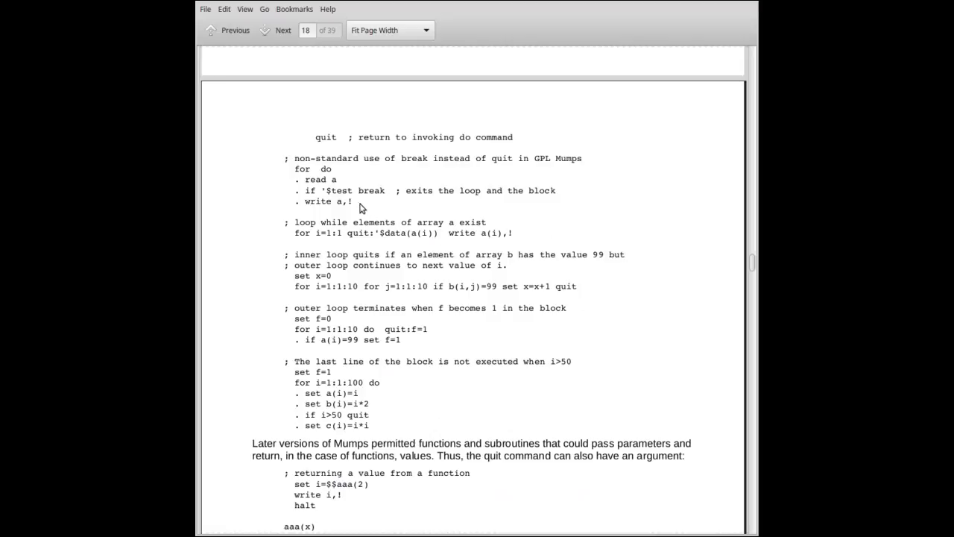
mouse_move(358, 205)
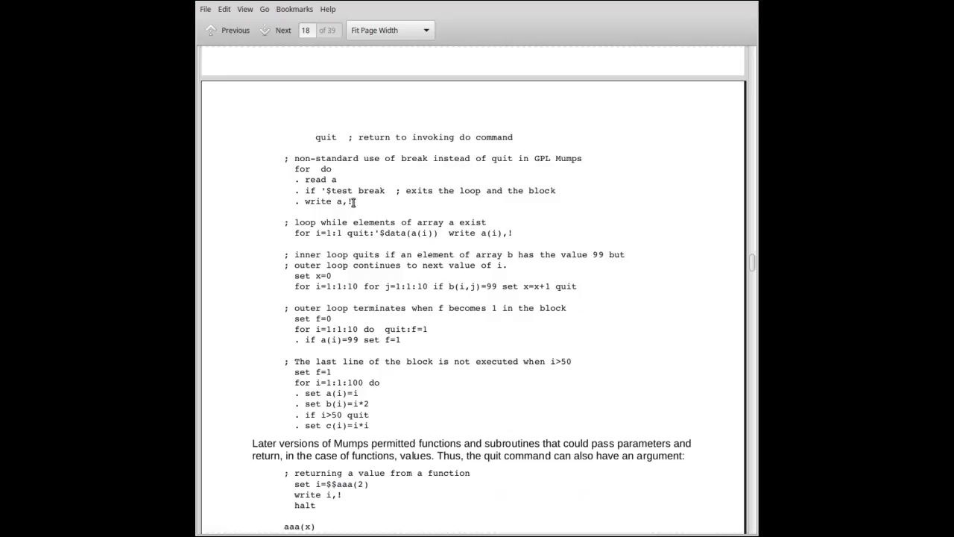
mouse_move(357, 207)
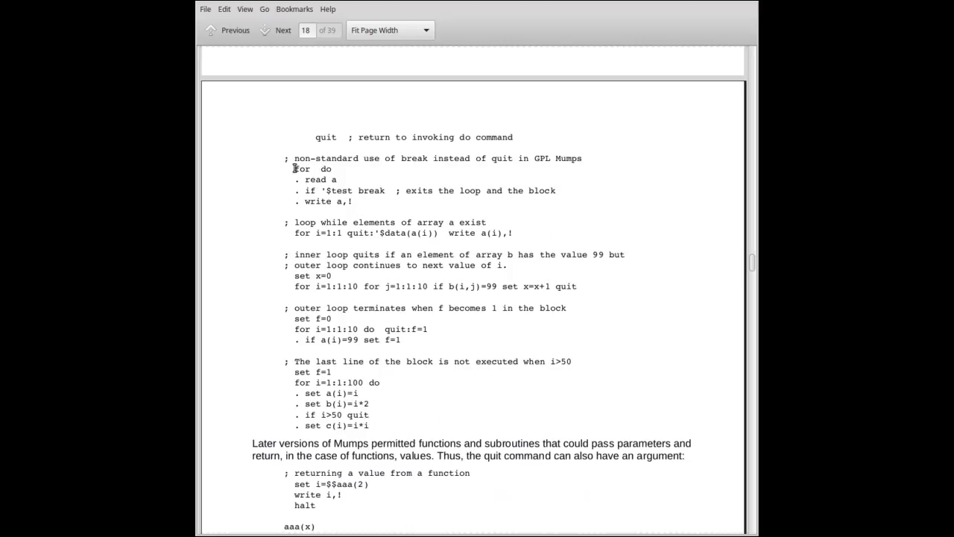
mouse_move(308, 182)
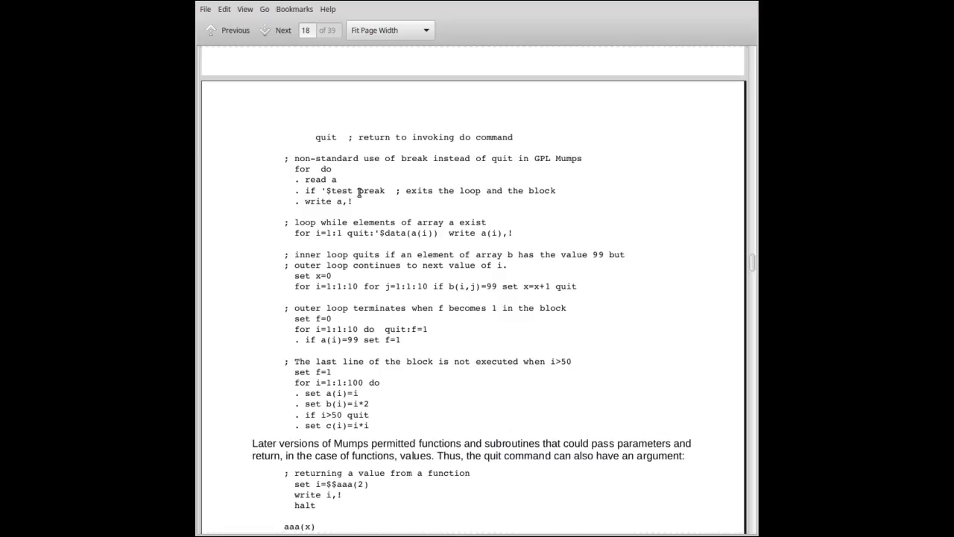
mouse_move(341, 172)
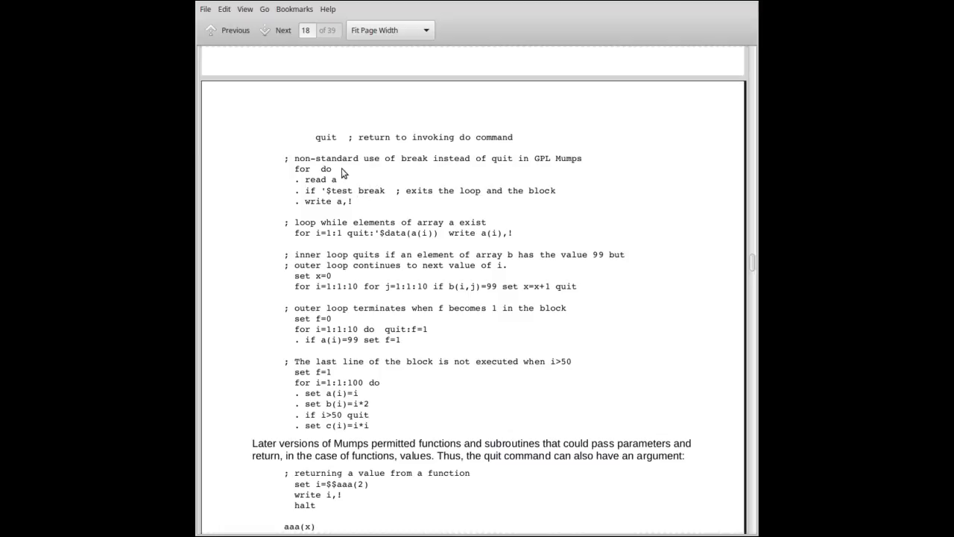
mouse_move(343, 175)
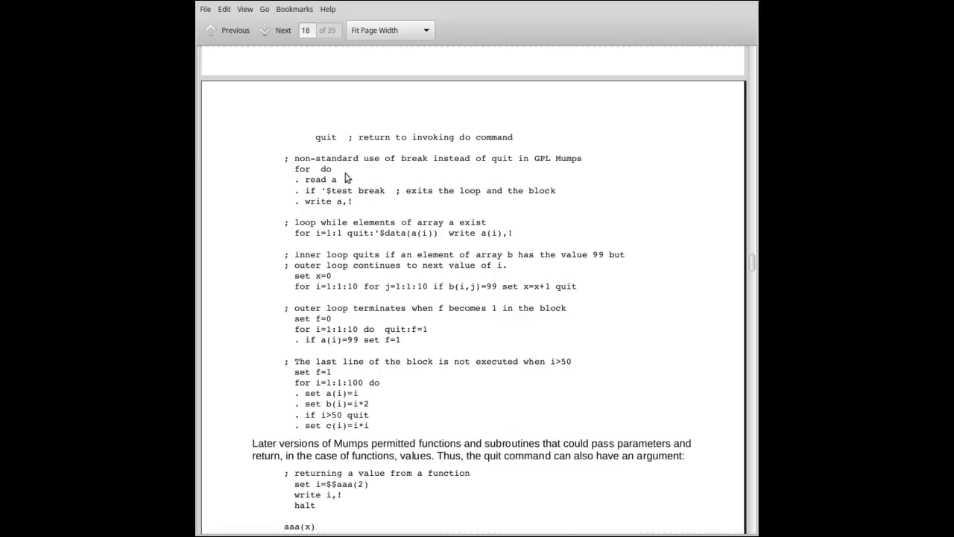
double_click(371, 190)
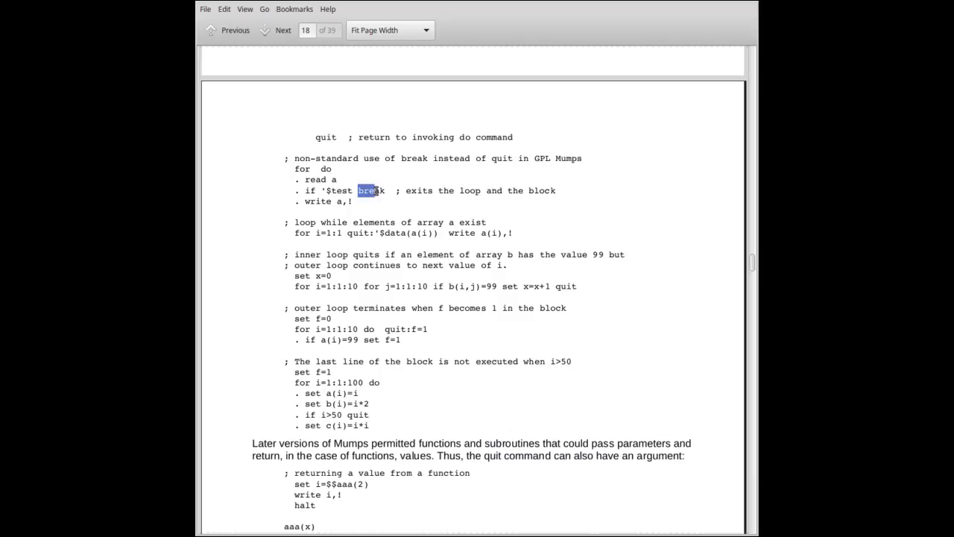
double_click(370, 190)
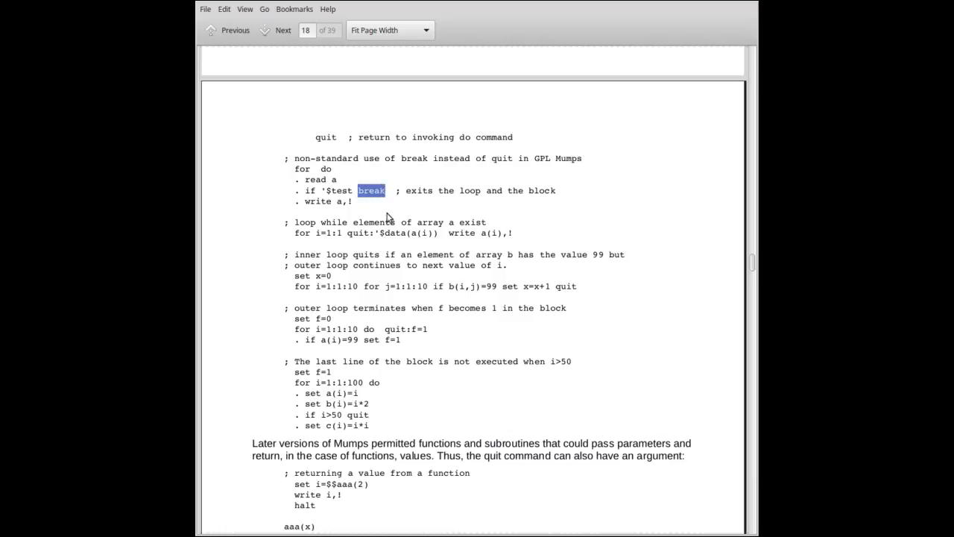
mouse_move(375, 206)
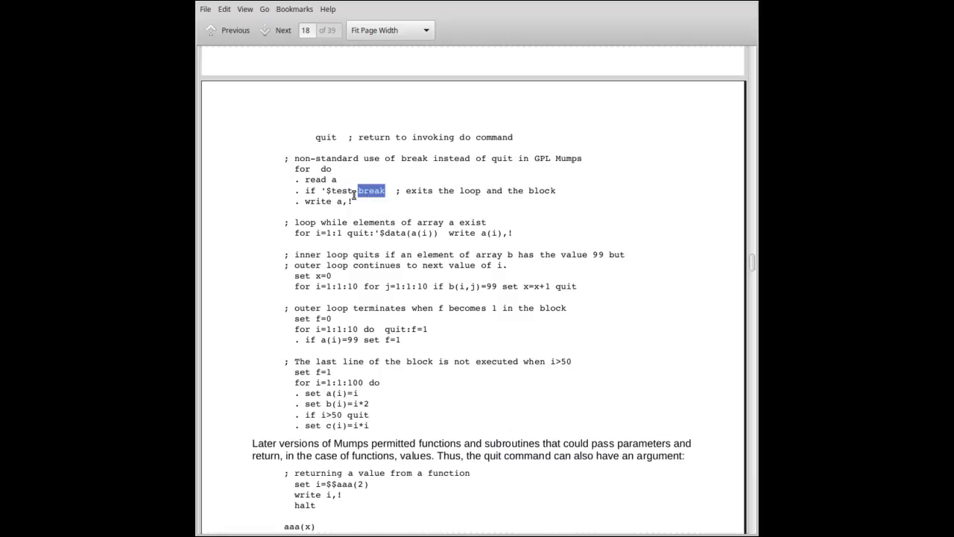
click(365, 190)
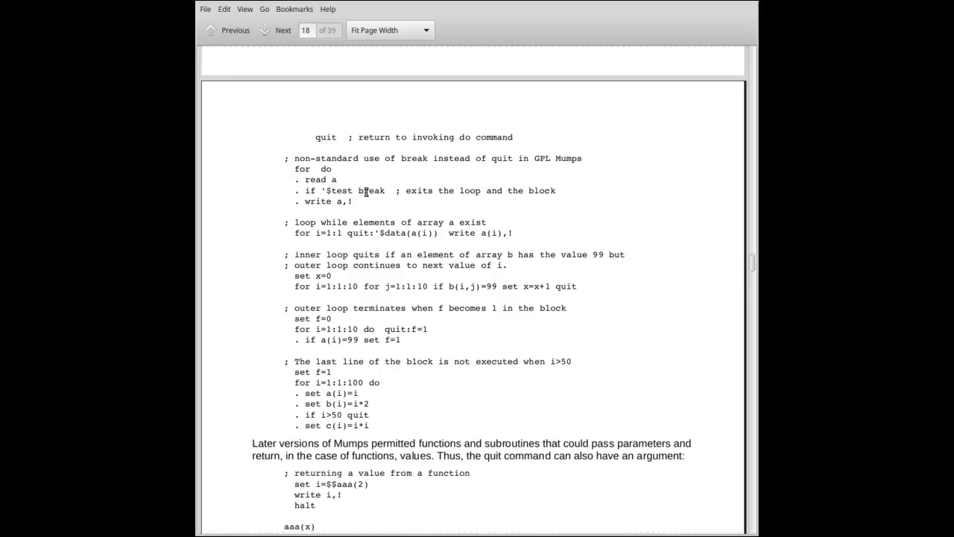
double_click(388, 190)
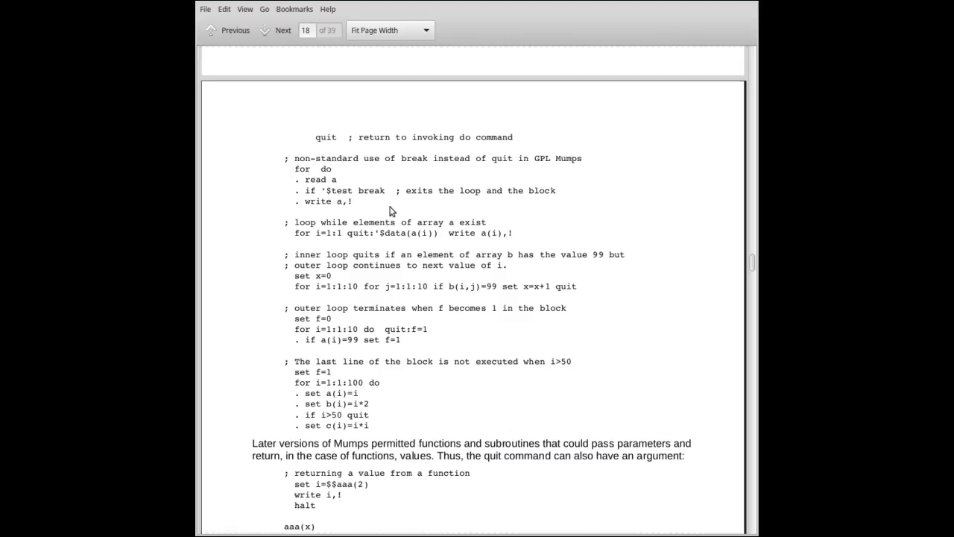
- Reveal 'The above writes 4.' and clear the highlight on the $data(a(i)) test
scroll(down, 3)
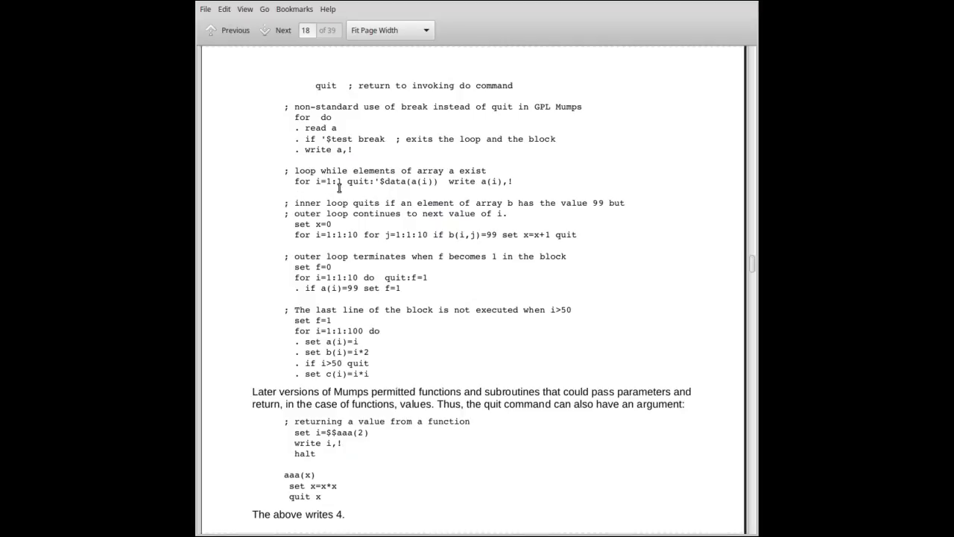
mouse_move(347, 188)
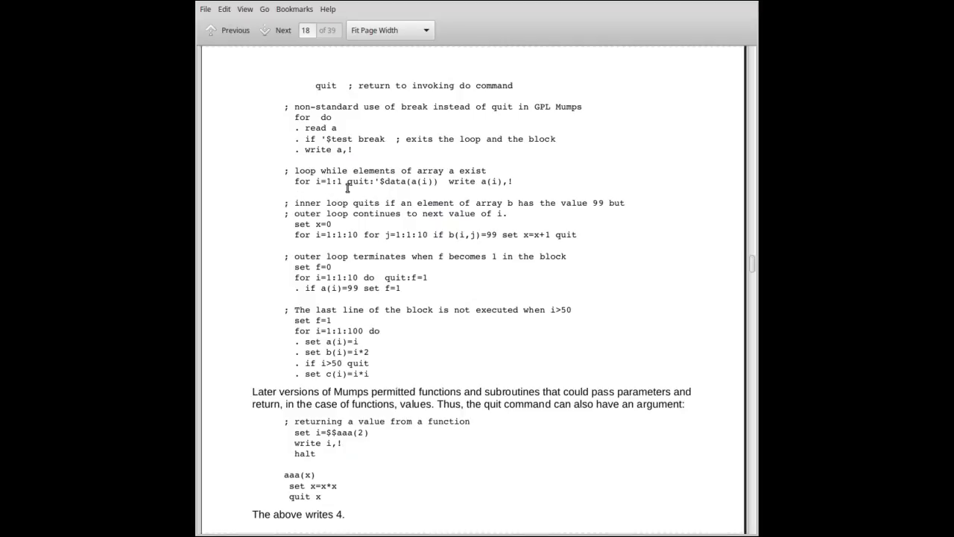
mouse_move(402, 187)
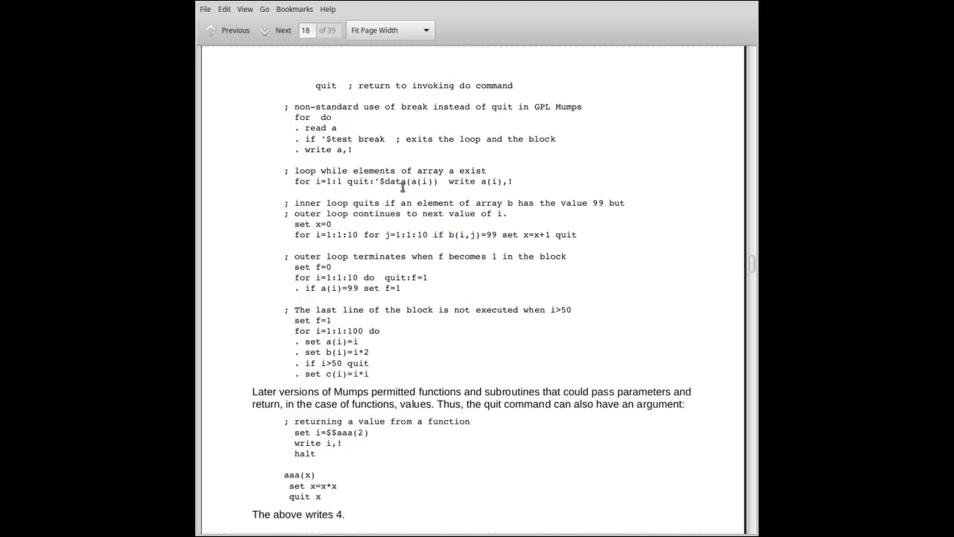
mouse_move(421, 192)
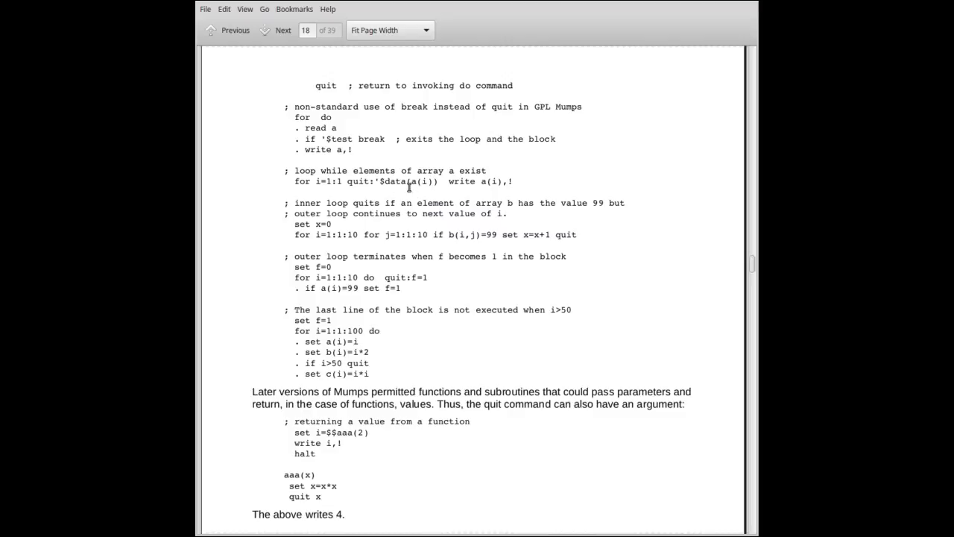
mouse_move(421, 193)
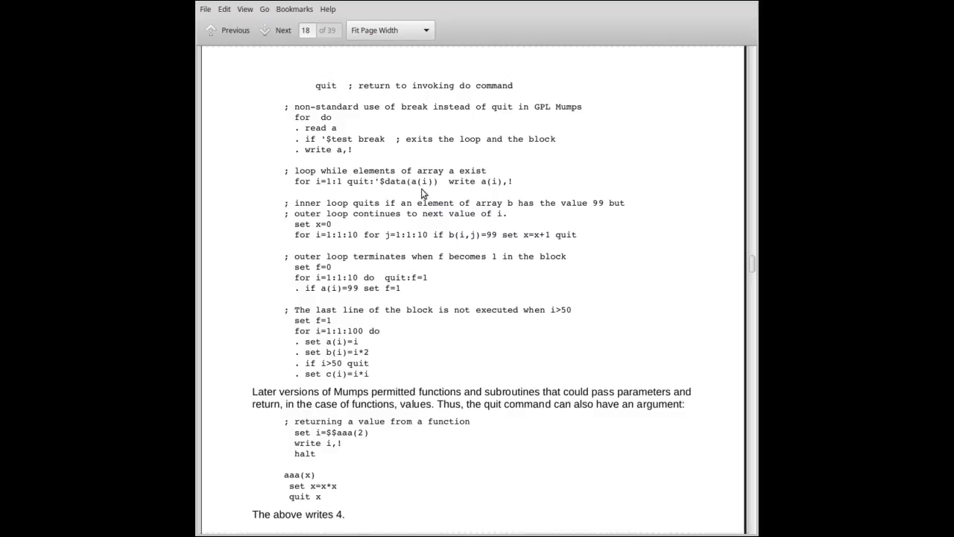
mouse_move(422, 193)
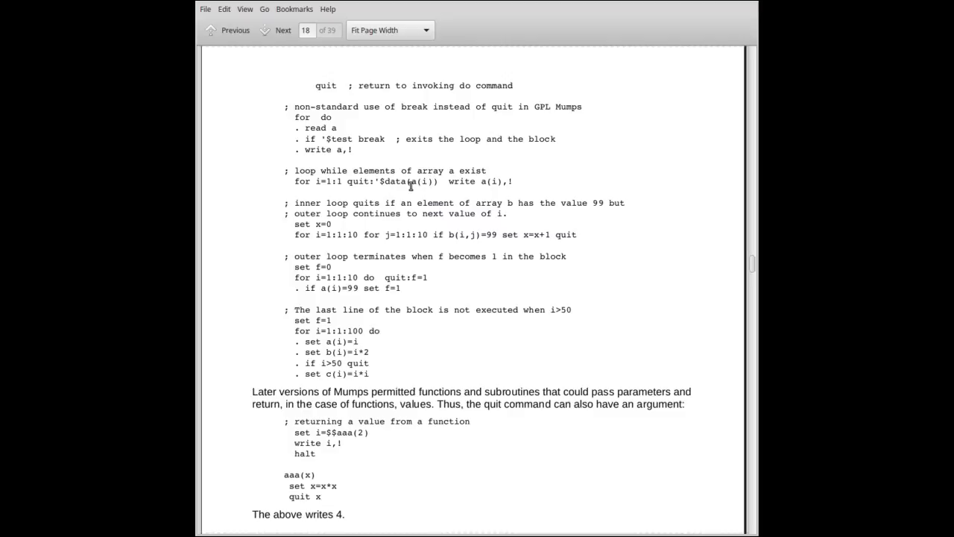
mouse_move(391, 185)
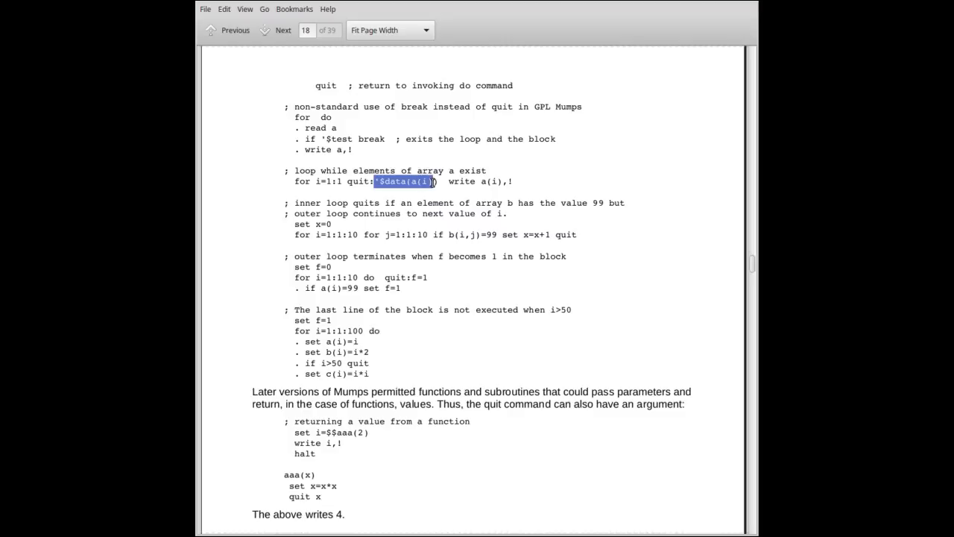
click(382, 193)
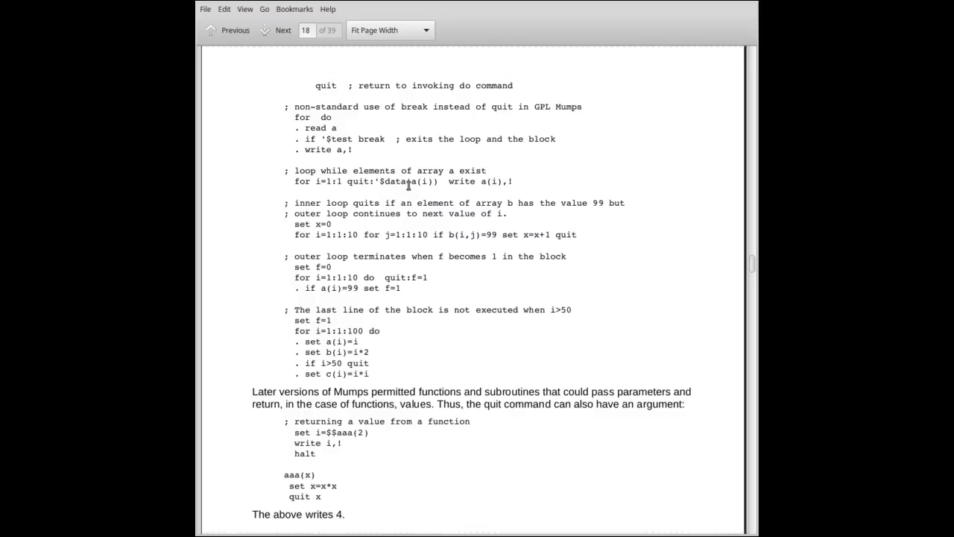
mouse_move(389, 188)
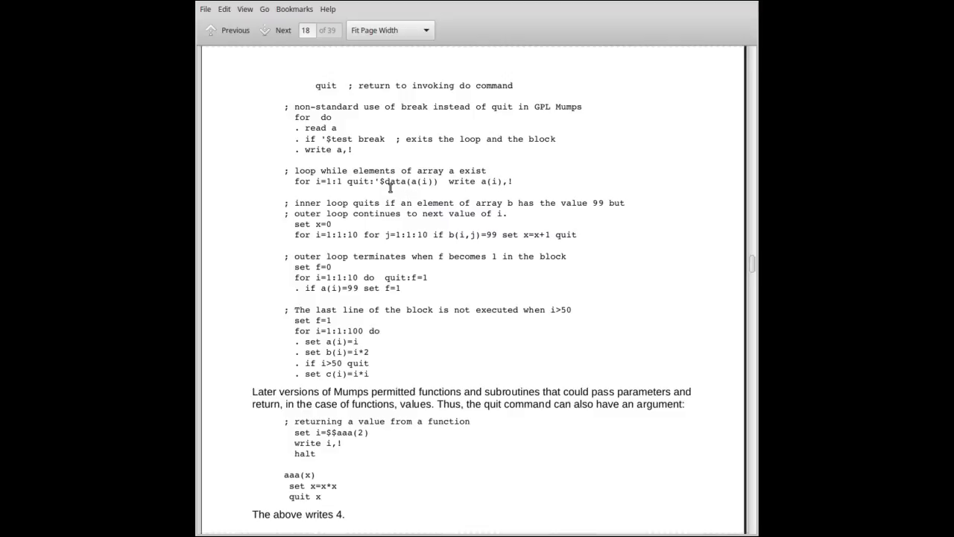
mouse_move(343, 181)
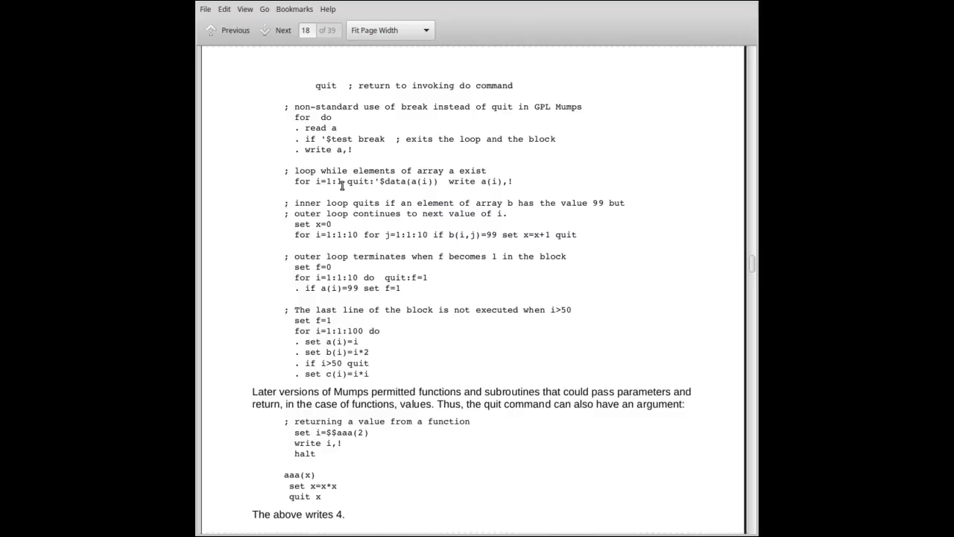
scroll(down, 3)
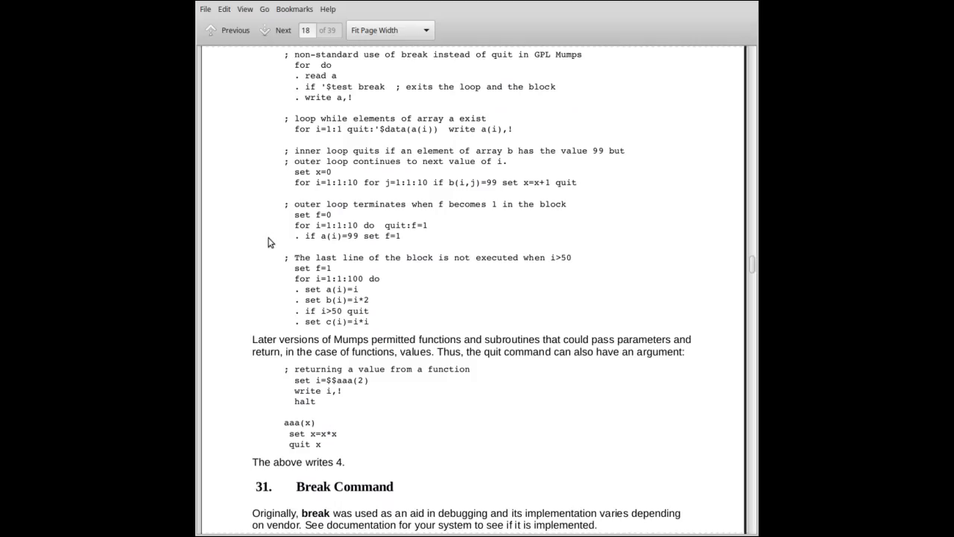
mouse_move(277, 200)
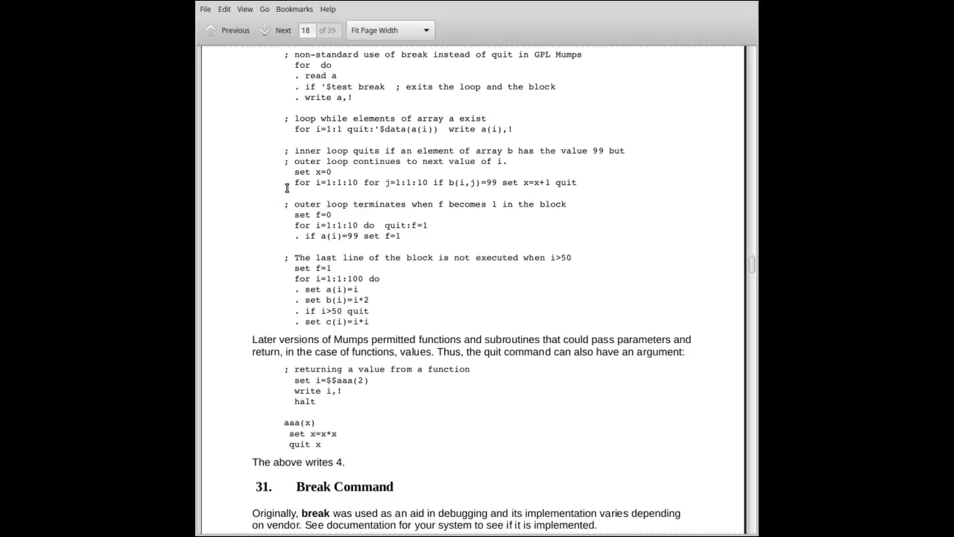
drag(295, 182, 358, 183)
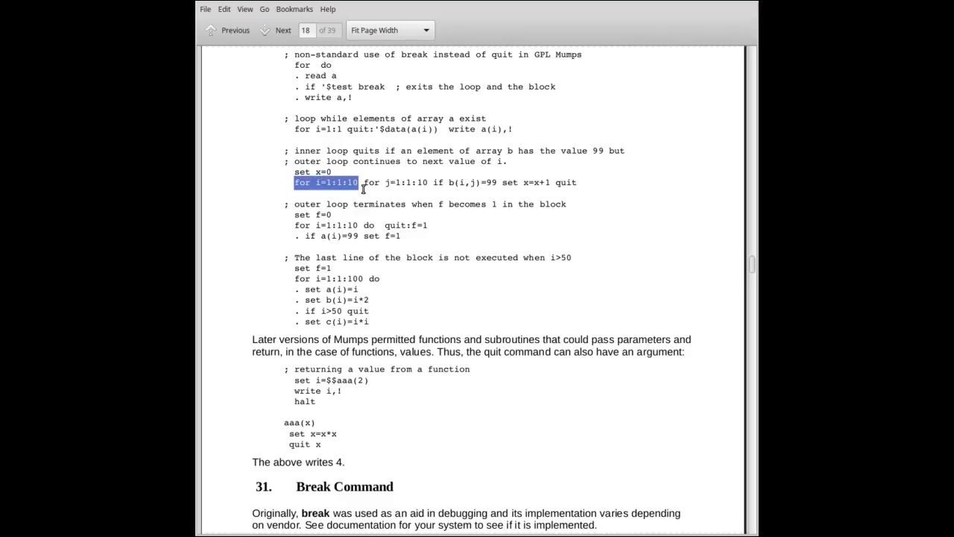
double_click(371, 181)
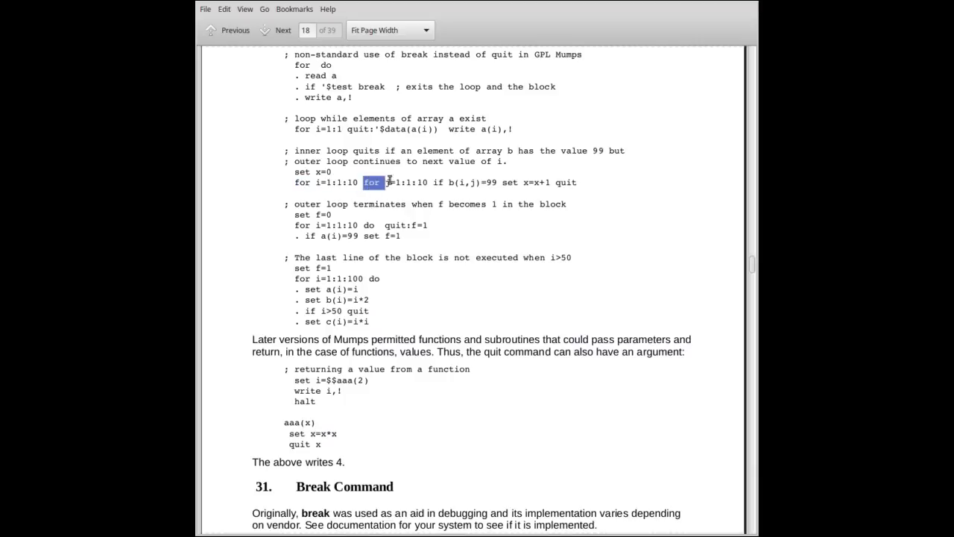
drag(364, 181, 426, 182)
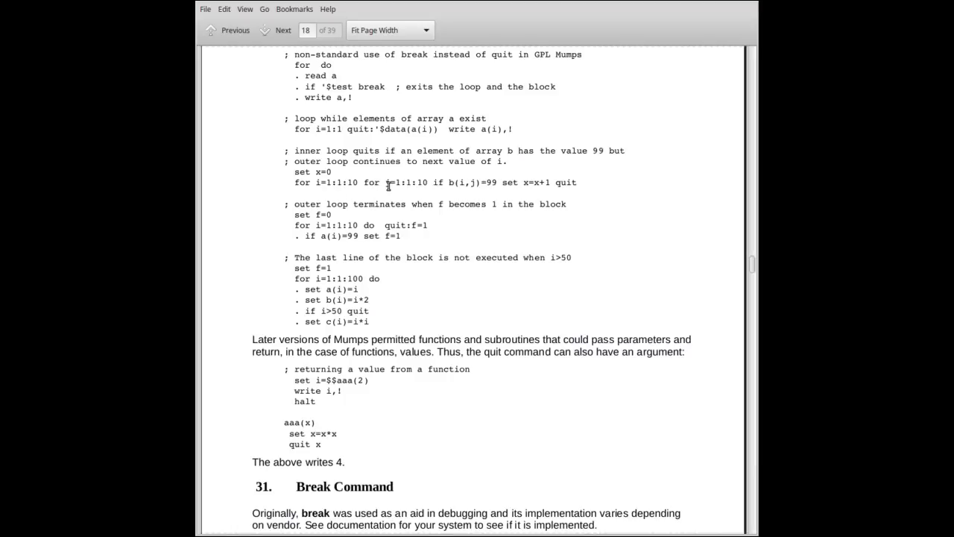
mouse_move(326, 187)
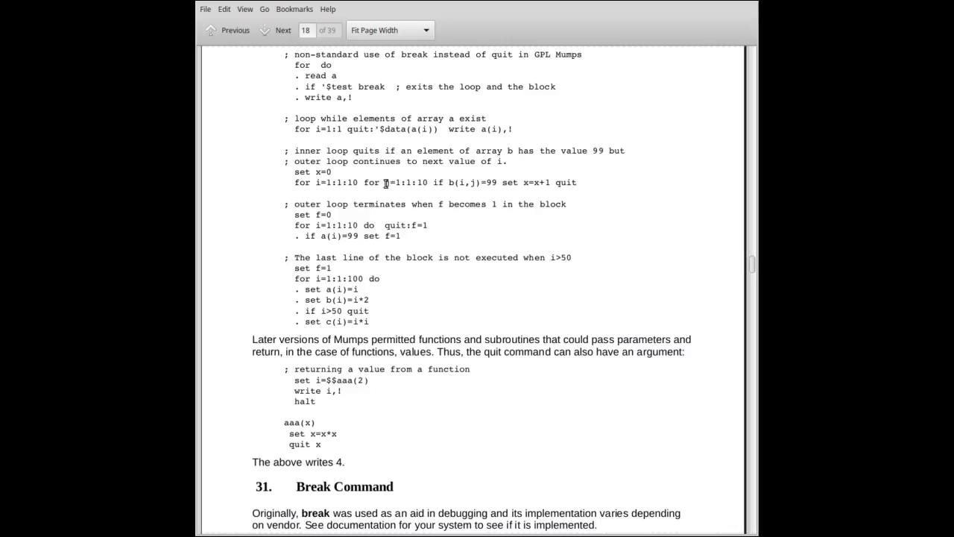
double_click(404, 182)
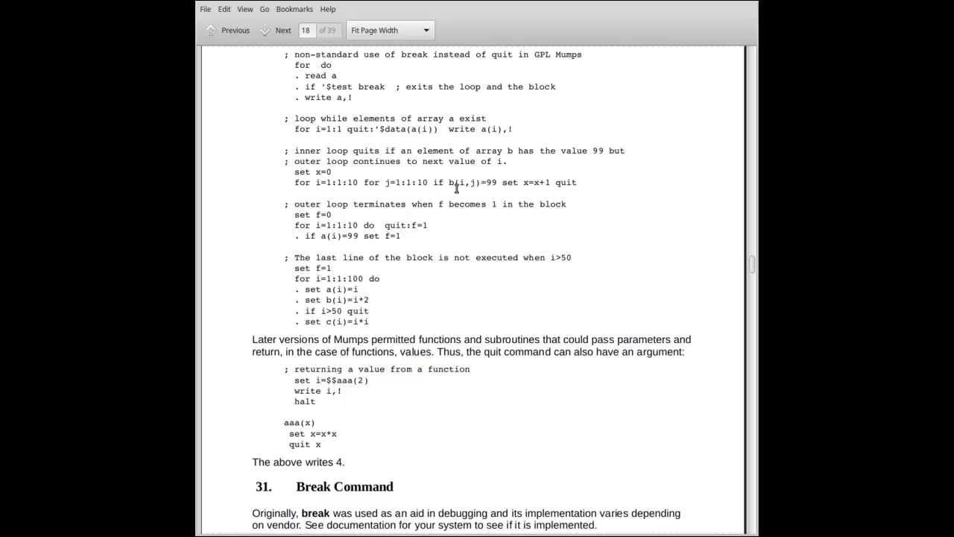
mouse_move(491, 185)
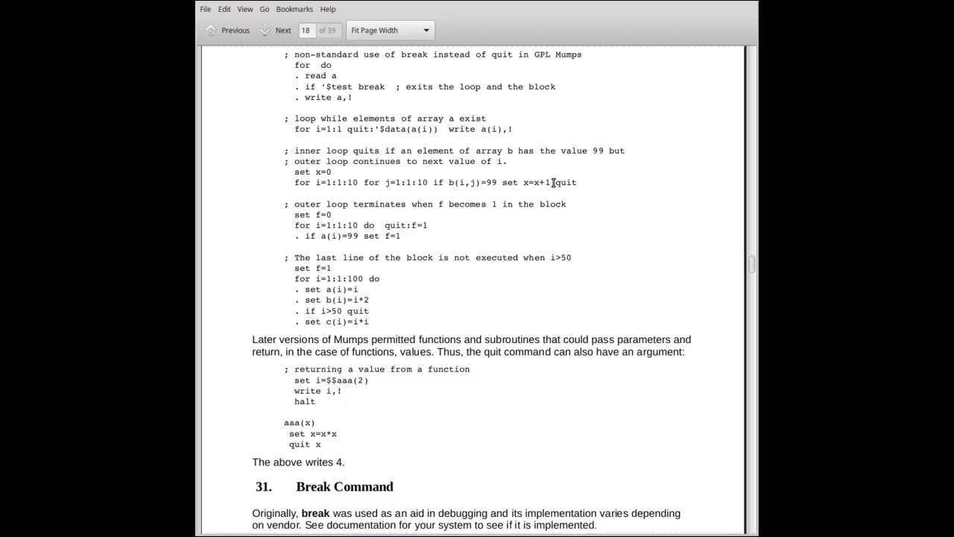
double_click(566, 182)
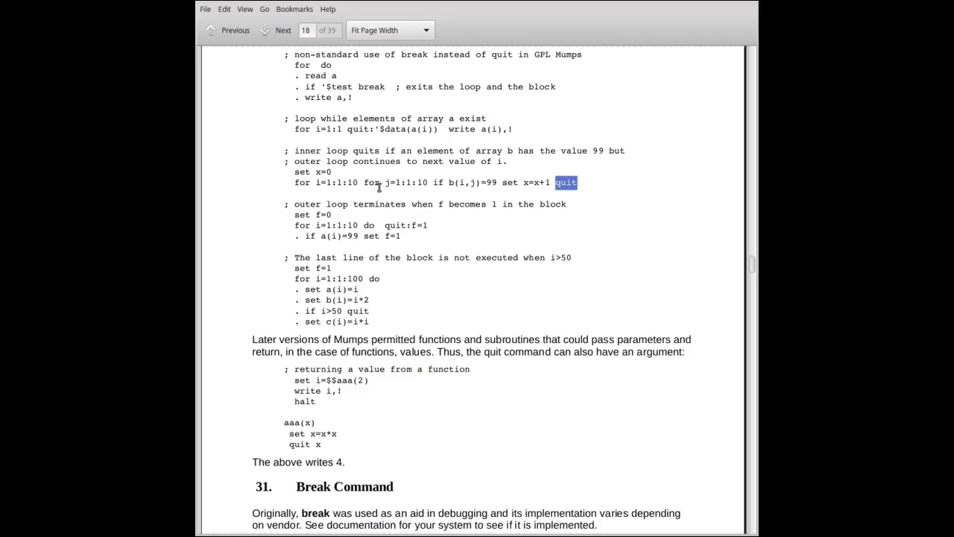
mouse_move(373, 185)
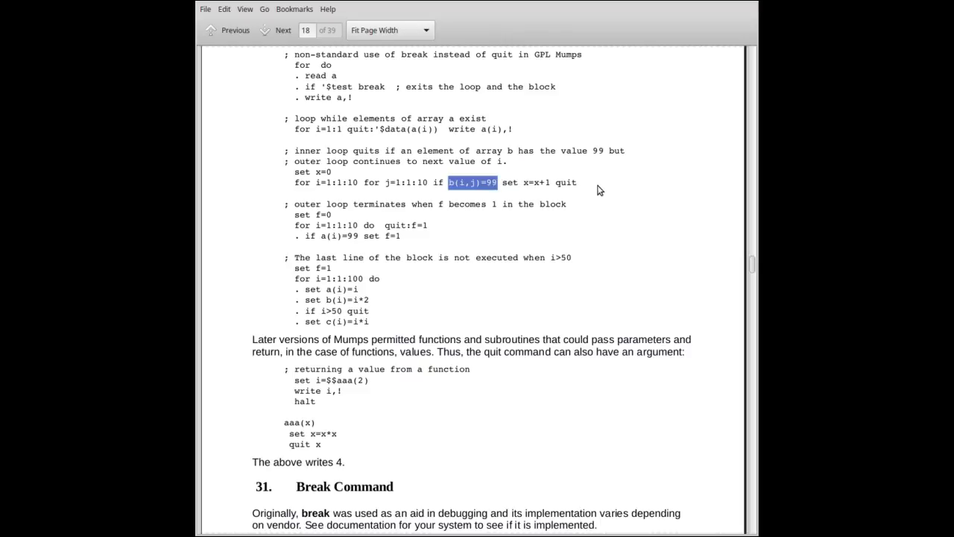
click(445, 183)
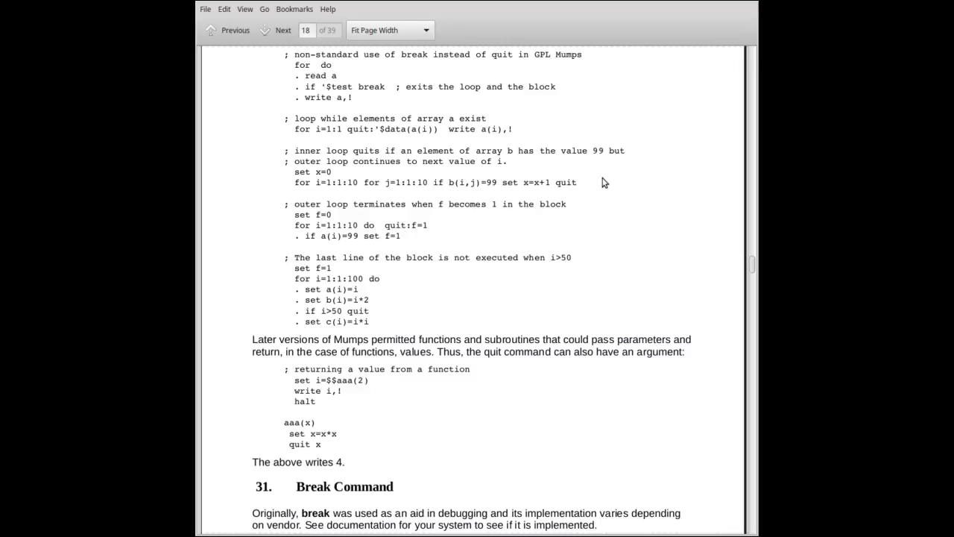
mouse_move(598, 187)
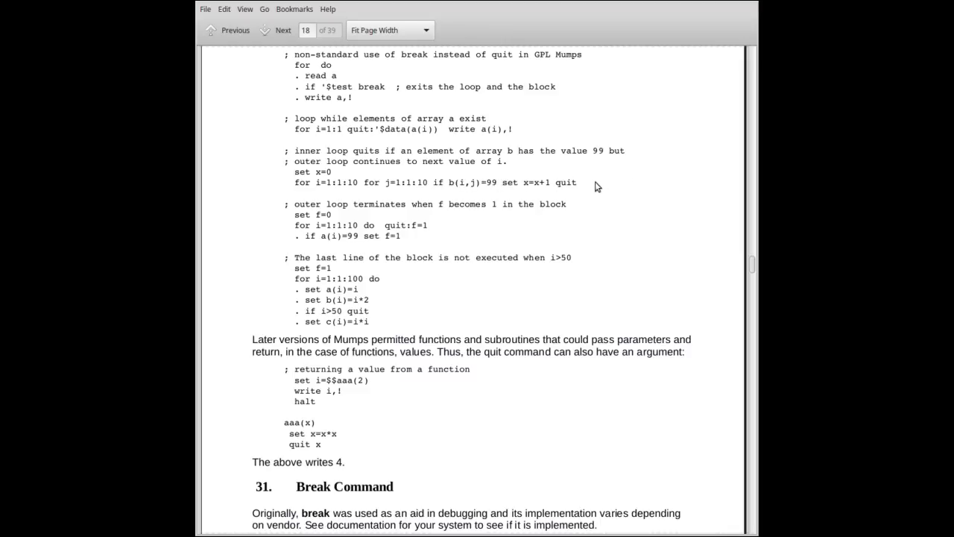
mouse_move(573, 187)
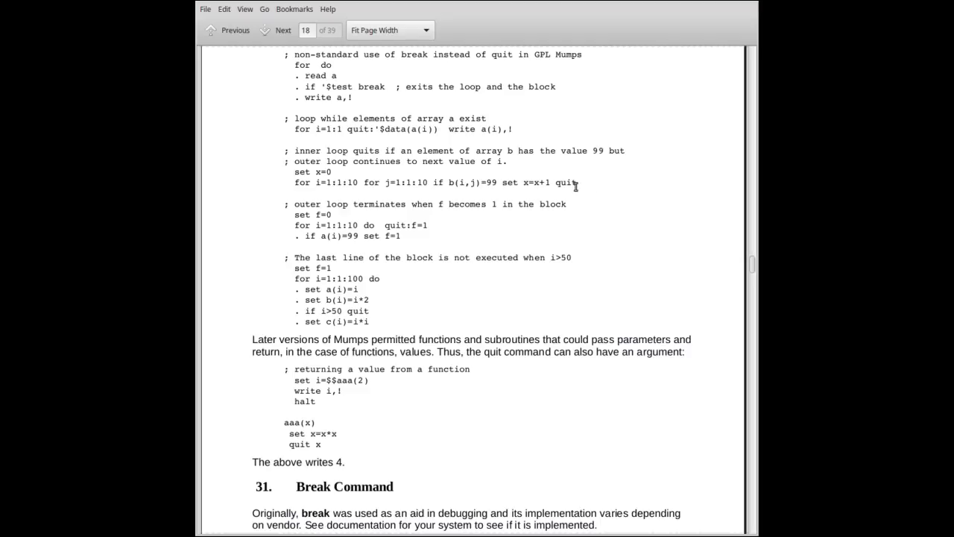
mouse_move(449, 182)
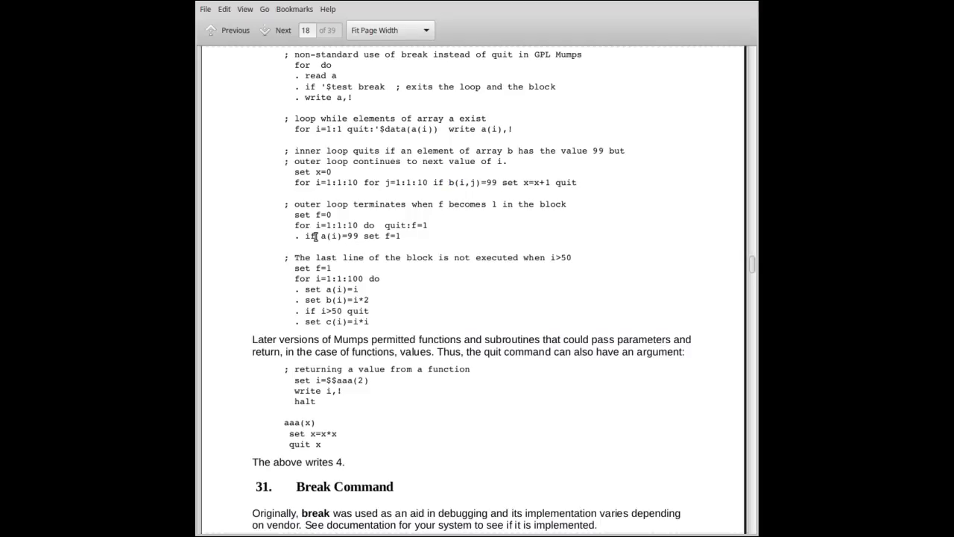
mouse_move(363, 250)
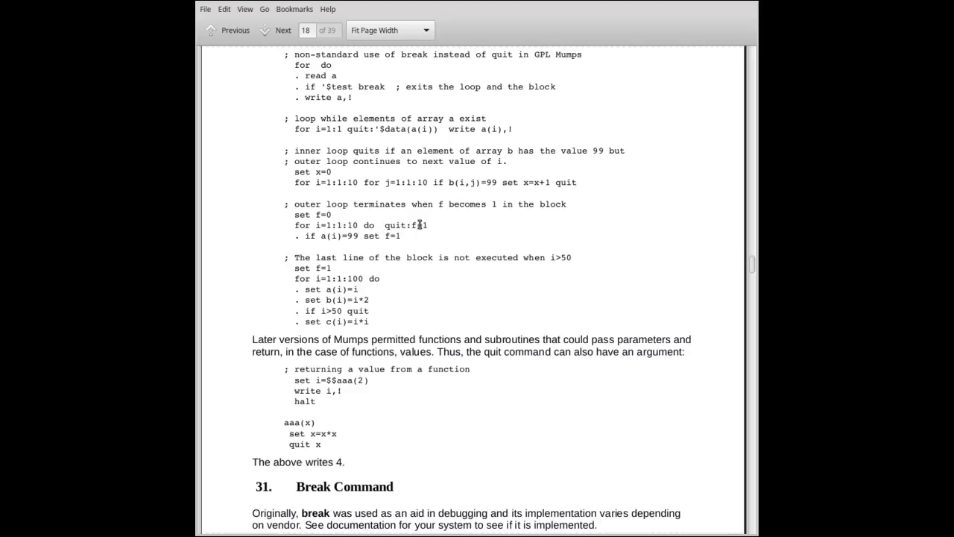
mouse_move(421, 231)
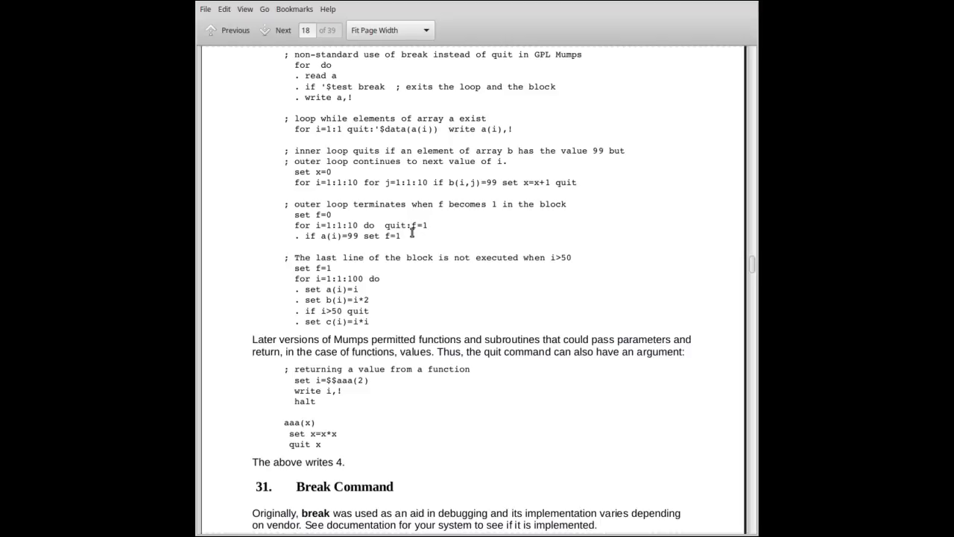
mouse_move(422, 251)
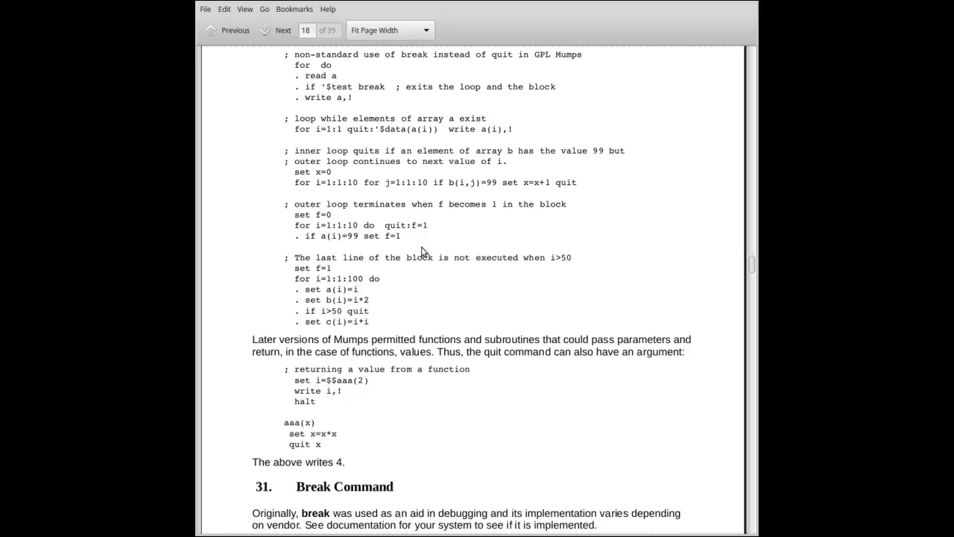
mouse_move(440, 290)
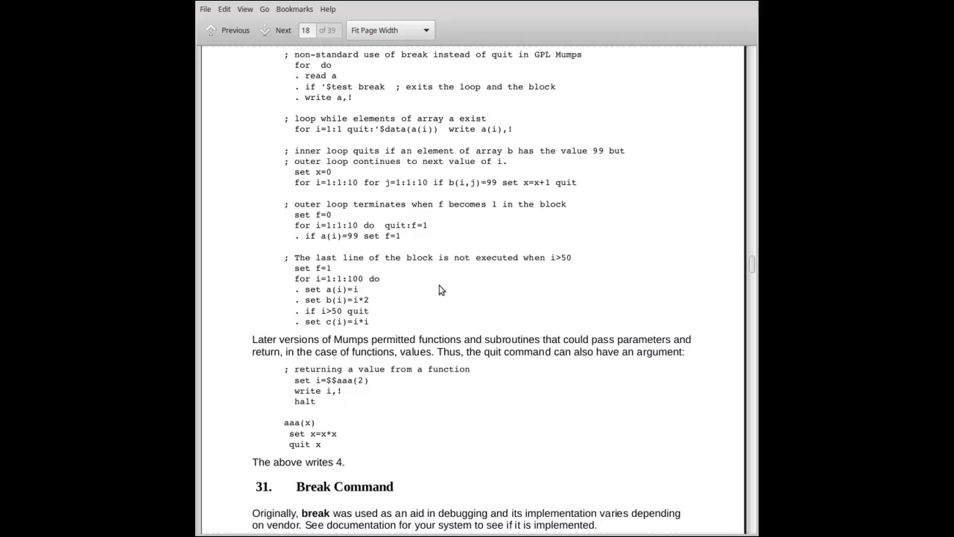
mouse_move(395, 313)
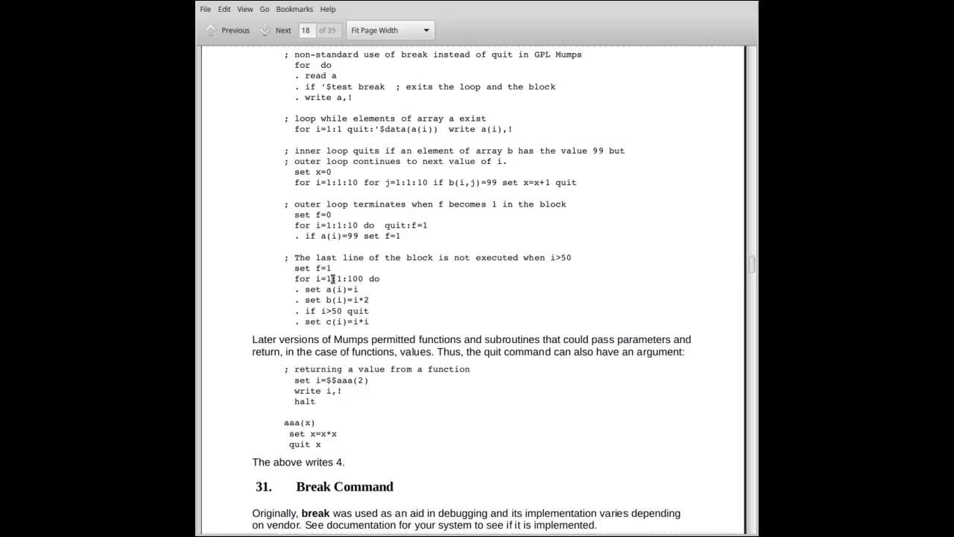
mouse_move(374, 279)
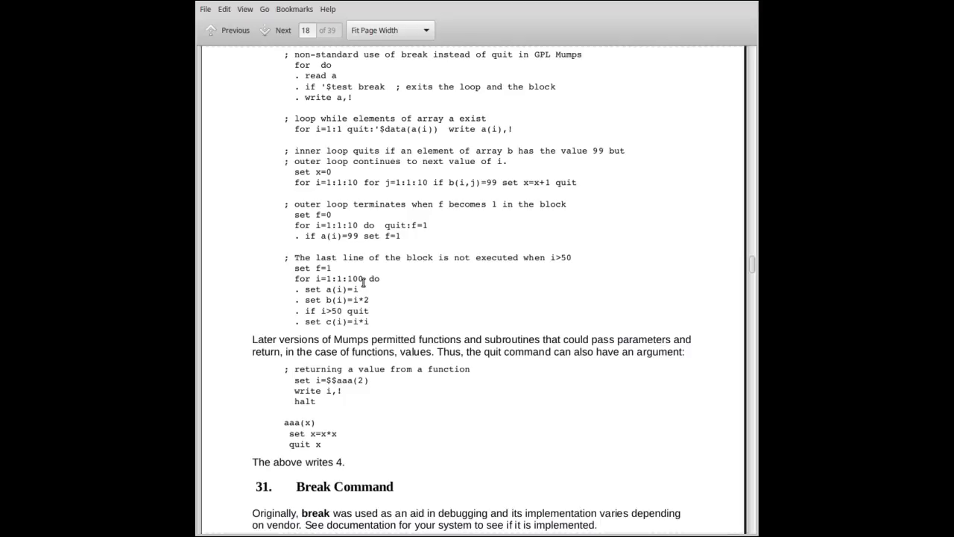
mouse_move(363, 281)
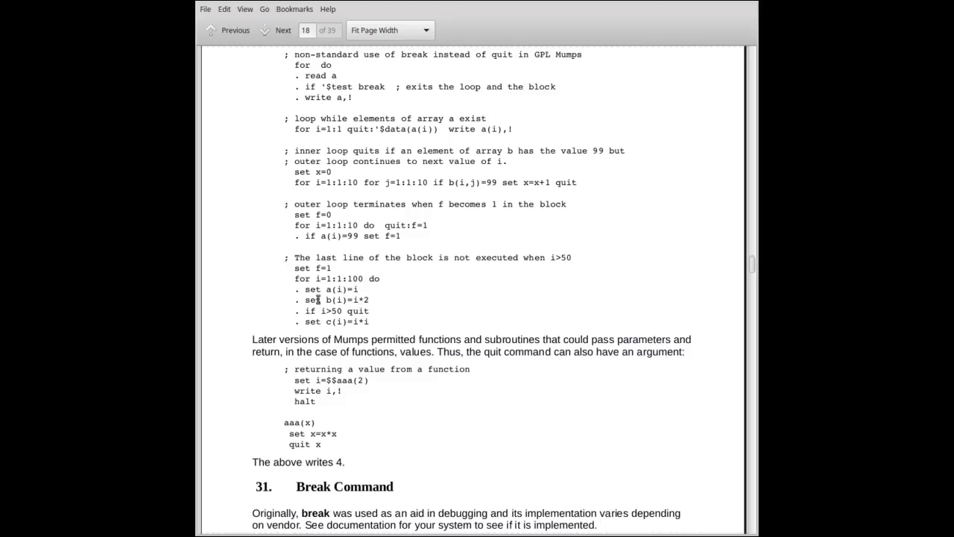
mouse_move(376, 306)
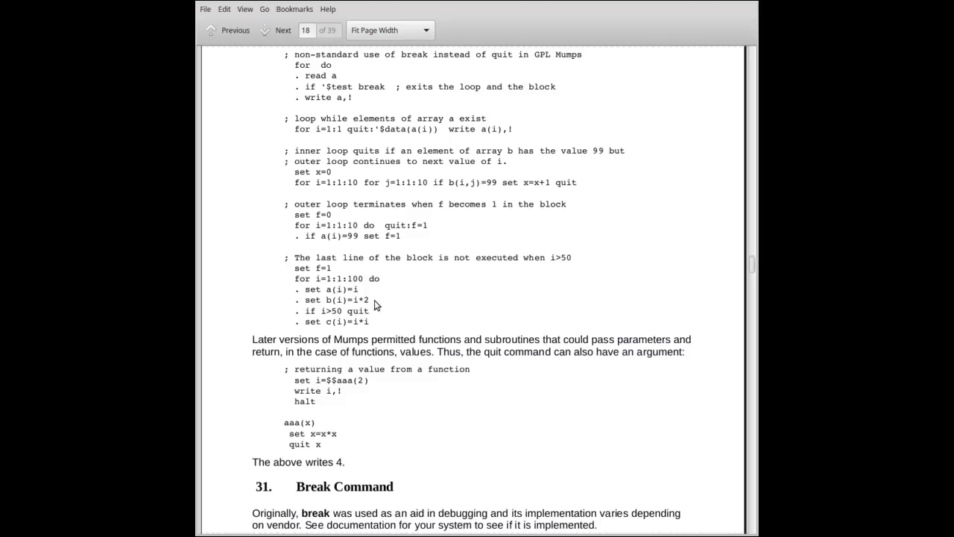
mouse_move(334, 311)
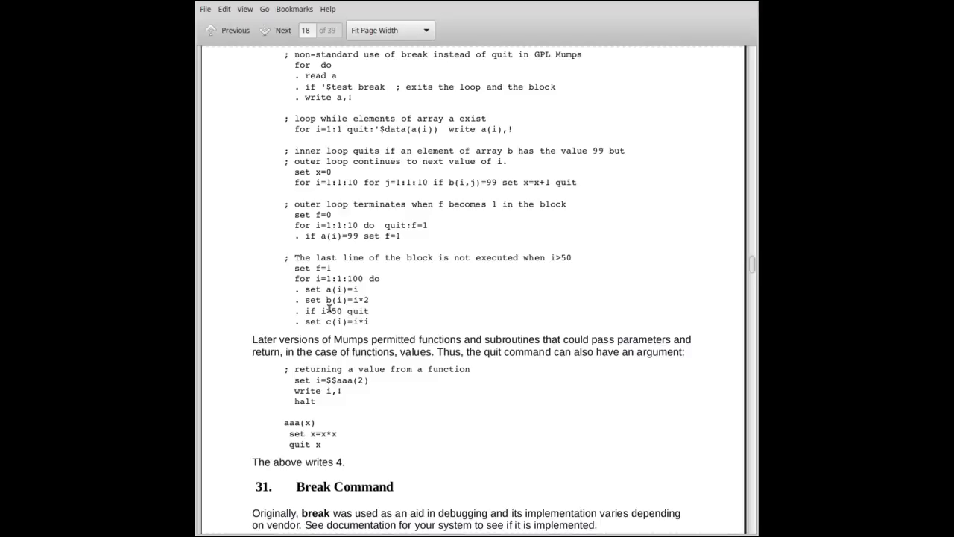
mouse_move(339, 278)
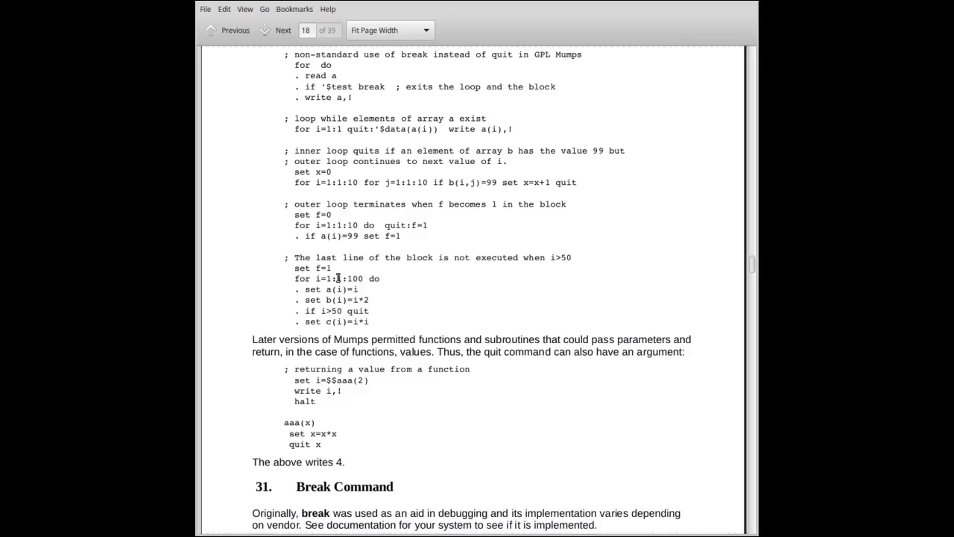
mouse_move(337, 276)
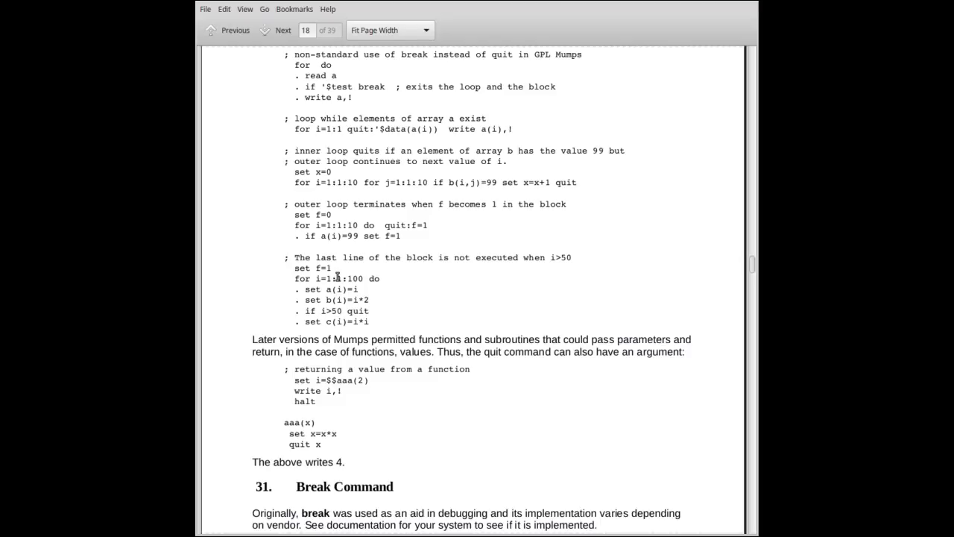
mouse_move(325, 284)
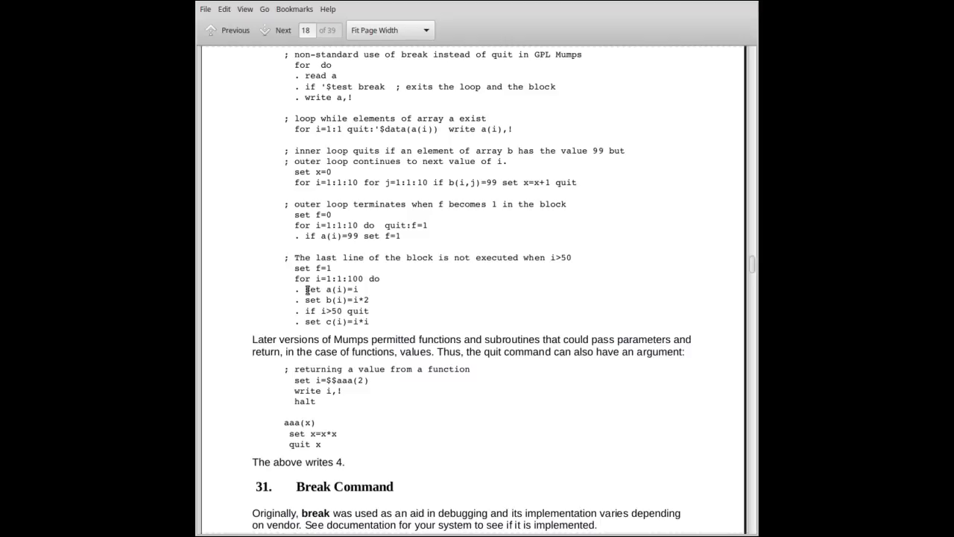
- Highlight i*2 and the set a(i) and b(i) lines, then set c(i)=i*i
drag(306, 289, 373, 321)
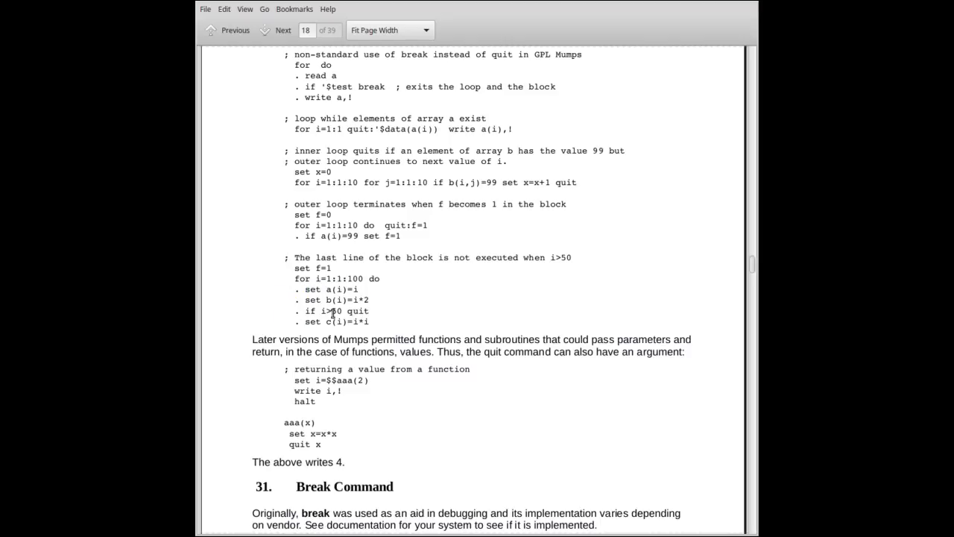
double_click(363, 300)
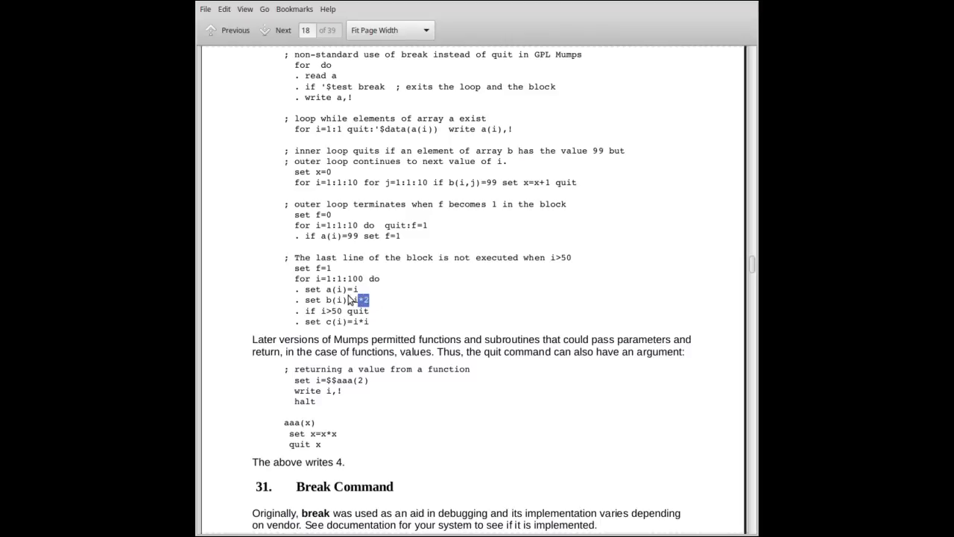
drag(361, 300, 297, 289)
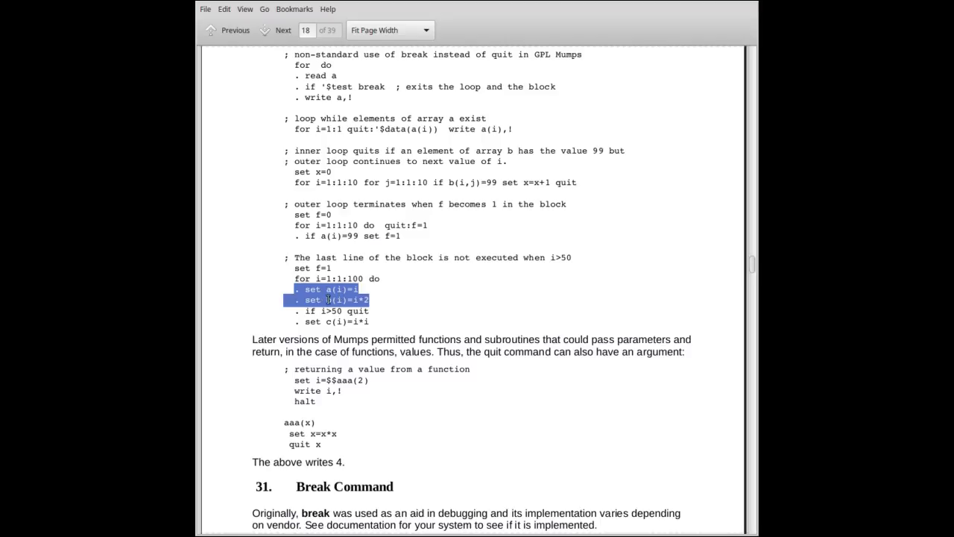
click(338, 281)
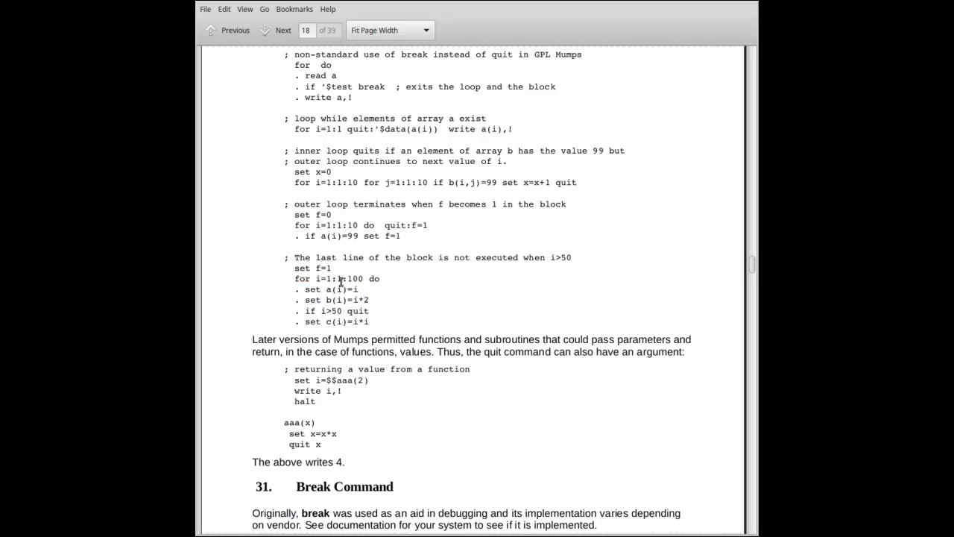
mouse_move(401, 307)
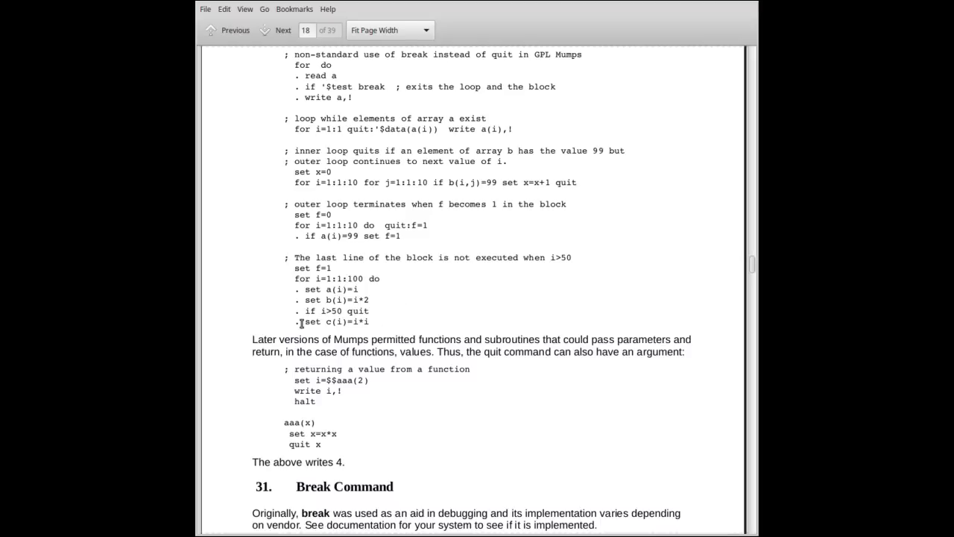
double_click(334, 321)
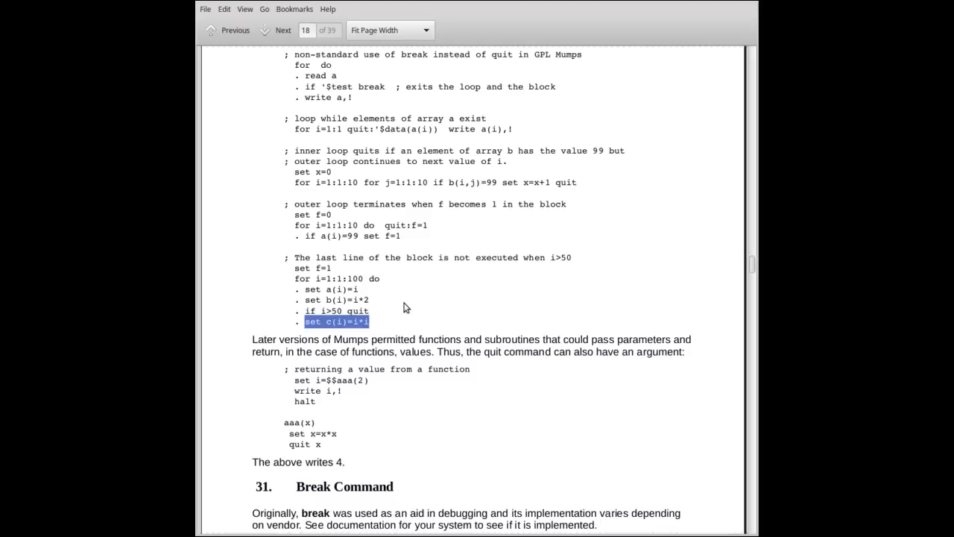
- Reveal the aaa(x) function-return example and highlight words in its code lines
scroll(down, 3)
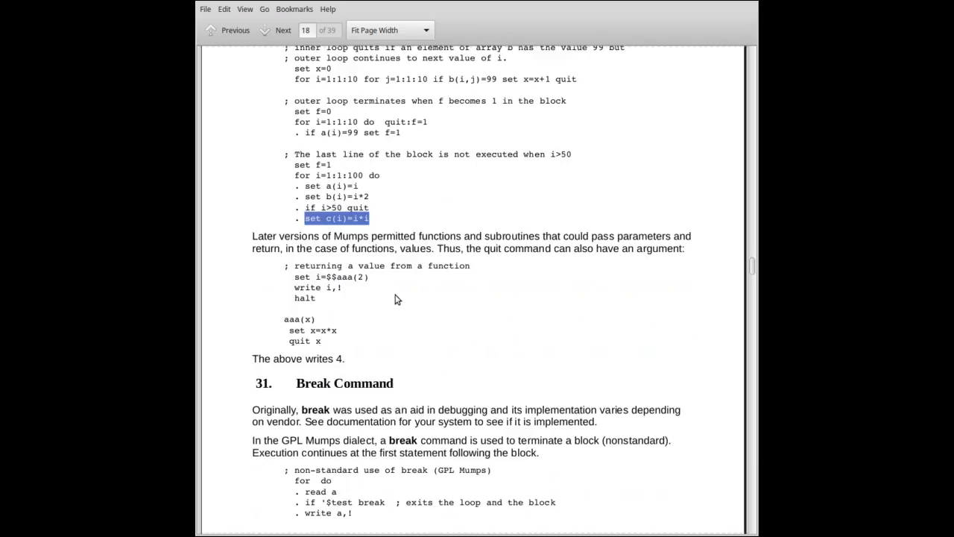
mouse_move(401, 300)
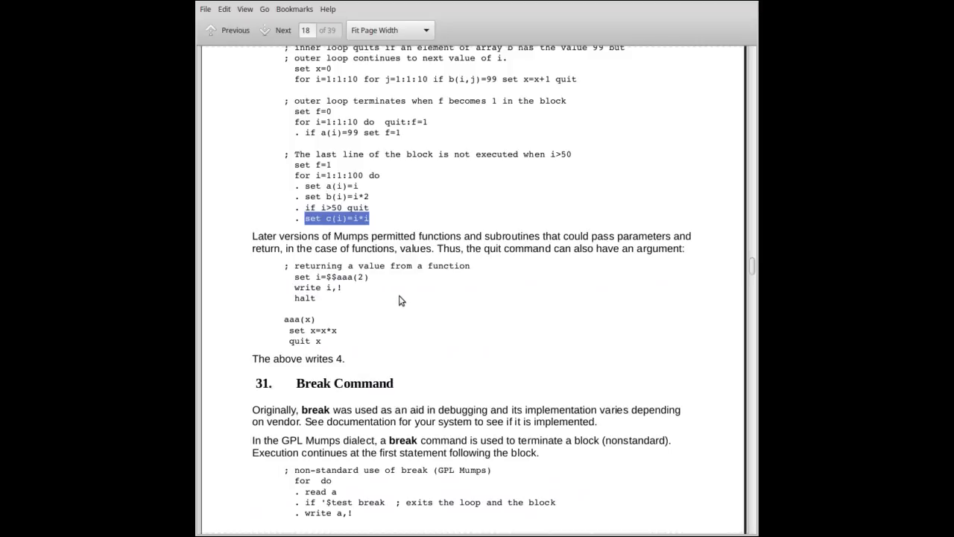
mouse_move(407, 301)
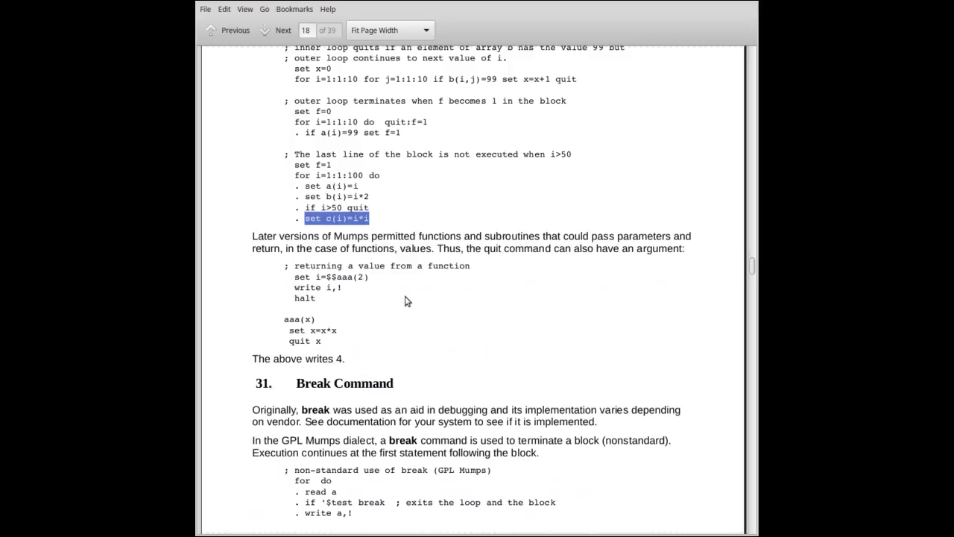
mouse_move(386, 300)
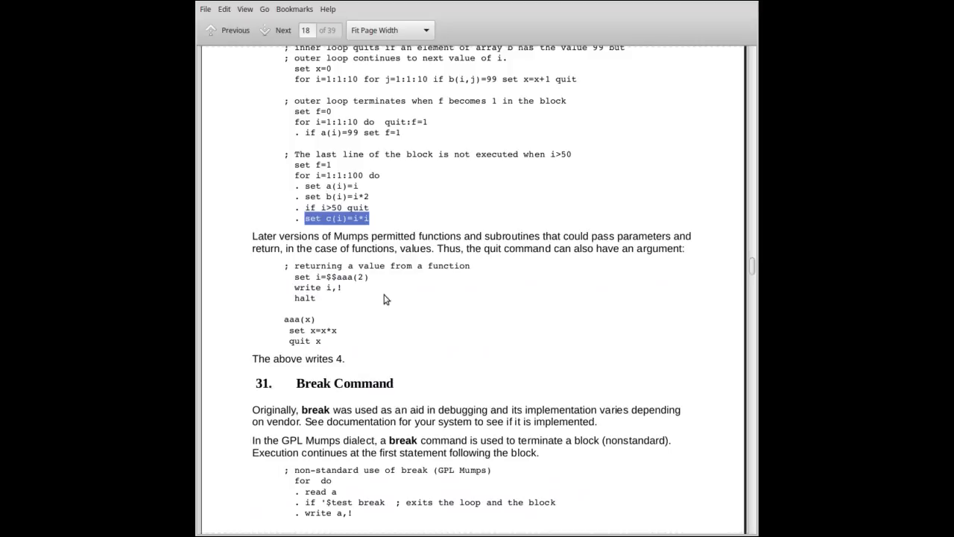
mouse_move(375, 313)
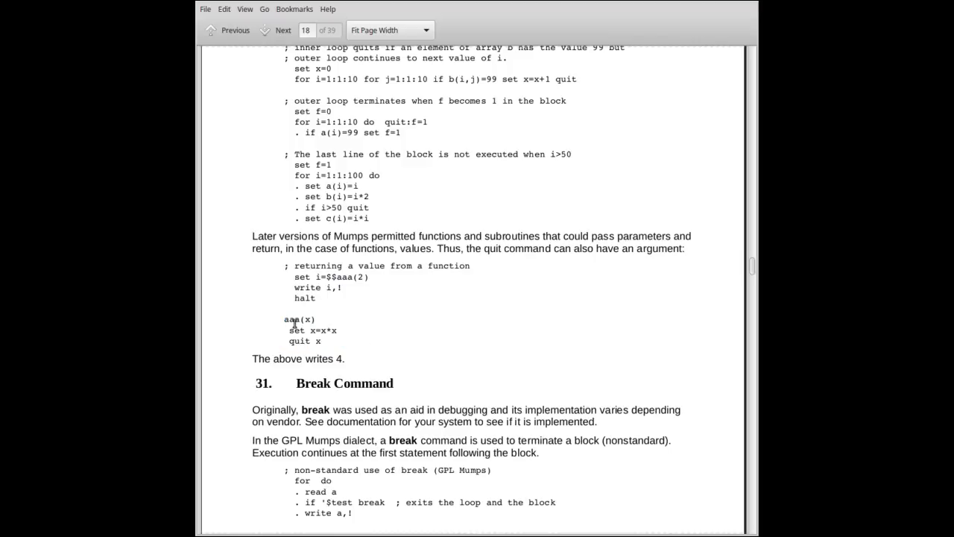
mouse_move(291, 320)
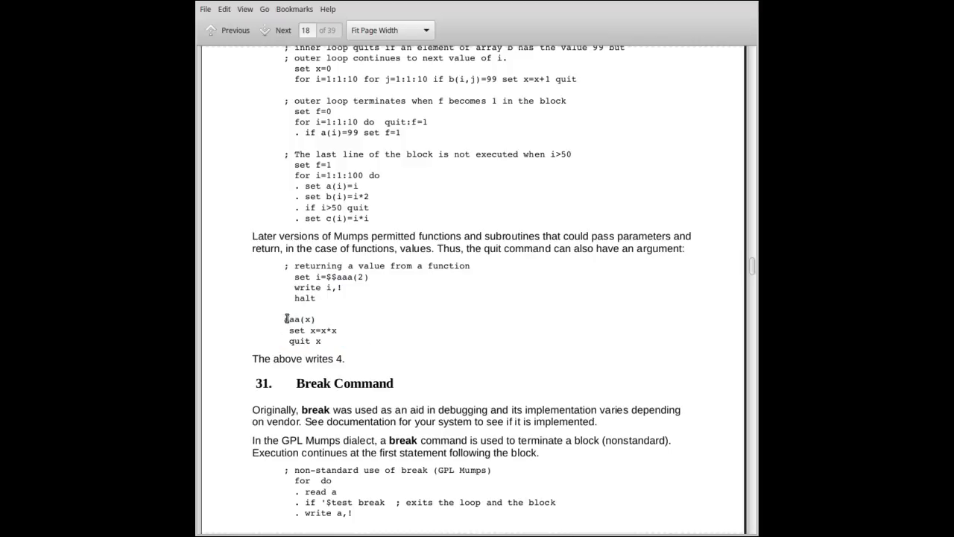
mouse_move(274, 319)
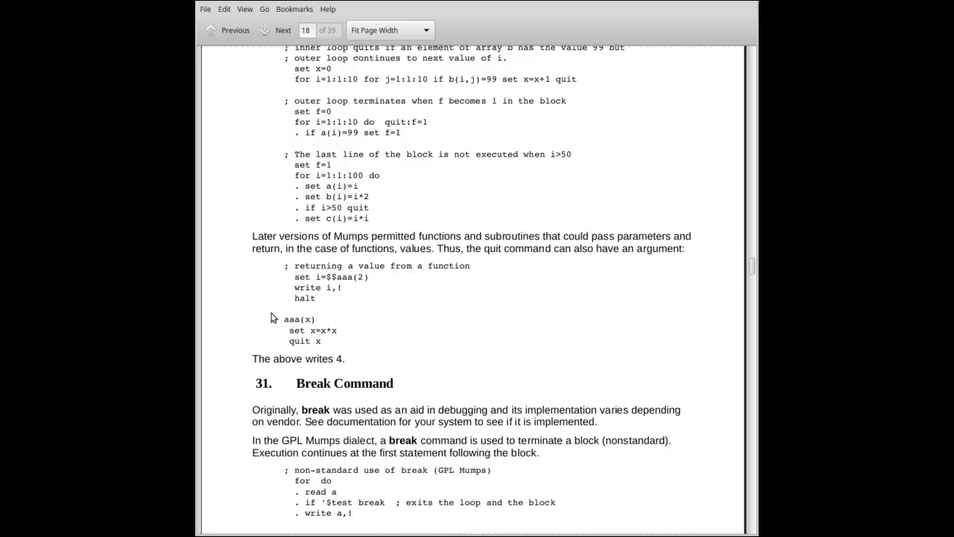
double_click(306, 319)
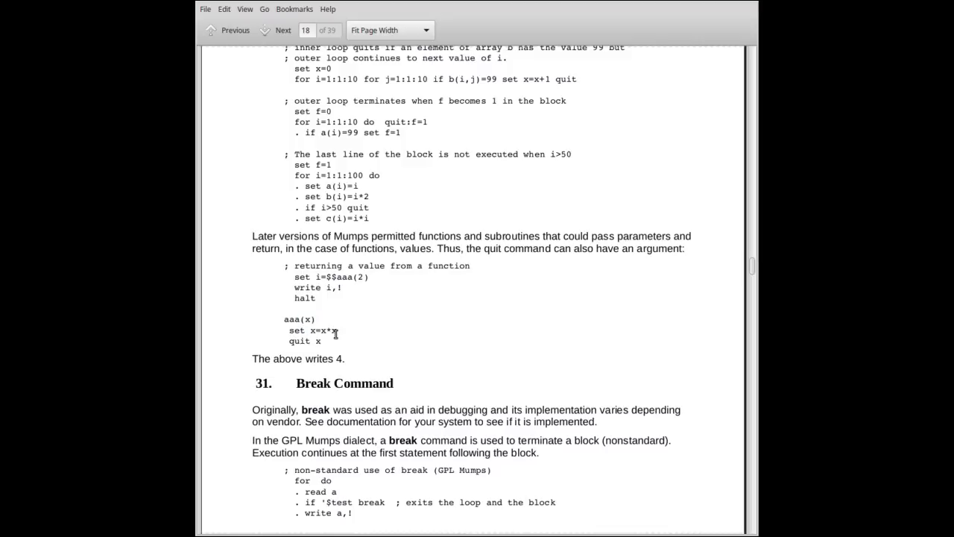
mouse_move(340, 350)
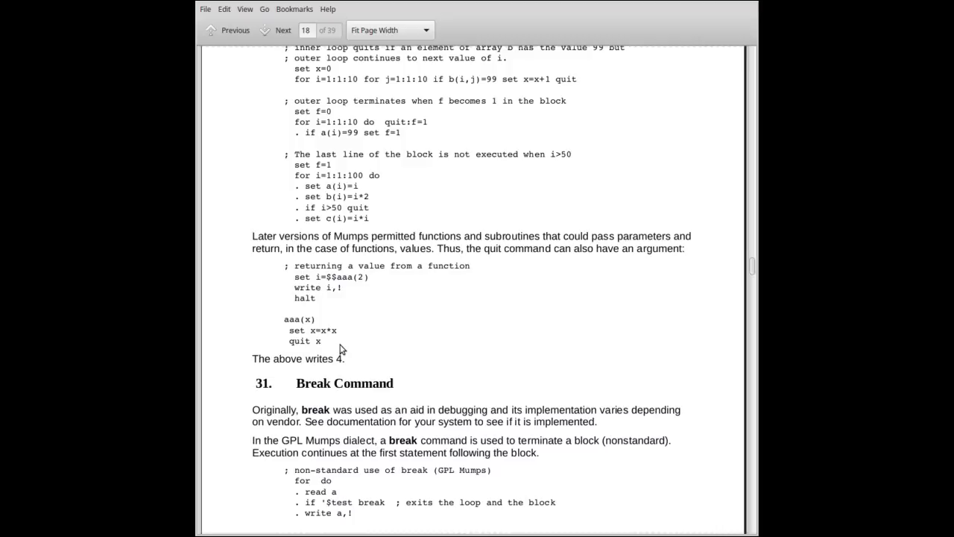
mouse_move(324, 344)
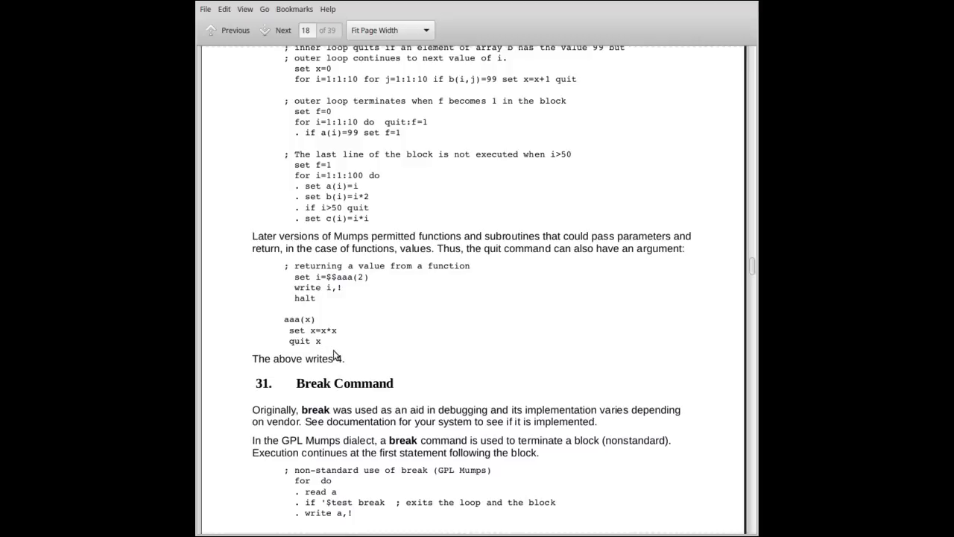
double_click(317, 341)
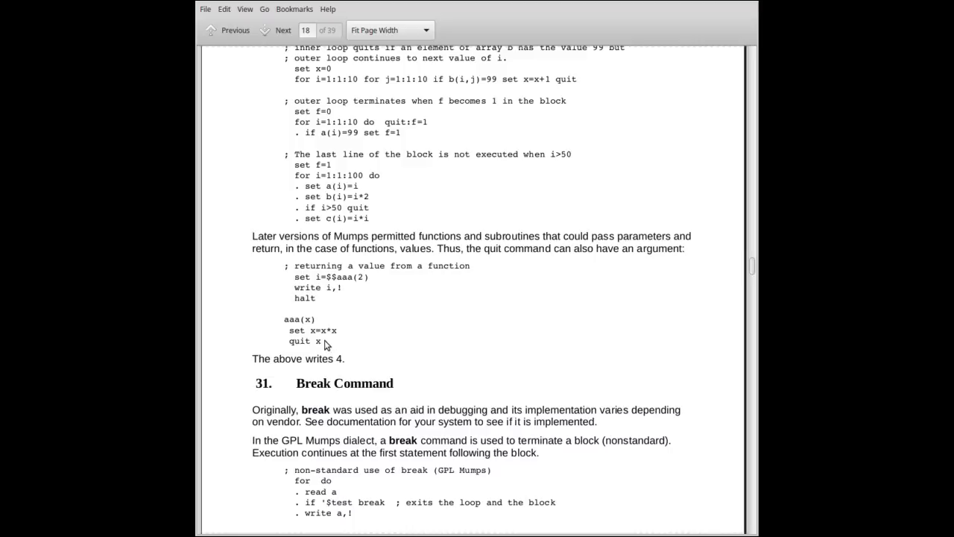
mouse_move(278, 321)
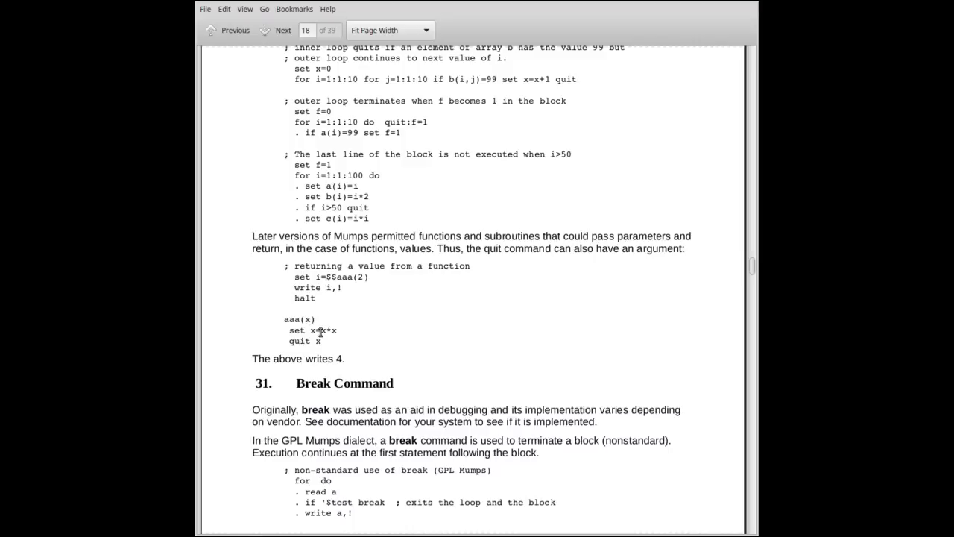
mouse_move(397, 334)
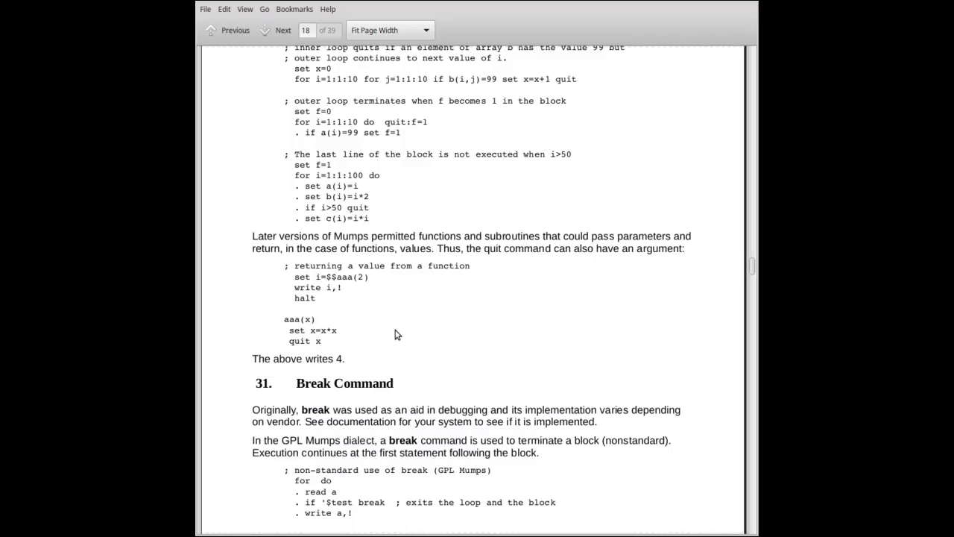
- Scroll to the Break Command example, with section 32 Close Command below
scroll(down, 3)
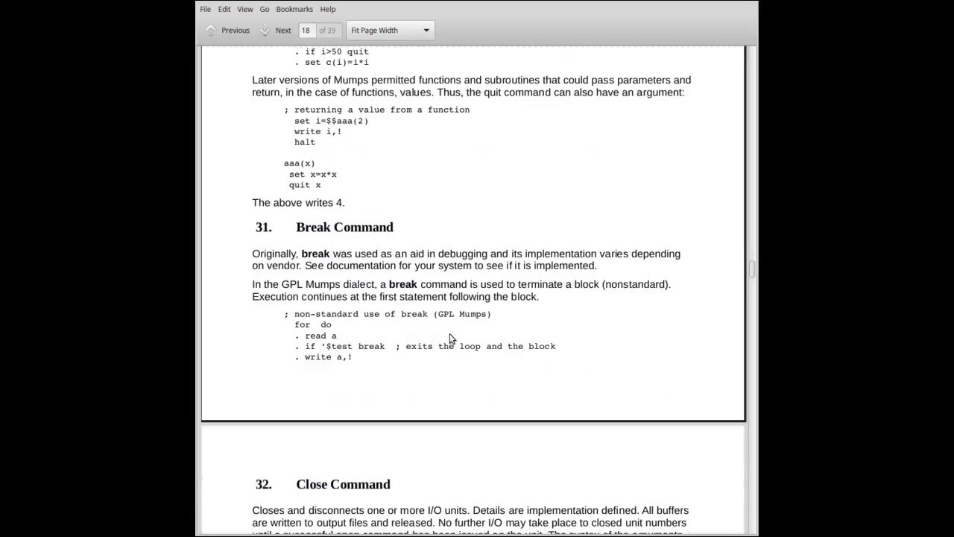
mouse_move(482, 332)
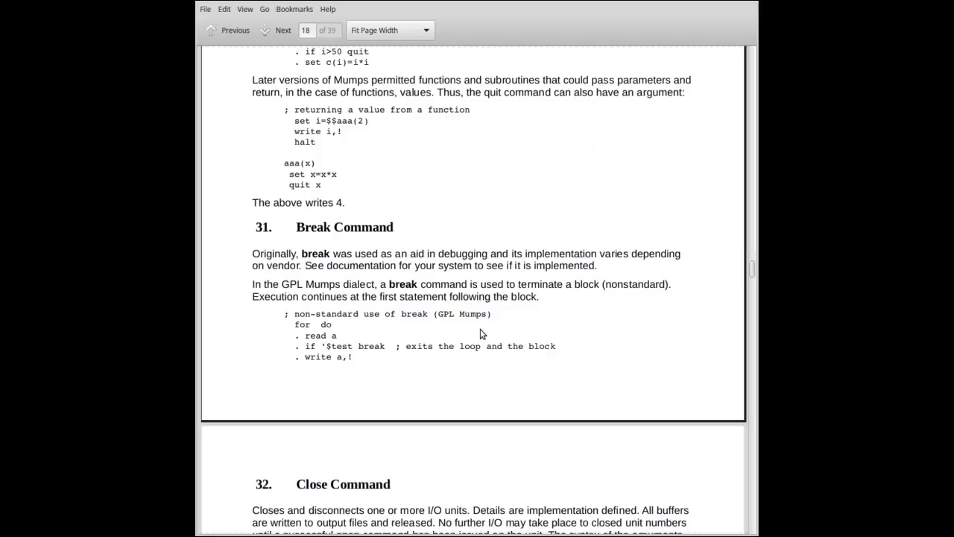
mouse_move(438, 340)
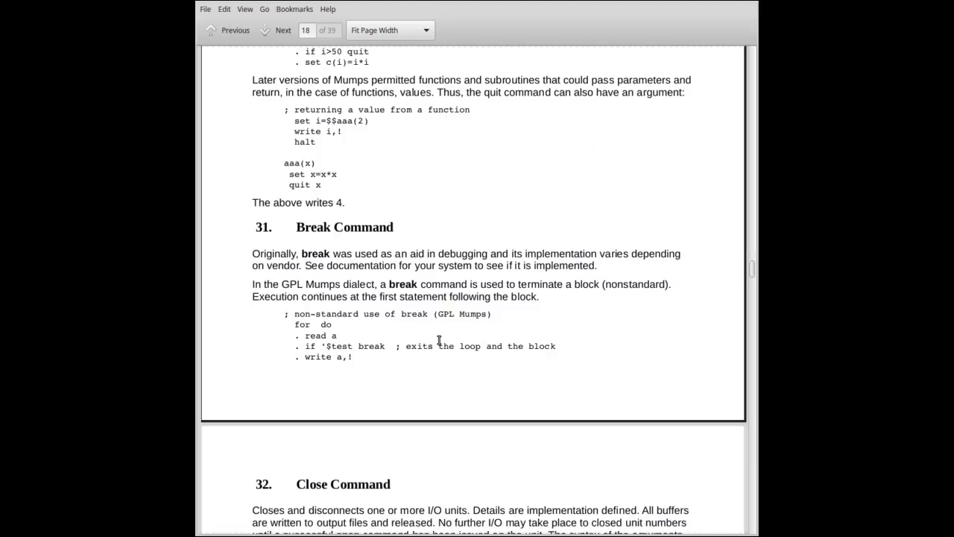
mouse_move(396, 364)
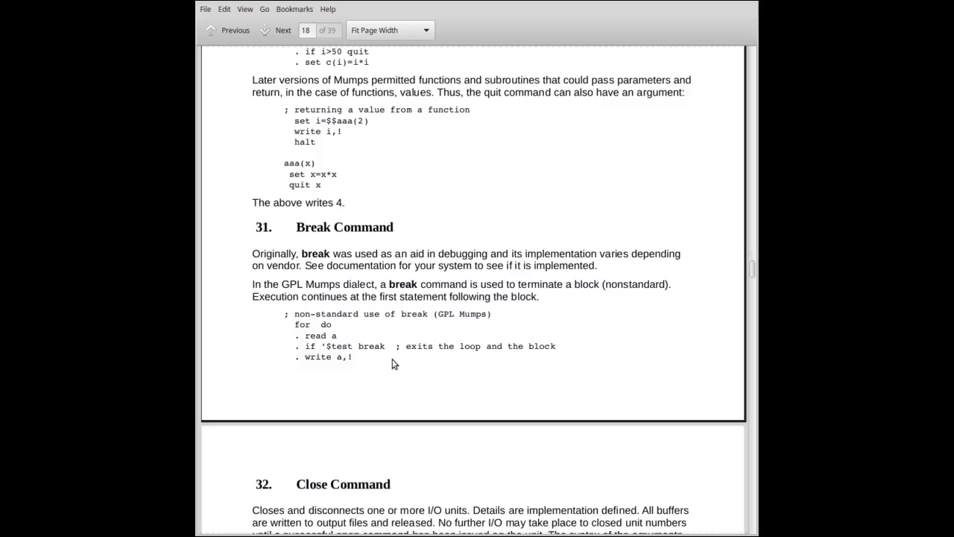
mouse_move(373, 360)
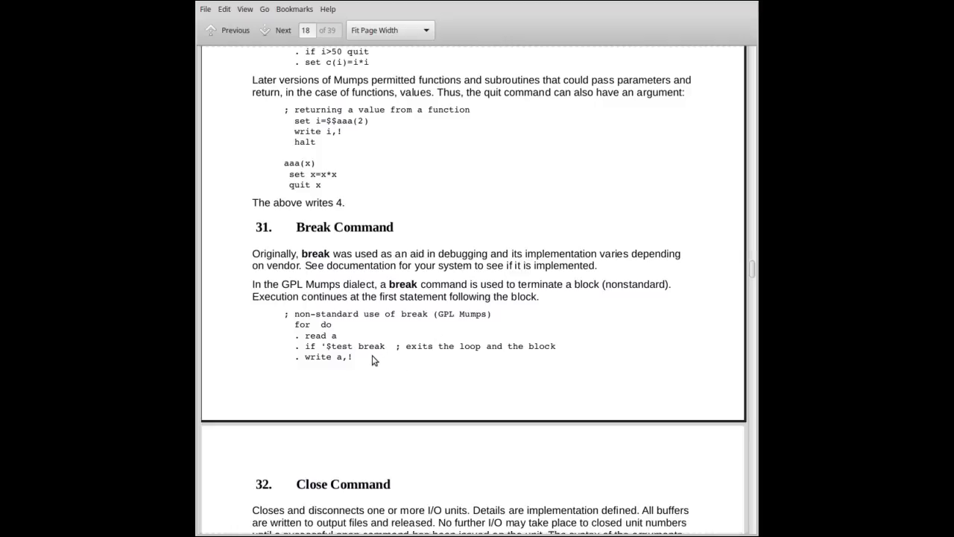
mouse_move(350, 344)
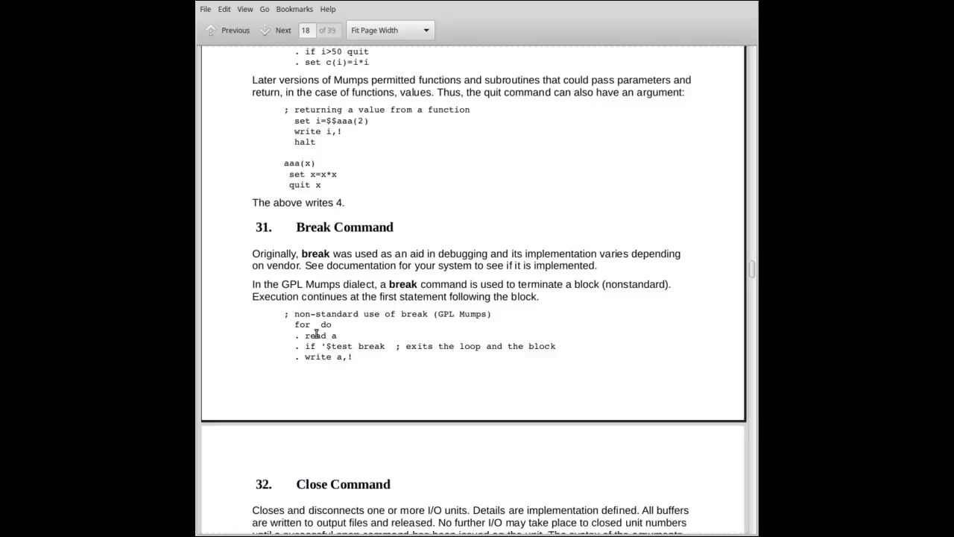
mouse_move(313, 384)
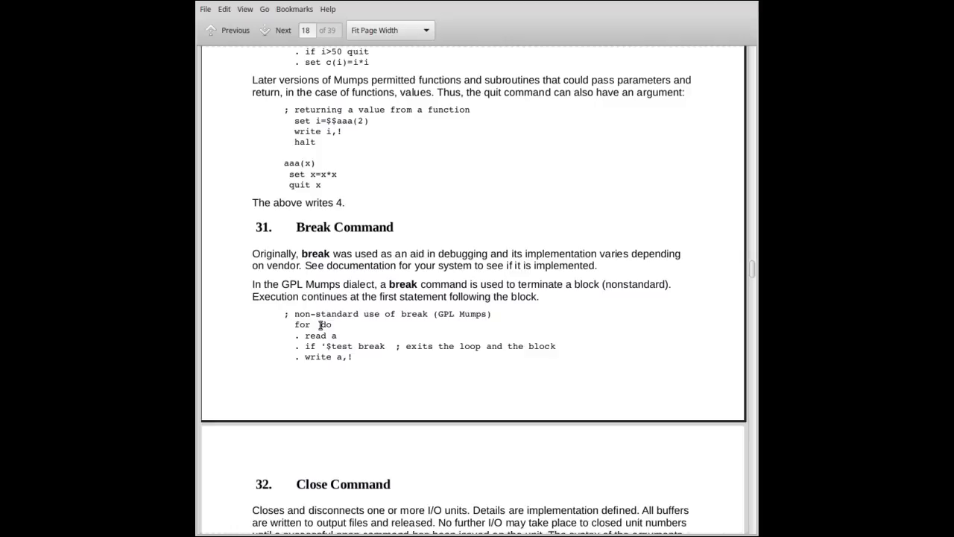
mouse_move(340, 331)
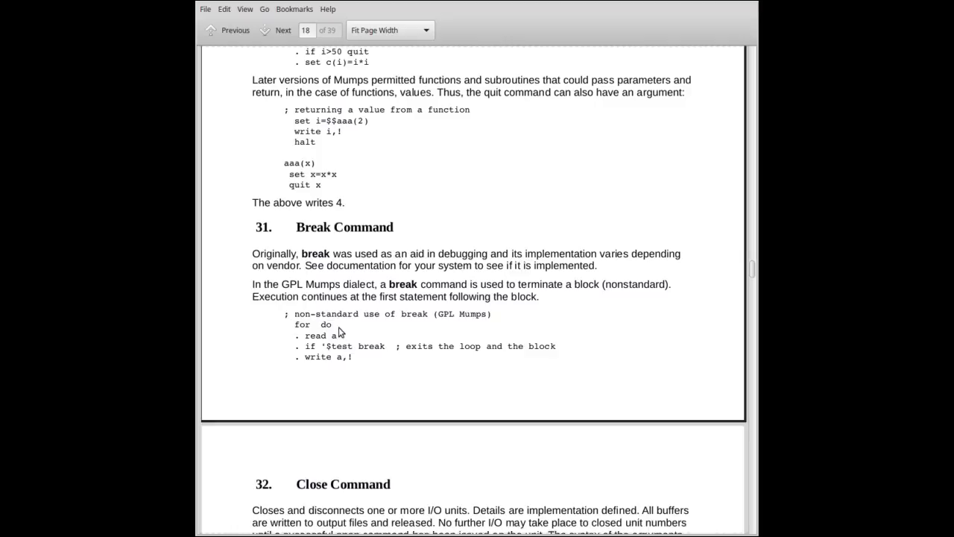
mouse_move(328, 341)
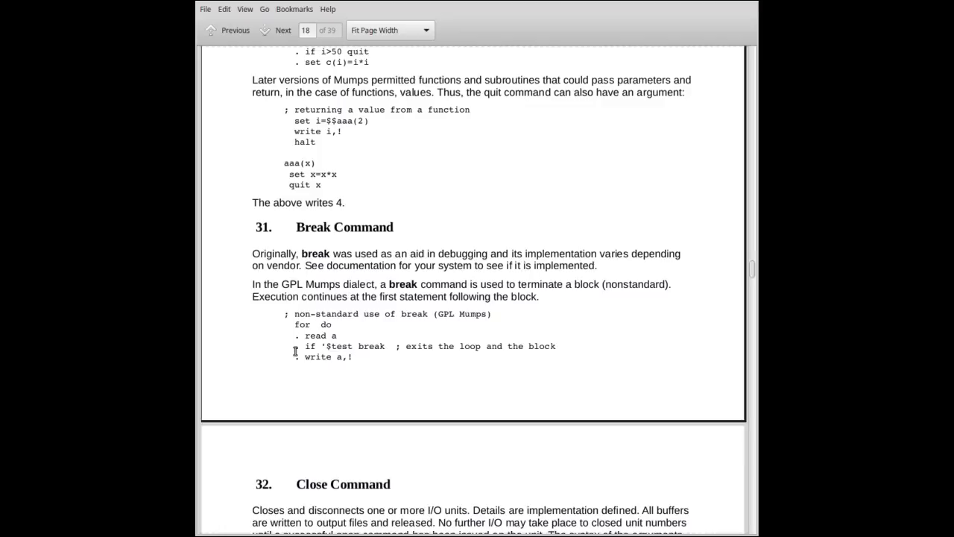
mouse_move(301, 379)
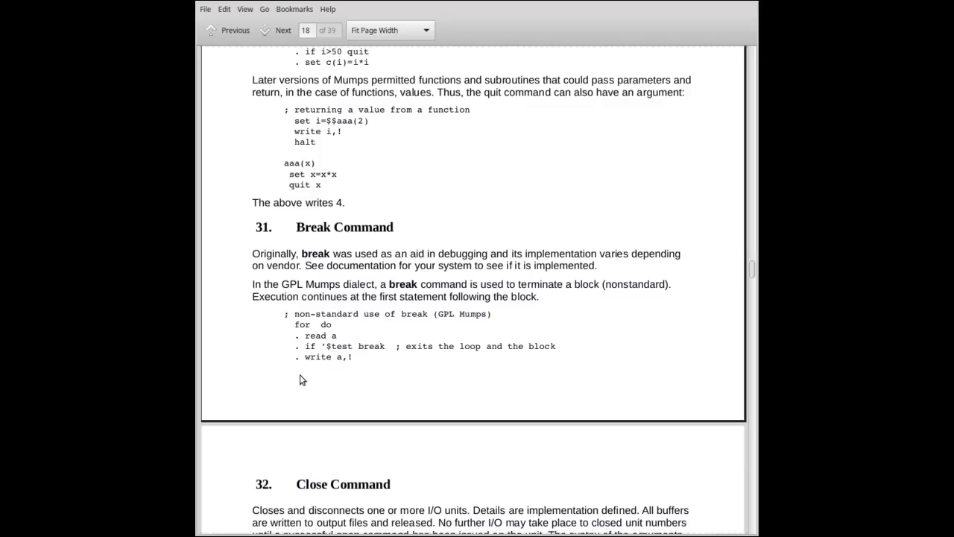
mouse_move(365, 352)
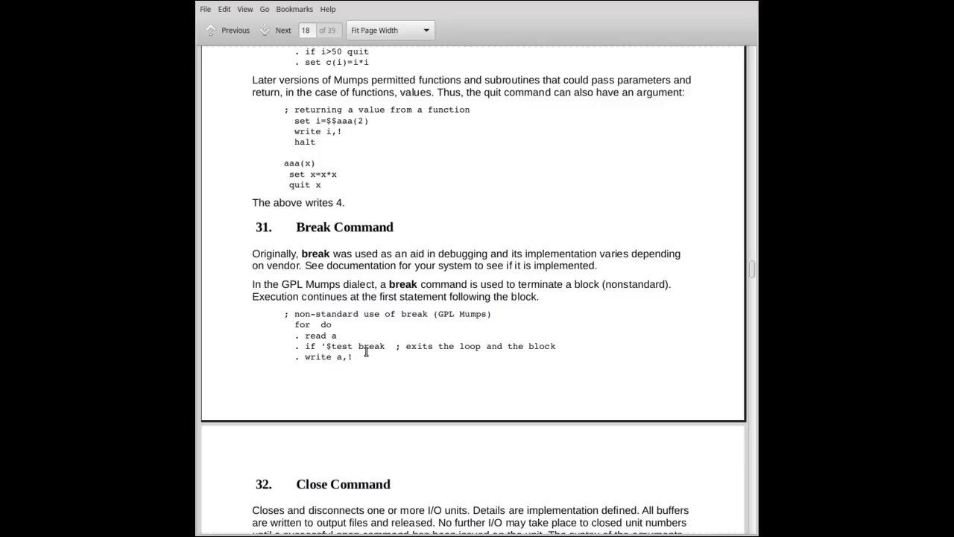